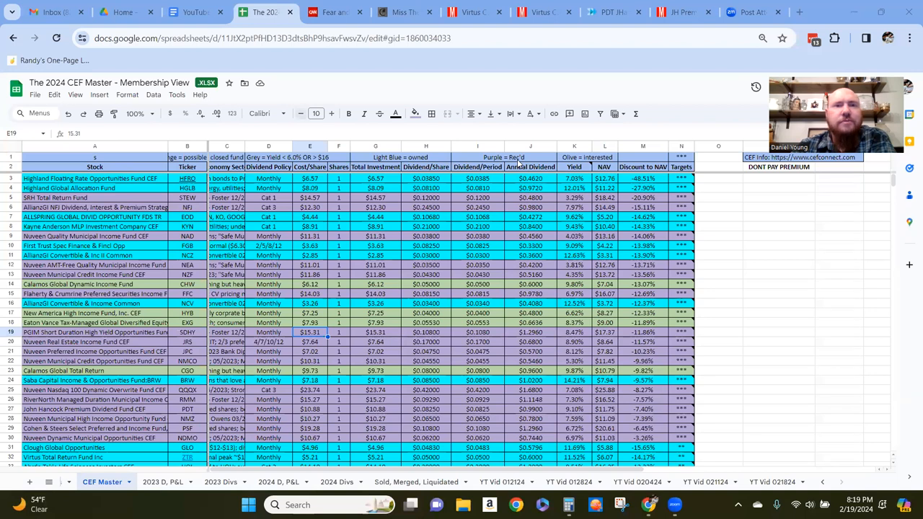
# Switch to the CNN Fear & Greed Index page, reading 77 (Extreme Greed)
pyautogui.click(335, 12)
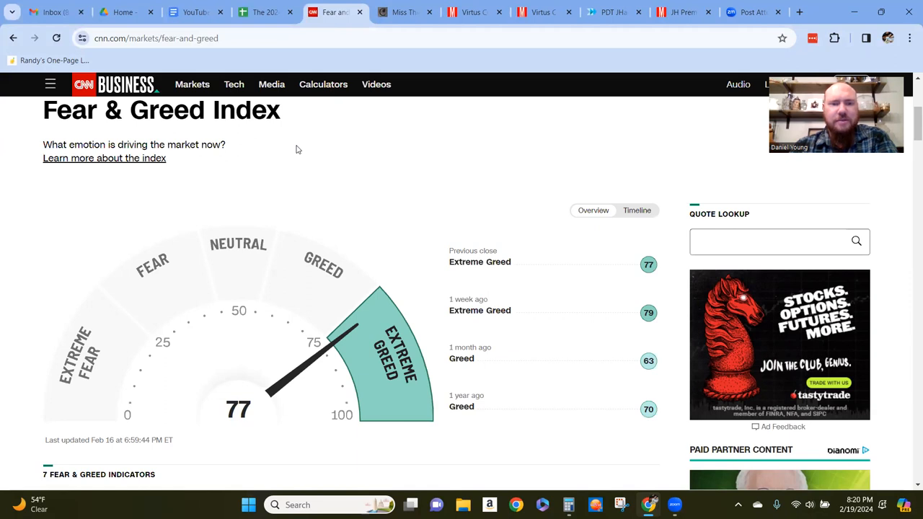
pyautogui.moveTo(363, 357)
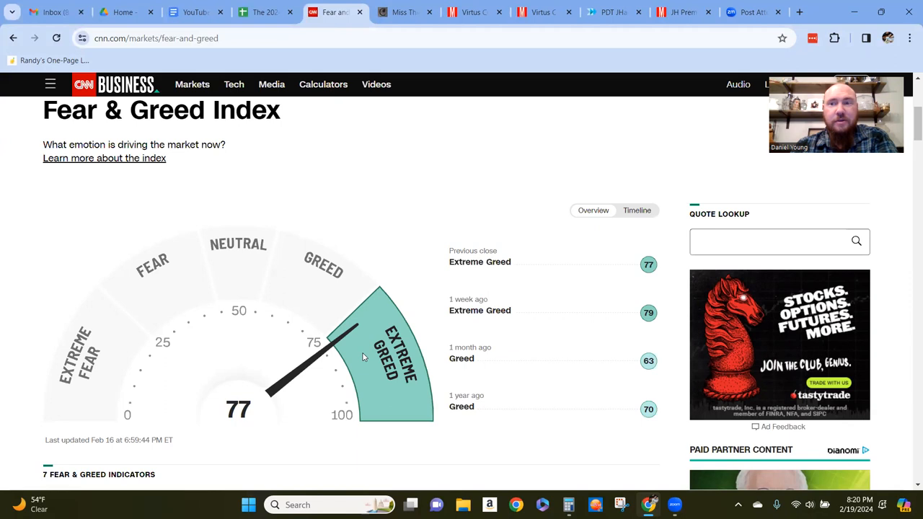
pyautogui.moveTo(283, 311)
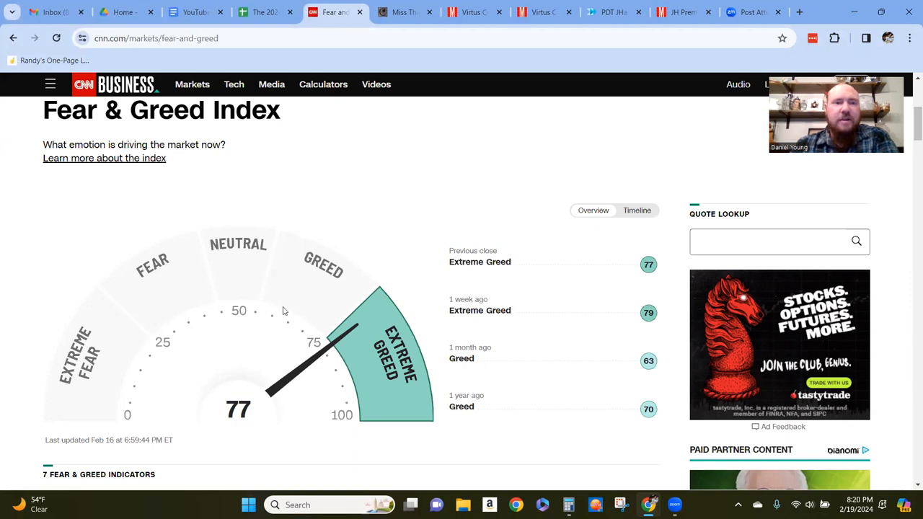
pyautogui.moveTo(98, 348)
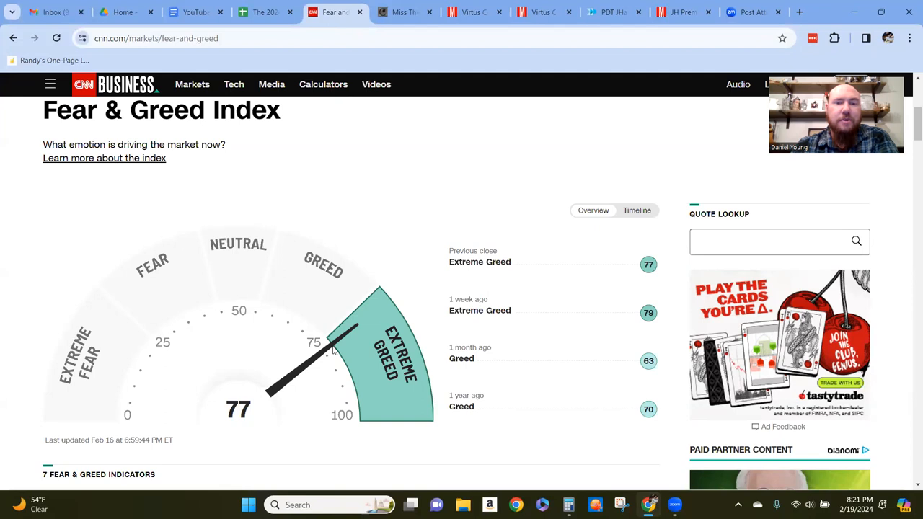
pyautogui.moveTo(364, 352)
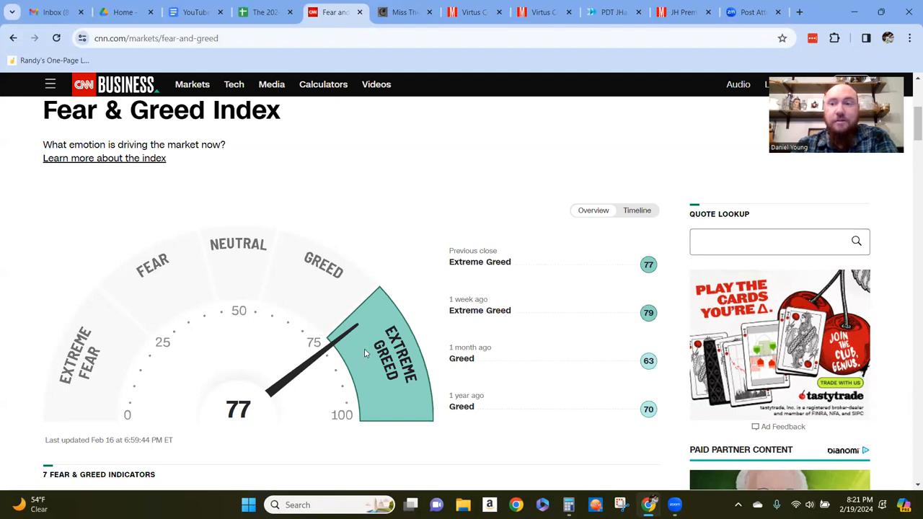
pyautogui.moveTo(212, 287)
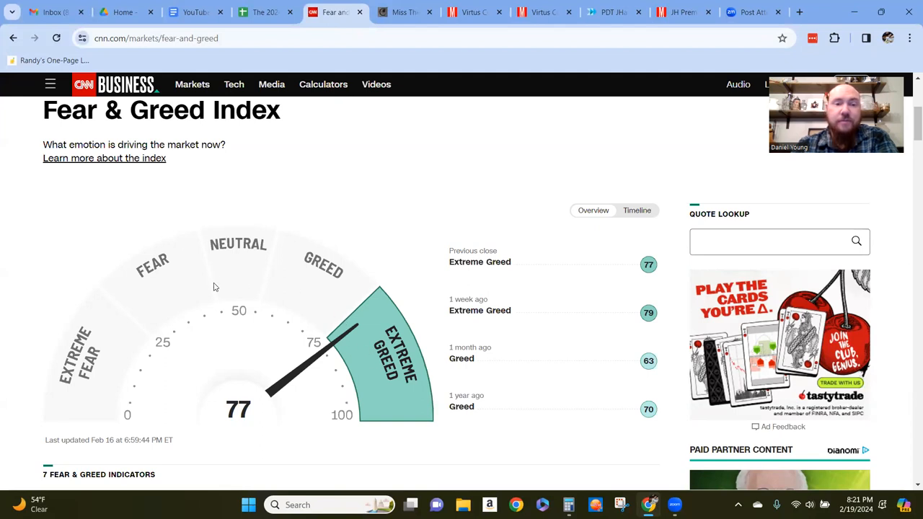
pyautogui.moveTo(133, 338)
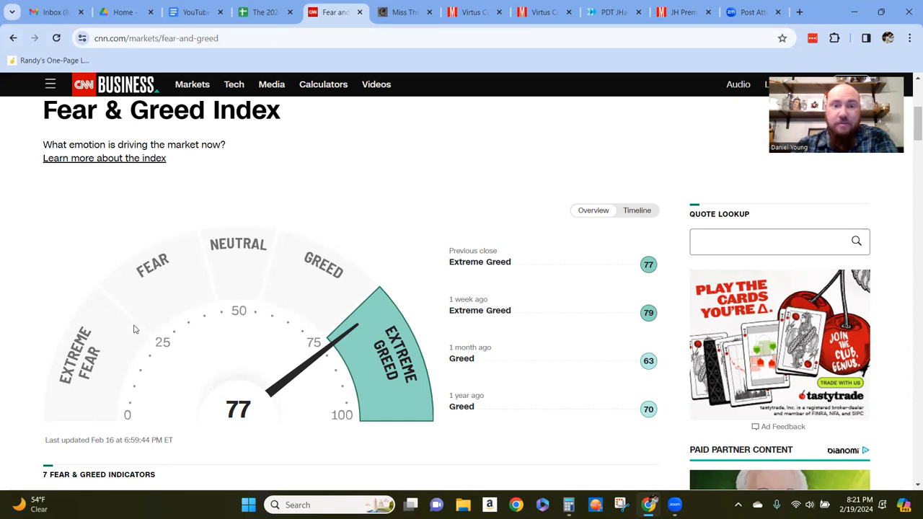
pyautogui.moveTo(393, 316)
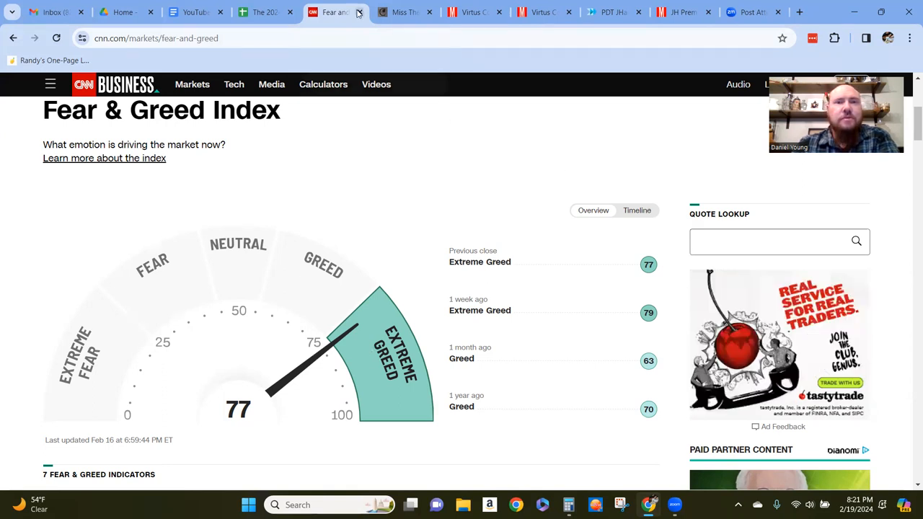
# Close the CNN tab and sort the 2024 CEF Master sheet A to Z by ticker, then browse it
pyautogui.click(263, 12)
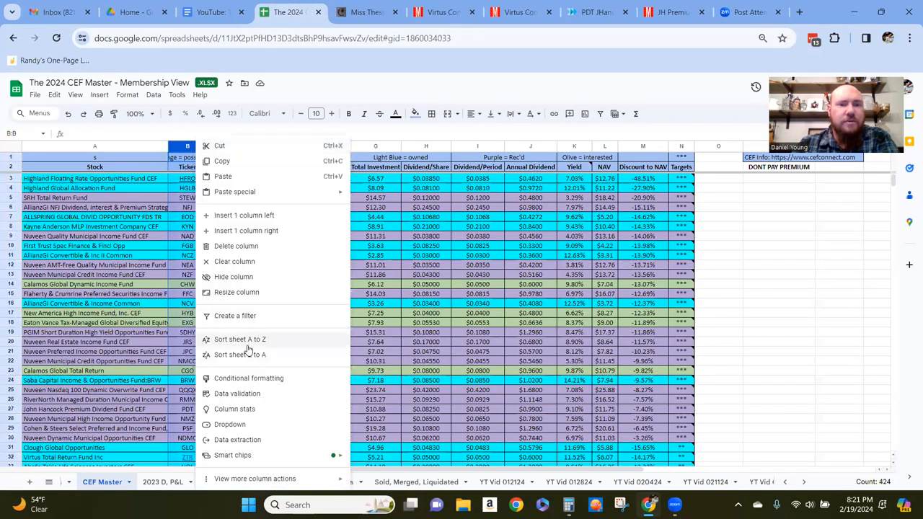
pyautogui.click(239, 339)
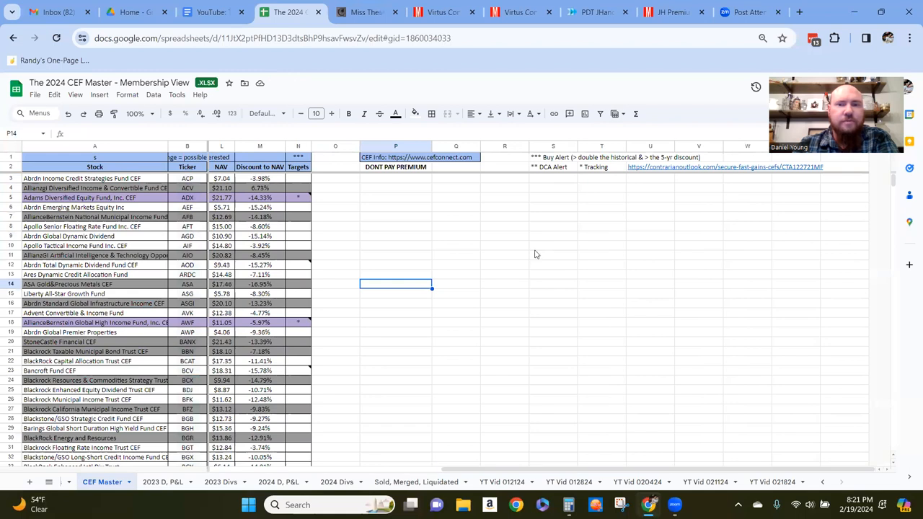
pyautogui.moveTo(299, 191)
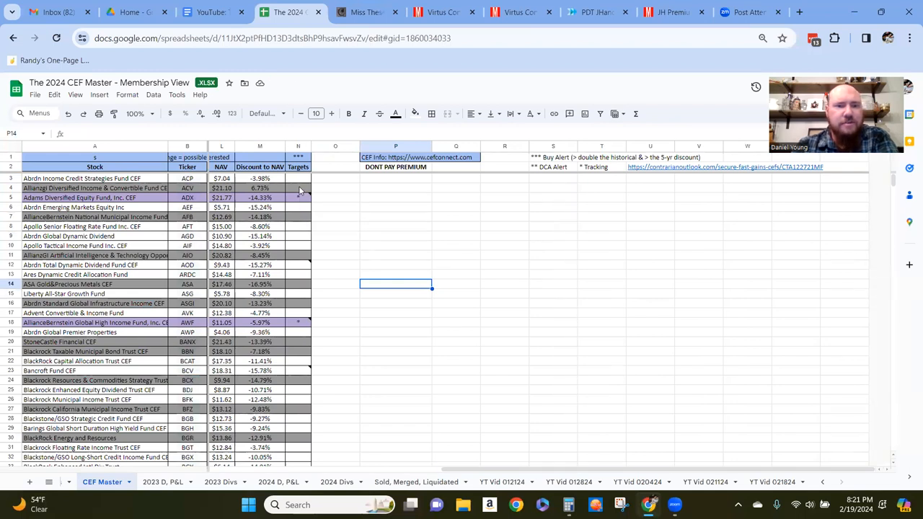
pyautogui.scroll(-3)
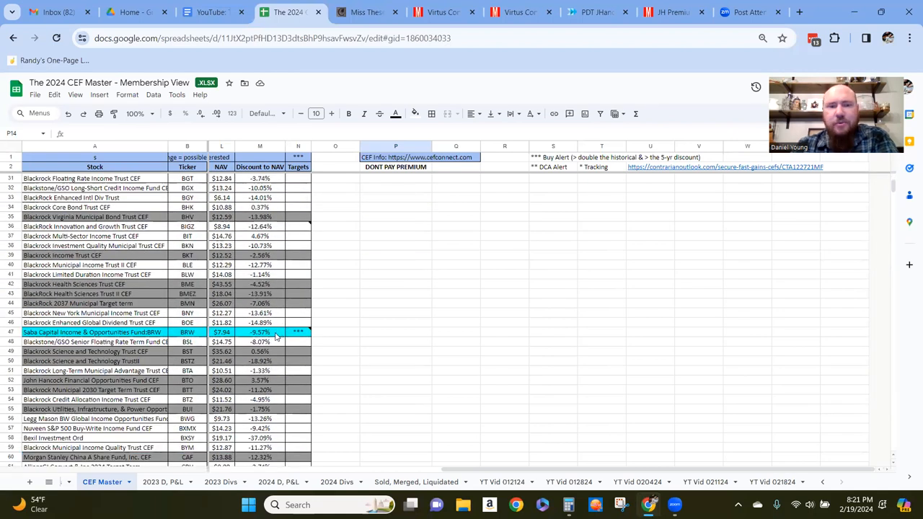
pyautogui.scroll(-3)
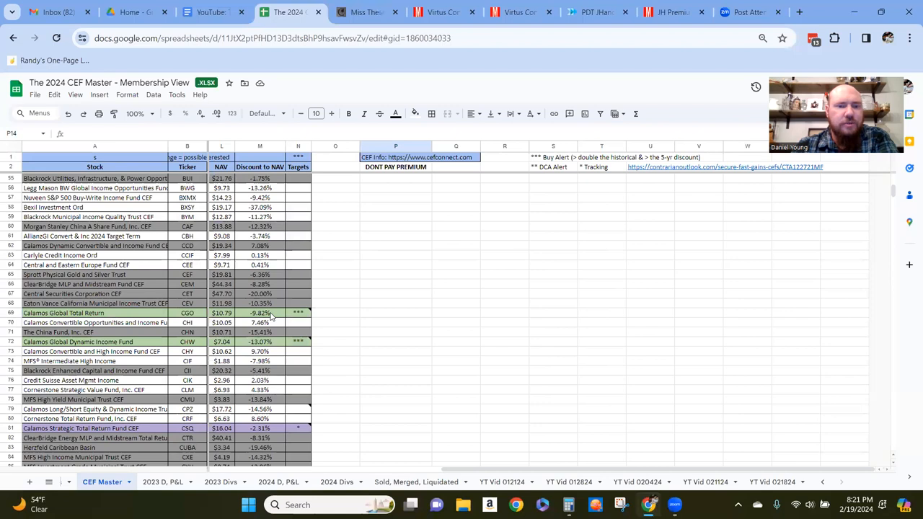
pyautogui.scroll(3)
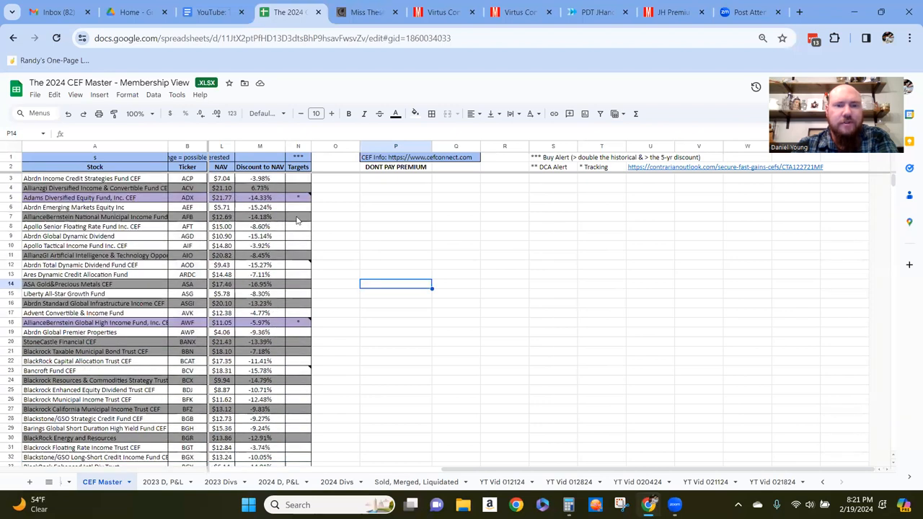
pyautogui.moveTo(383, 241)
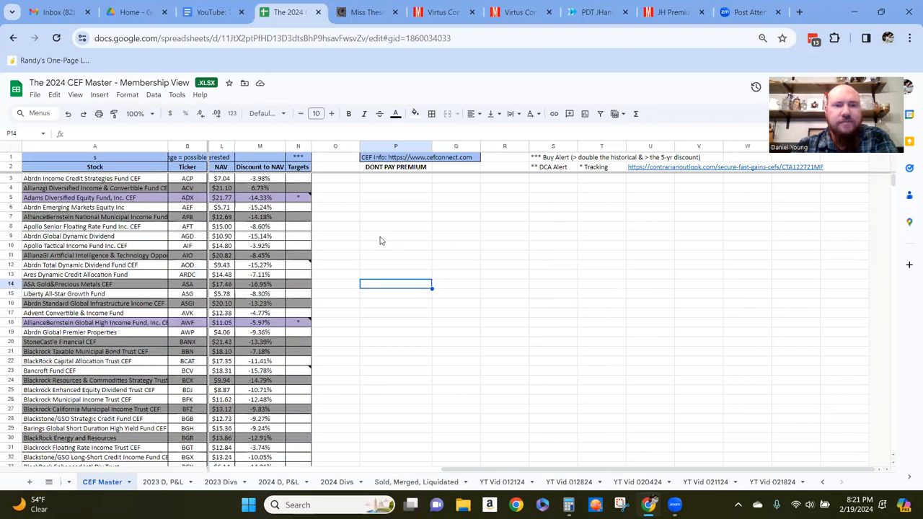
pyautogui.moveTo(559, 226)
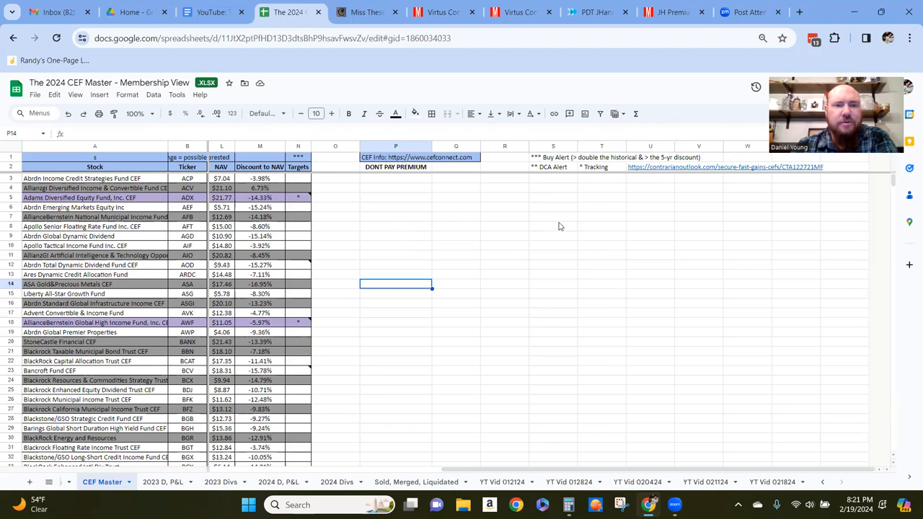
pyautogui.moveTo(547, 161)
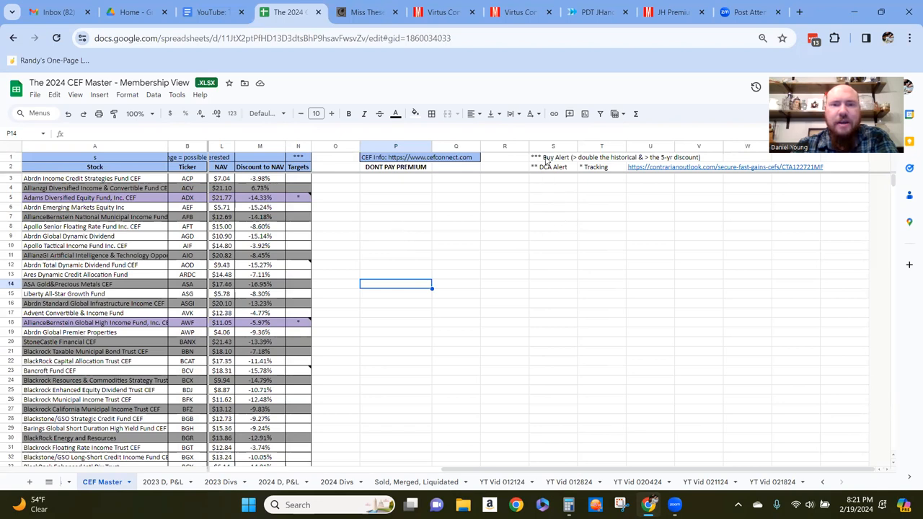
pyautogui.moveTo(526, 210)
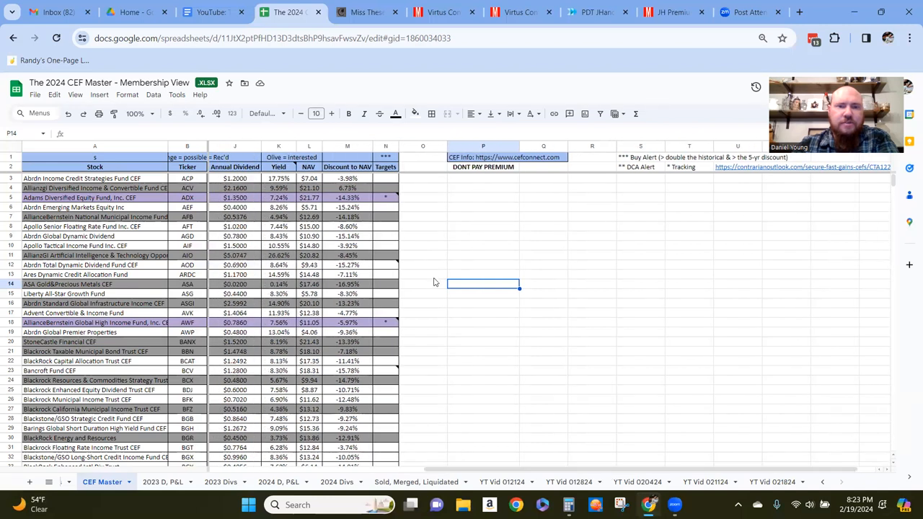
pyautogui.moveTo(407, 202)
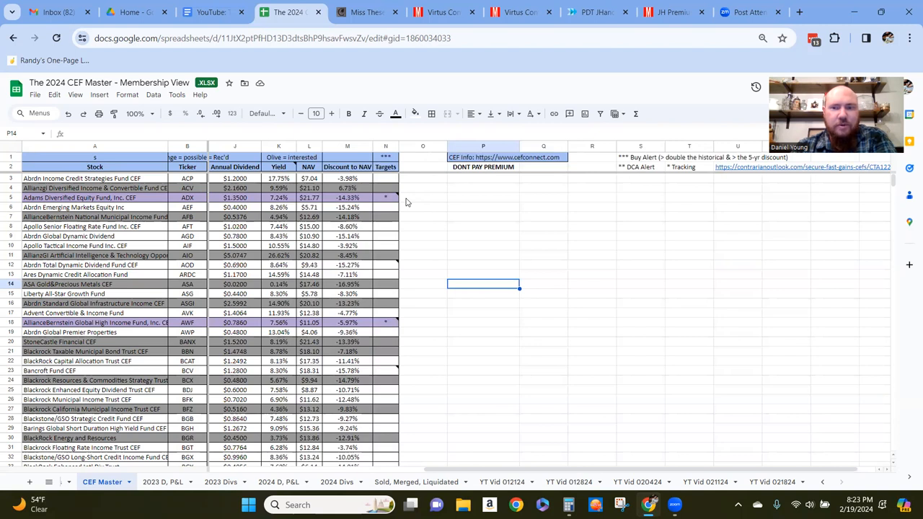
pyautogui.moveTo(438, 196)
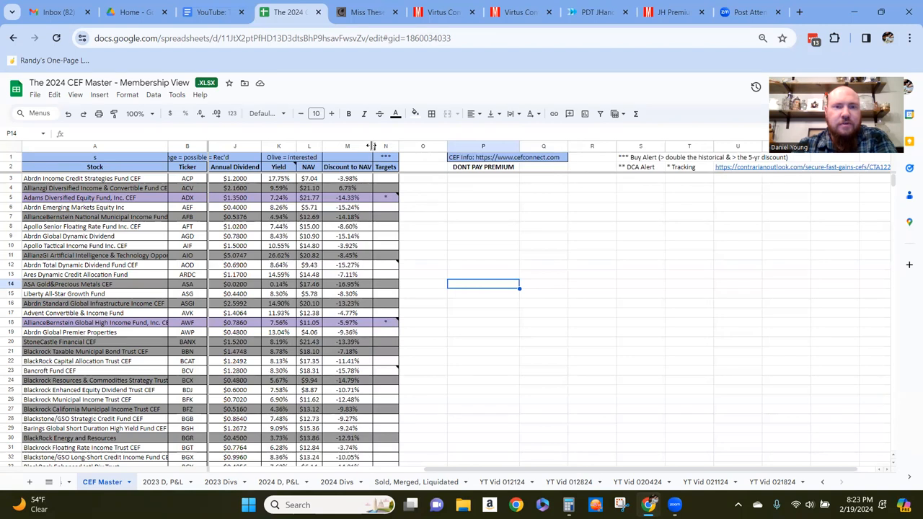
# Sort funds by Discount to NAV, then restore the targets-first order with buy-alert funds on top
pyautogui.rightClick(347, 146)
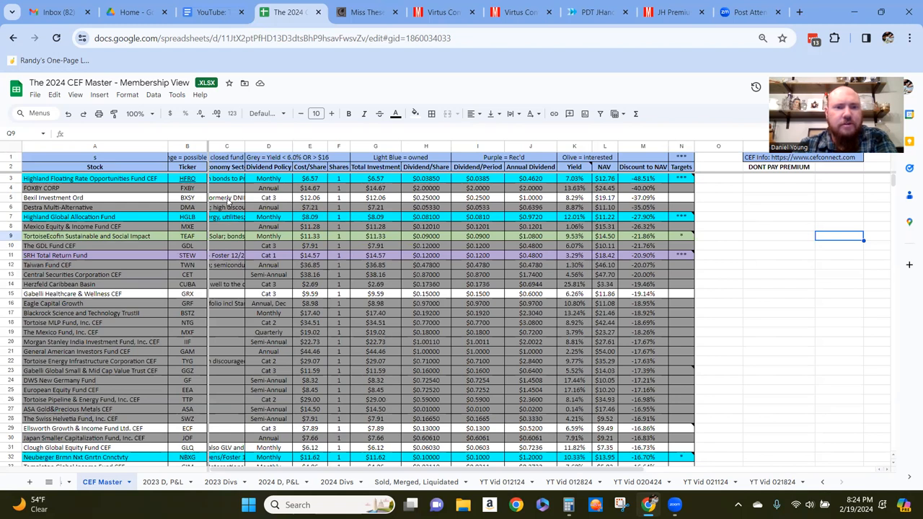
pyautogui.click(226, 197)
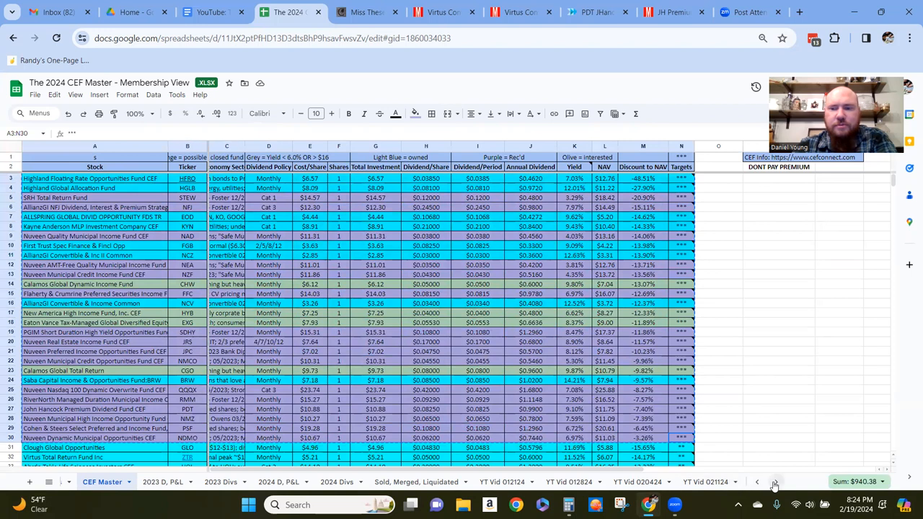
# Switch to the YT Vid 021824 sheet and sort its funds by Dividend Policy (column D)
pyautogui.click(771, 482)
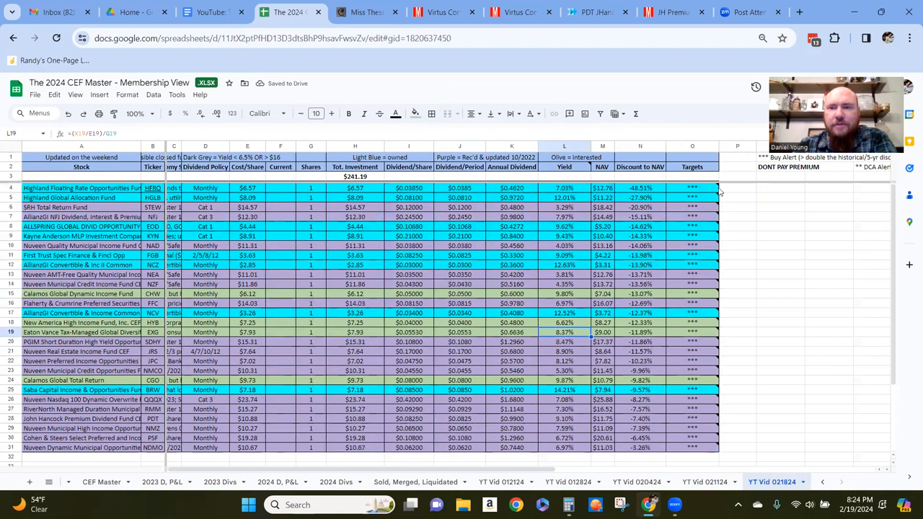
pyautogui.moveTo(745, 195)
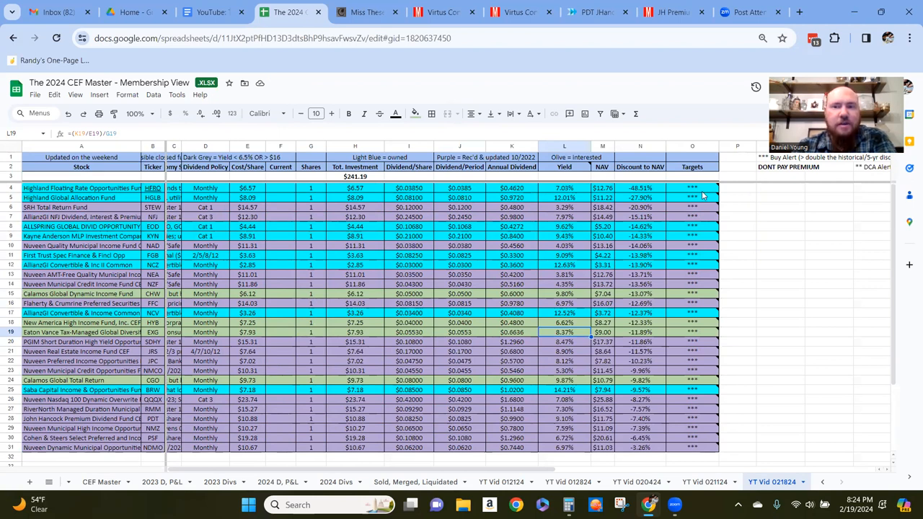
pyautogui.click(692, 187)
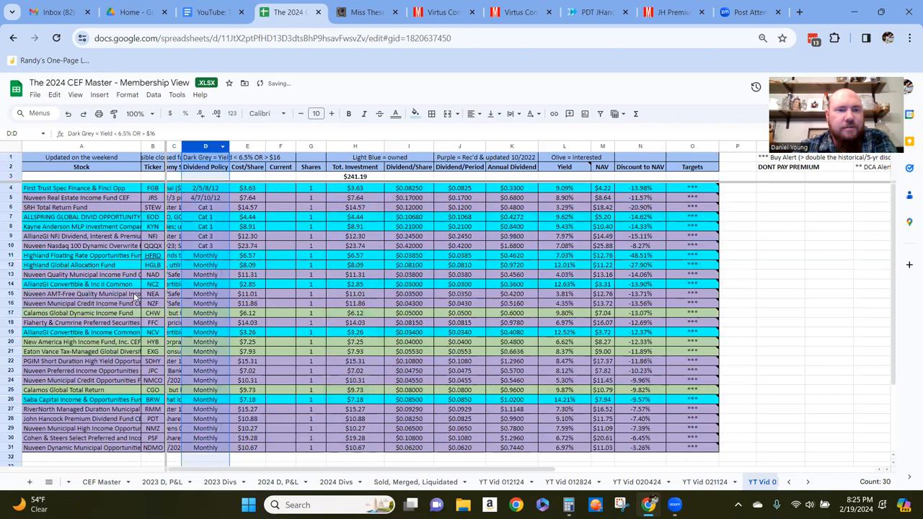
# Remove the funds that don't pay monthly and sort the rest by yield, lowest first
pyautogui.click(81, 245)
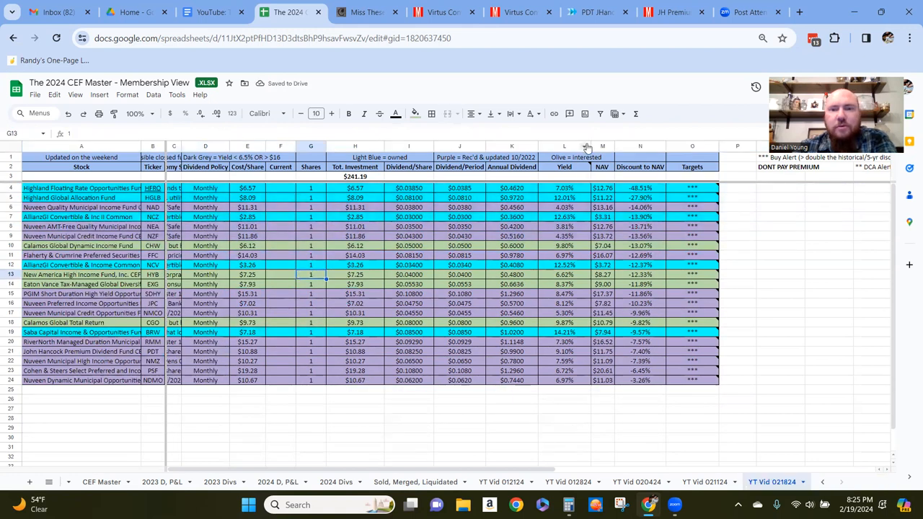
pyautogui.click(564, 146)
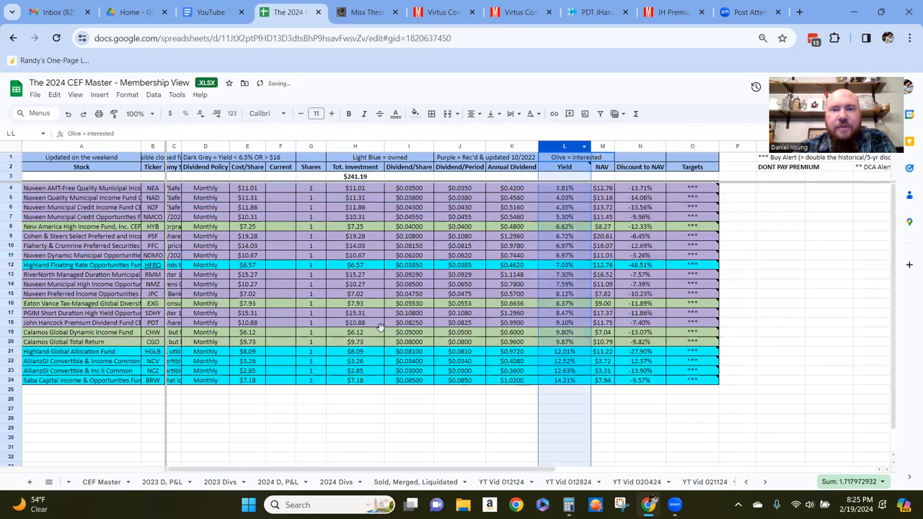
pyautogui.click(354, 331)
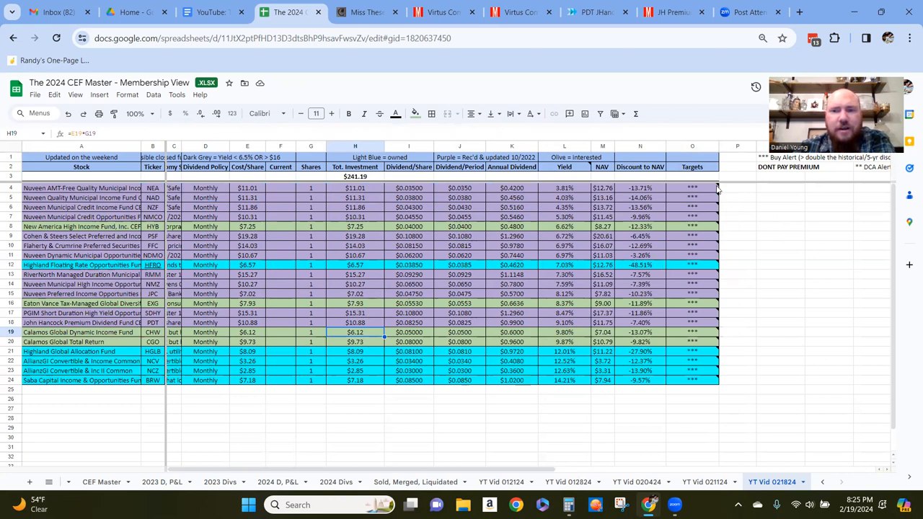
pyautogui.moveTo(692, 187)
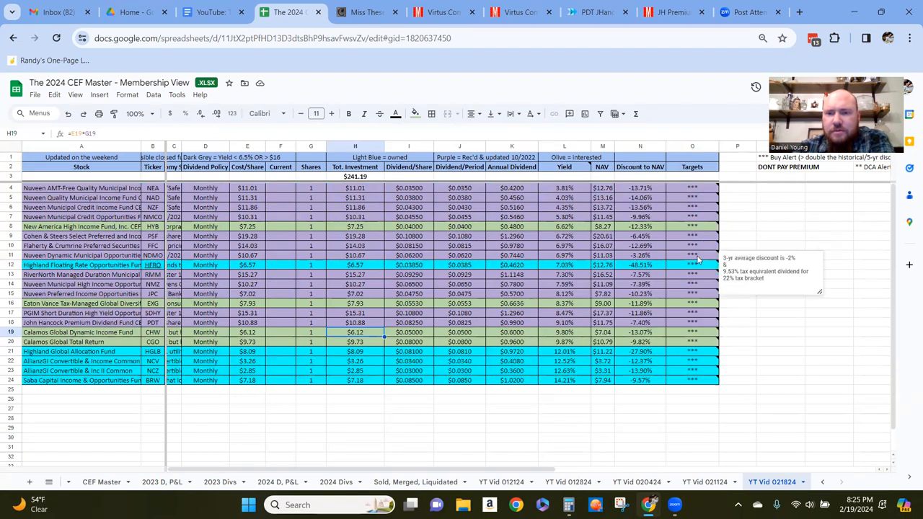
# Delete the lowest-yielding funds and the Nuveen Dynamic Municipal Opportunities row, leaving 13 funds
pyautogui.click(692, 255)
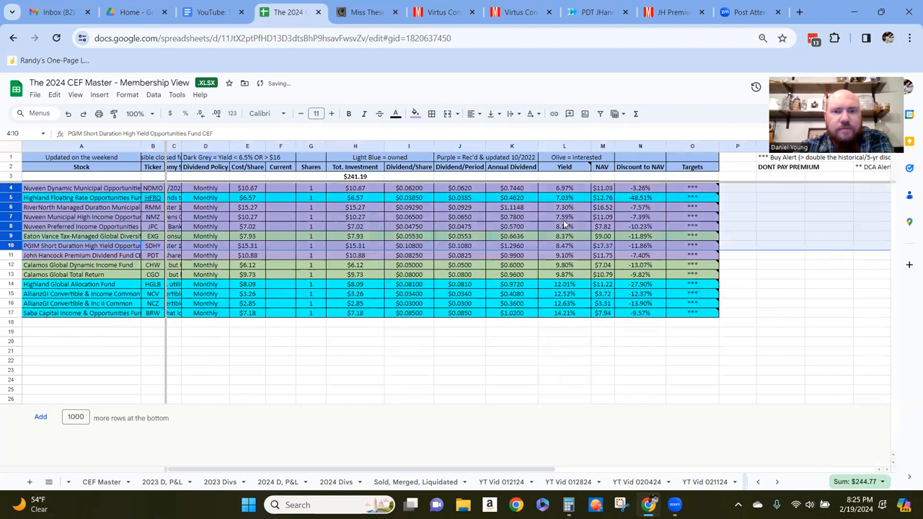
pyautogui.moveTo(699, 191)
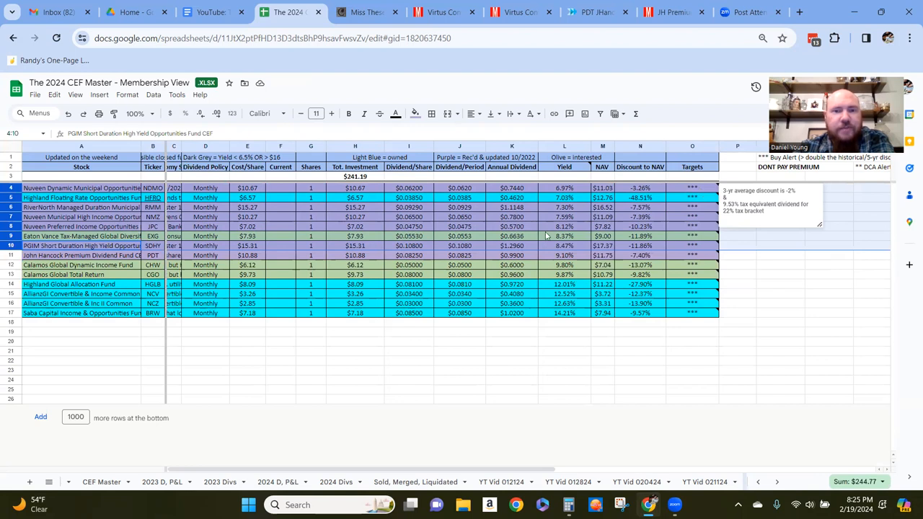
pyautogui.click(564, 235)
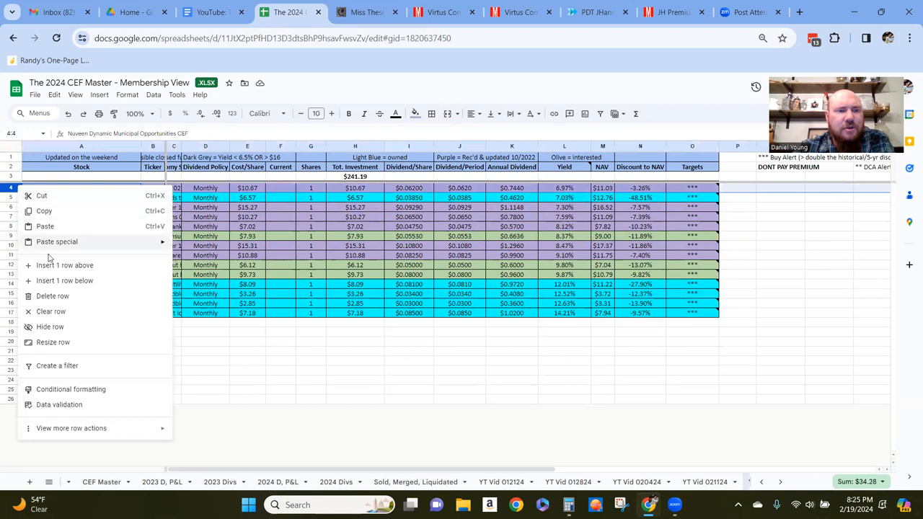
pyautogui.click(52, 295)
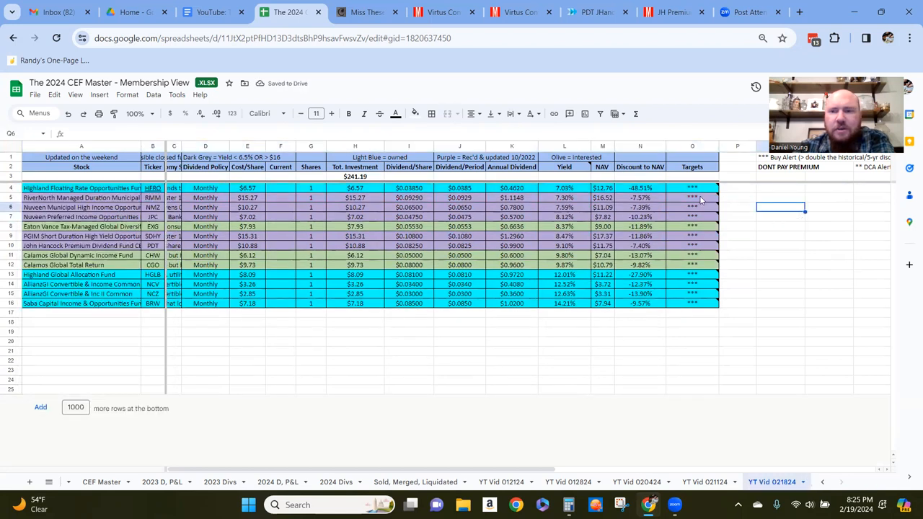
pyautogui.moveTo(692, 198)
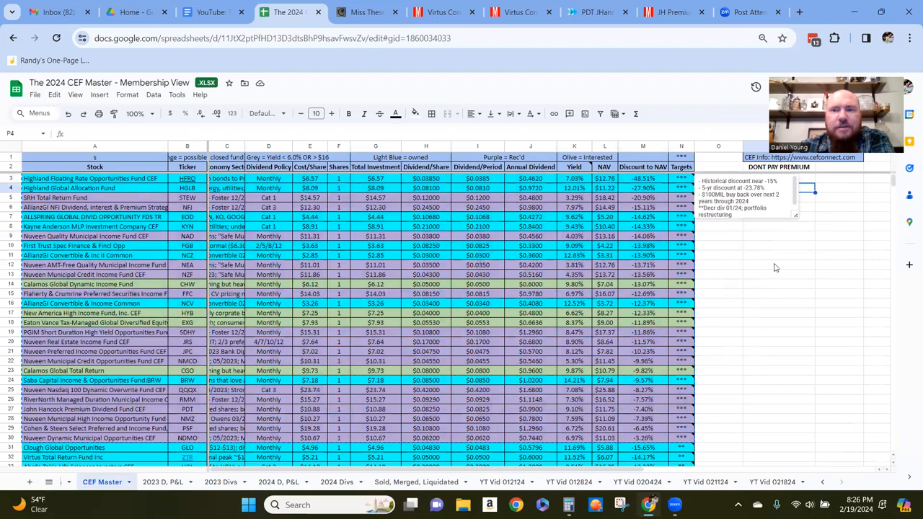
# Review Highland Floating Rate's notes, dividend per share, cost per share and yield formula on CEF Master
pyautogui.click(717, 178)
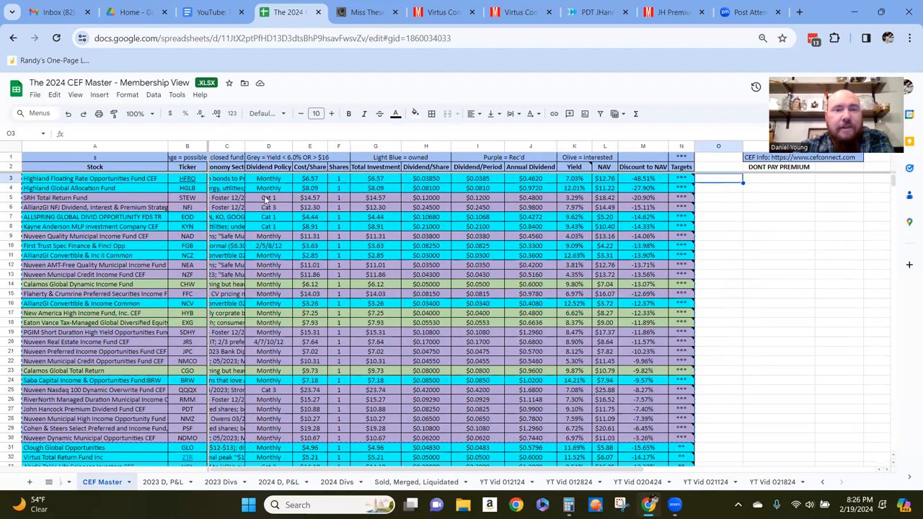
pyautogui.click(226, 178)
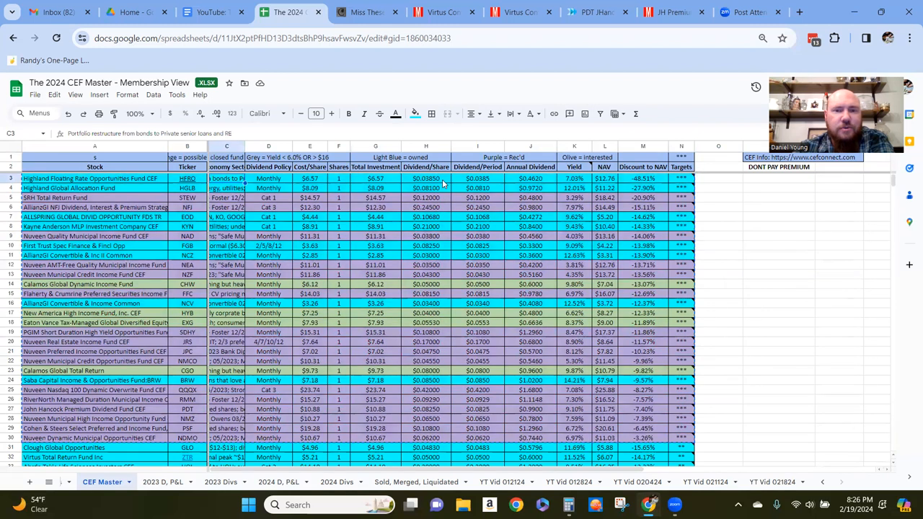
pyautogui.click(425, 178)
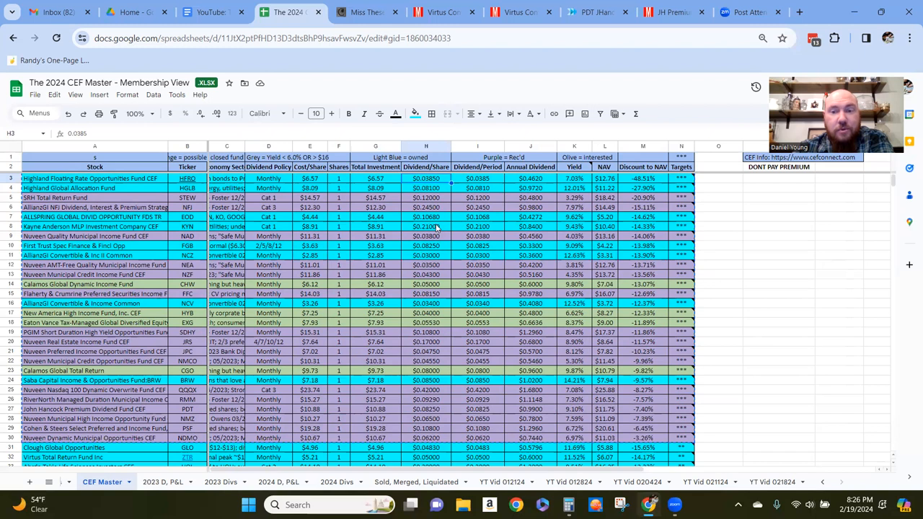
pyautogui.moveTo(570, 186)
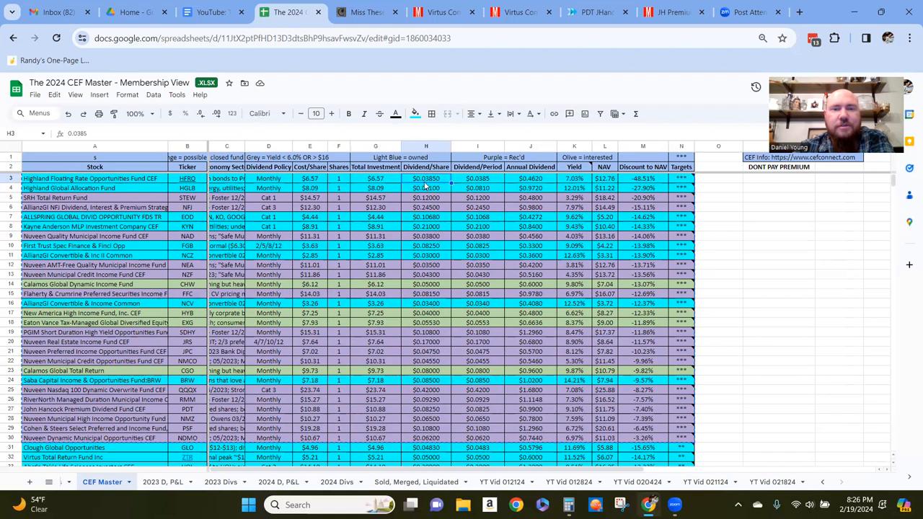
pyautogui.moveTo(386, 181)
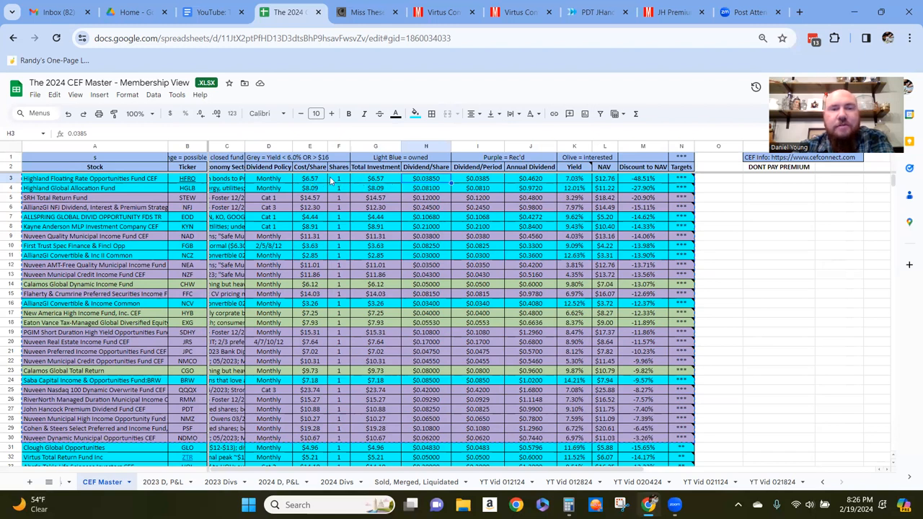
pyautogui.click(309, 178)
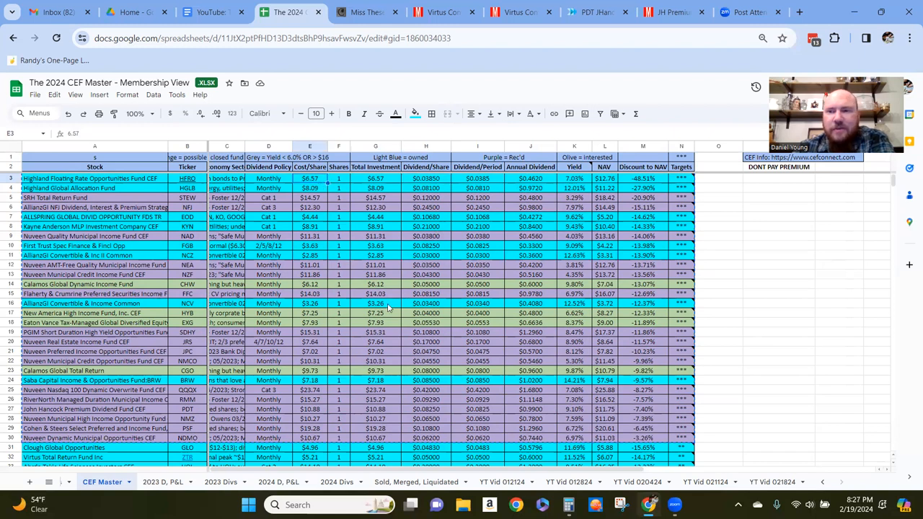
pyautogui.moveTo(370, 222)
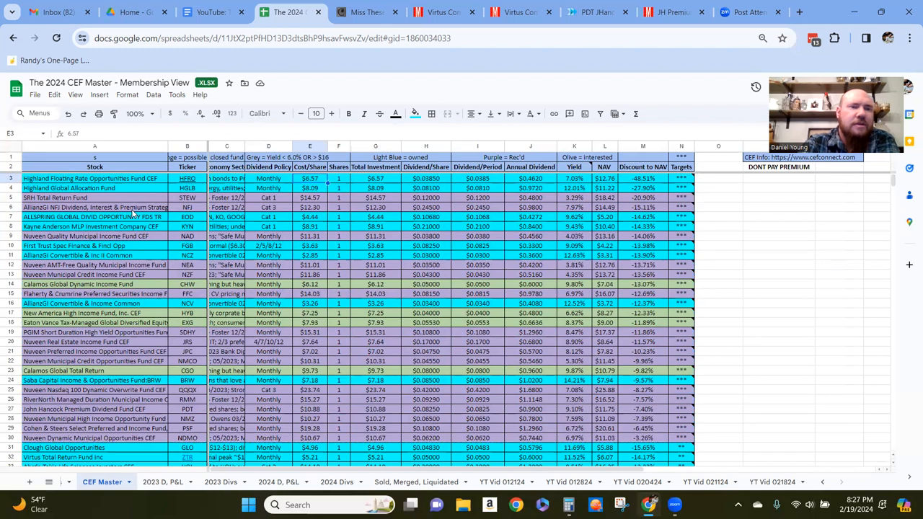
pyautogui.moveTo(147, 256)
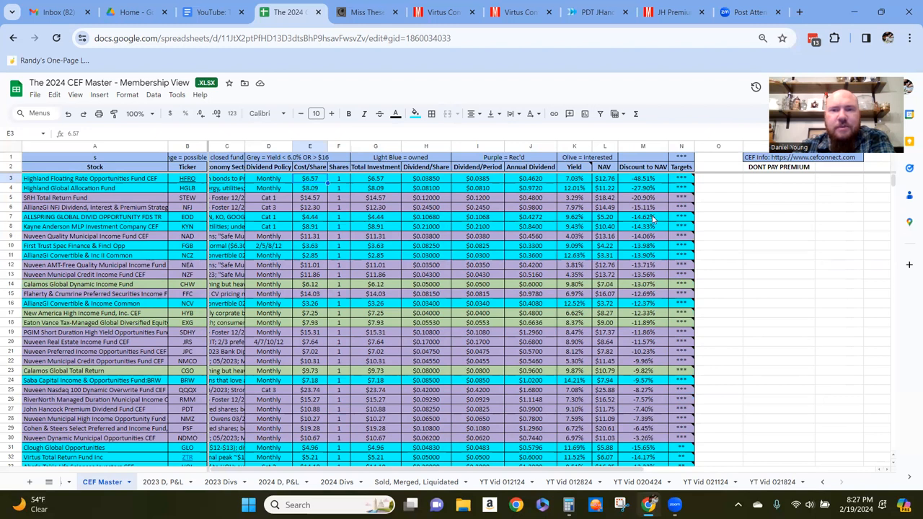
pyautogui.click(642, 178)
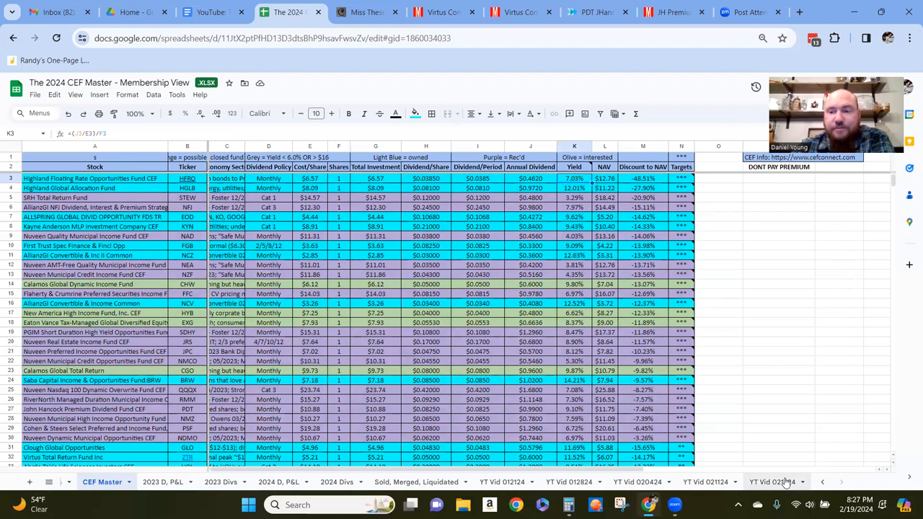
# On YT Vid 021824, sort the funds by yield from highest (14.21%) to lowest
pyautogui.click(773, 482)
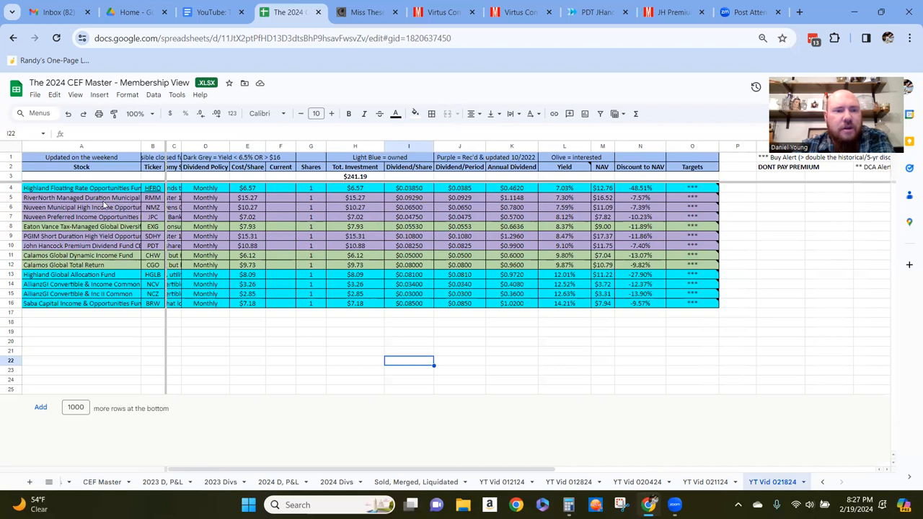
pyautogui.moveTo(47, 261)
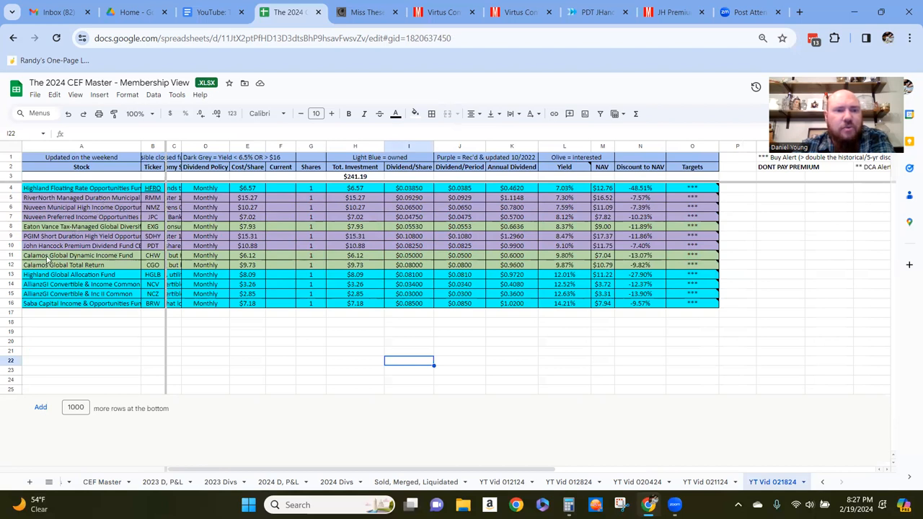
pyautogui.moveTo(387, 212)
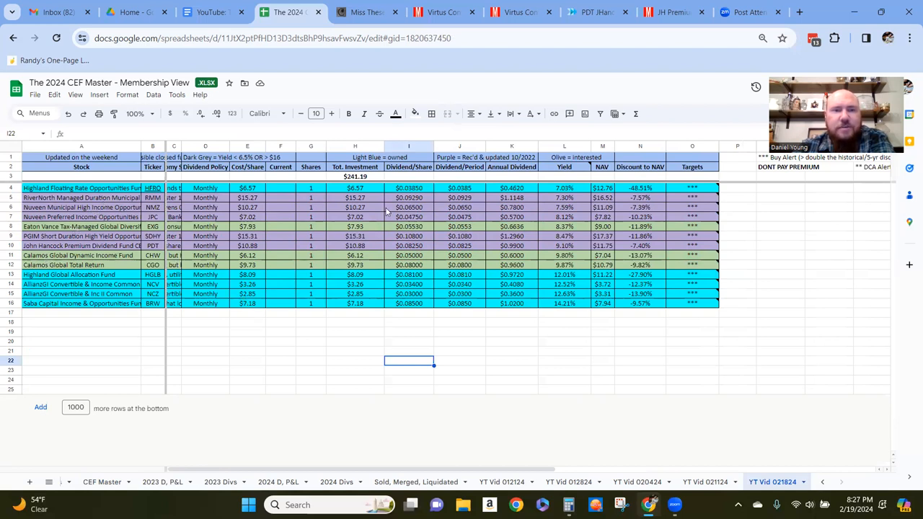
pyautogui.moveTo(269, 331)
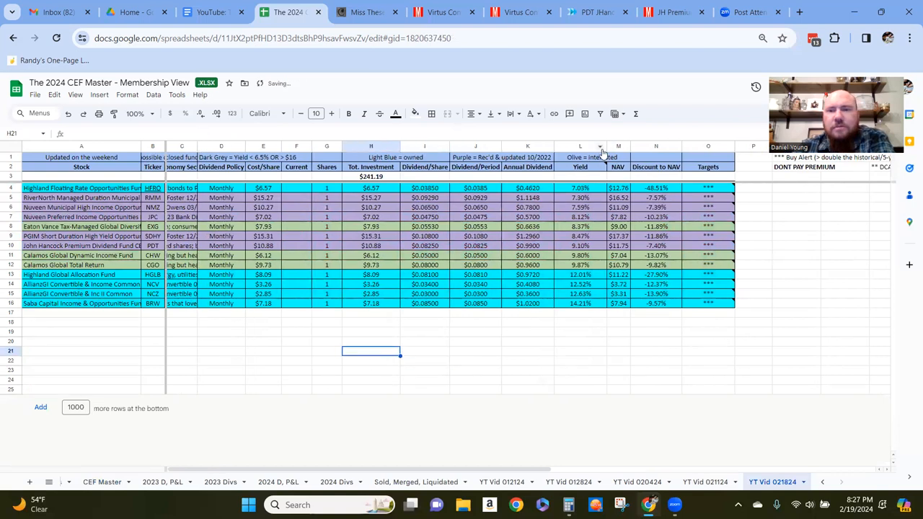
pyautogui.click(580, 146)
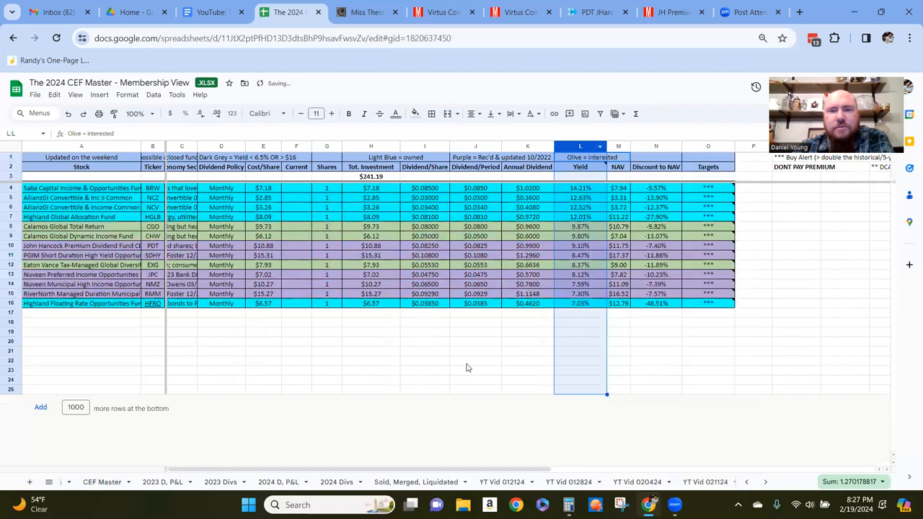
pyautogui.click(475, 361)
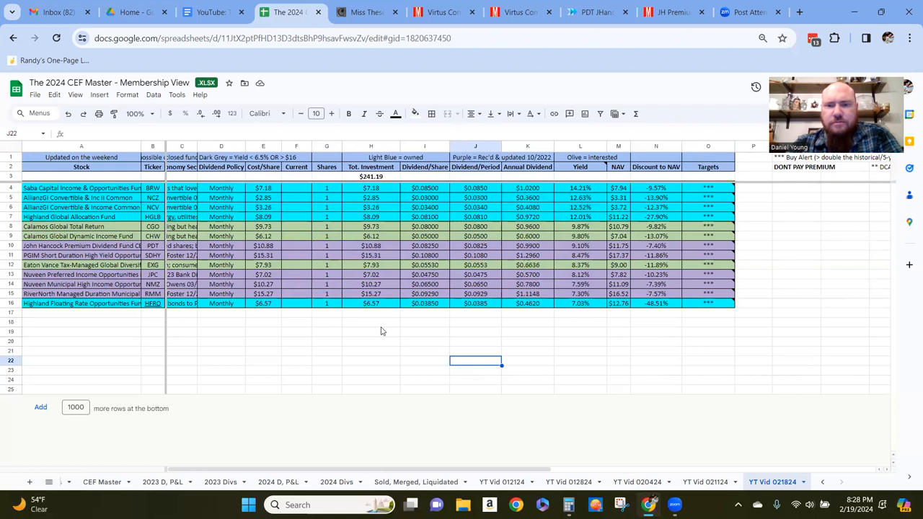
pyautogui.moveTo(291, 333)
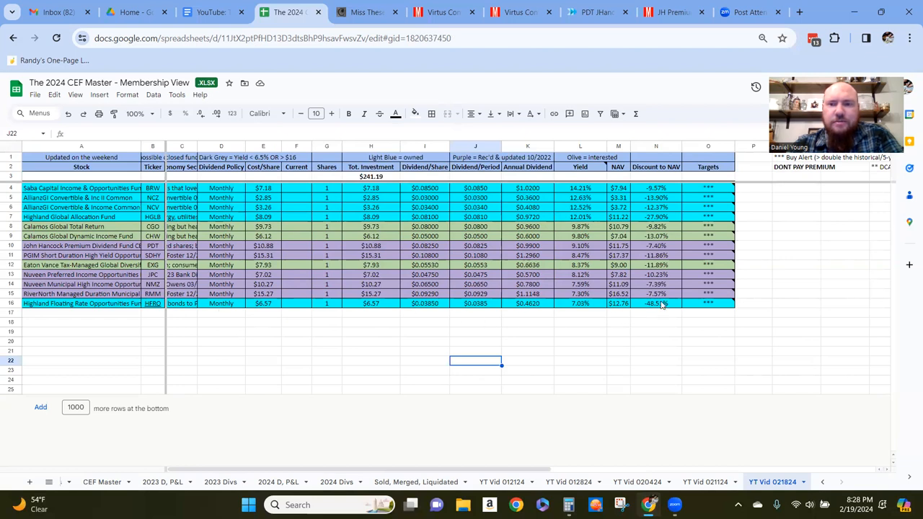
# Inspect the discount to NAV formula, RiverNorth's monthly dividend policy and the yield formula
pyautogui.click(655, 302)
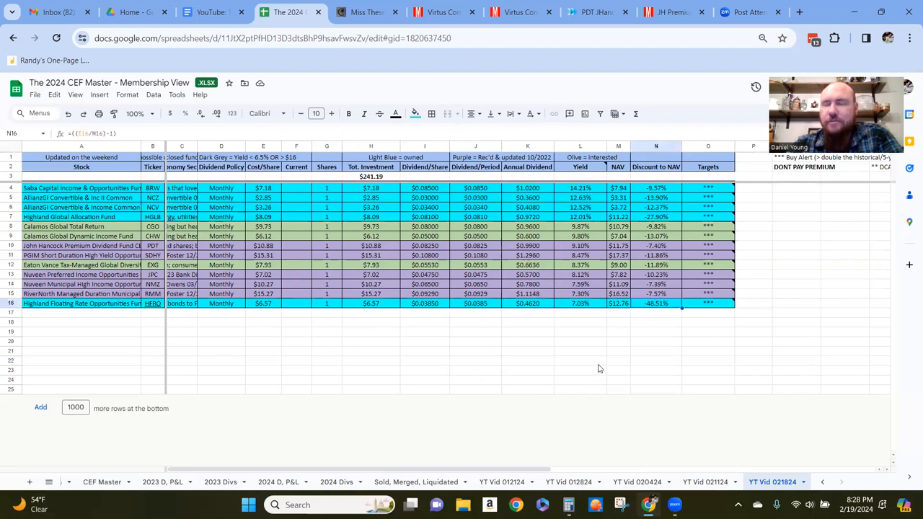
pyautogui.moveTo(572, 316)
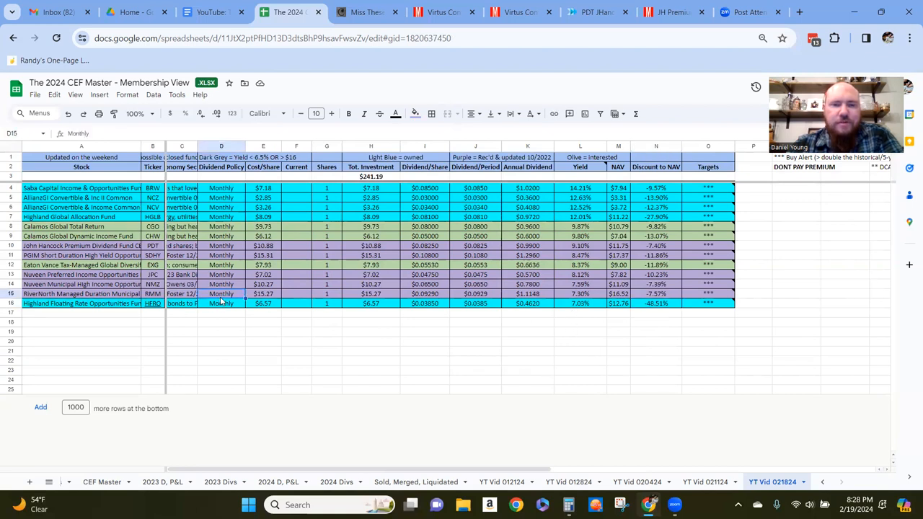
pyautogui.click(581, 303)
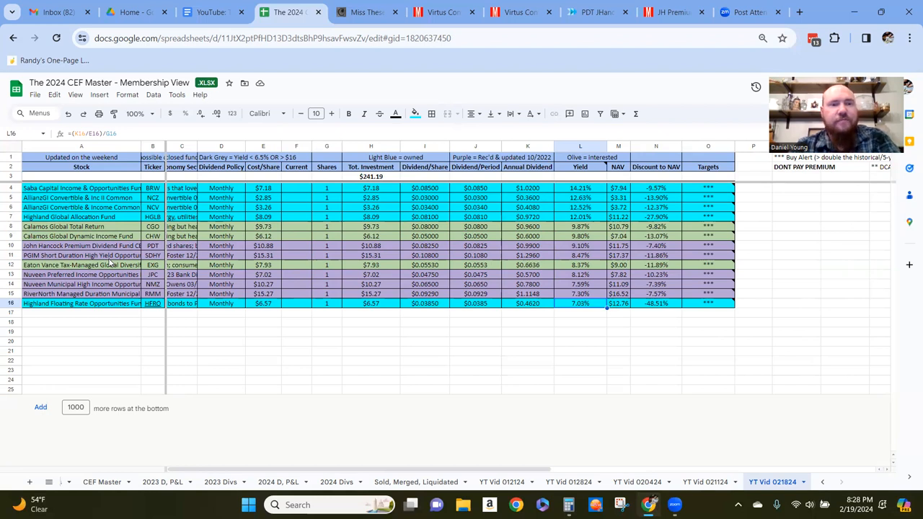
pyautogui.click(81, 227)
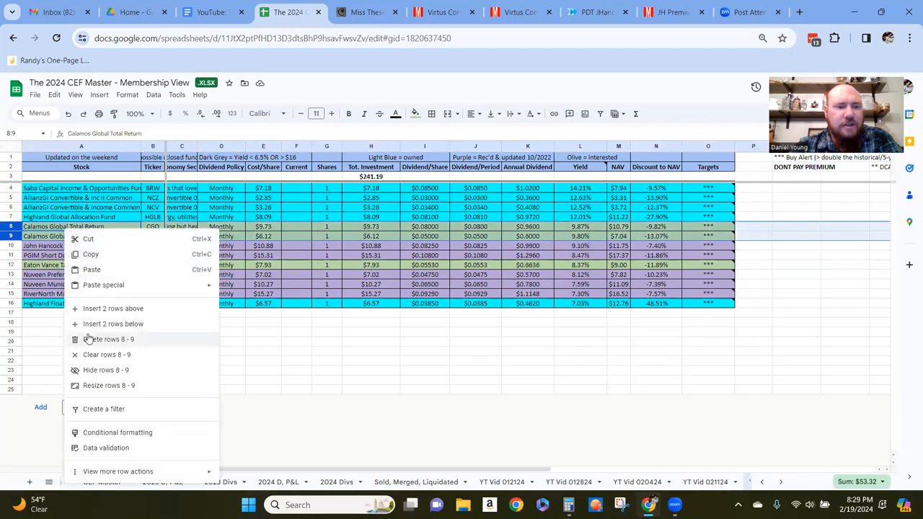
# Delete the two Calamos fund rows and the Eaton Vance fund row
pyautogui.click(109, 338)
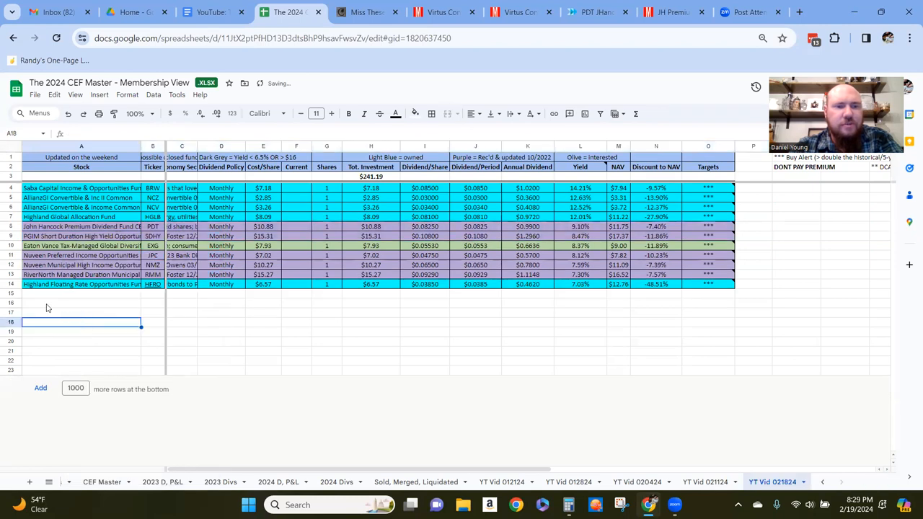
pyautogui.rightClick(80, 245)
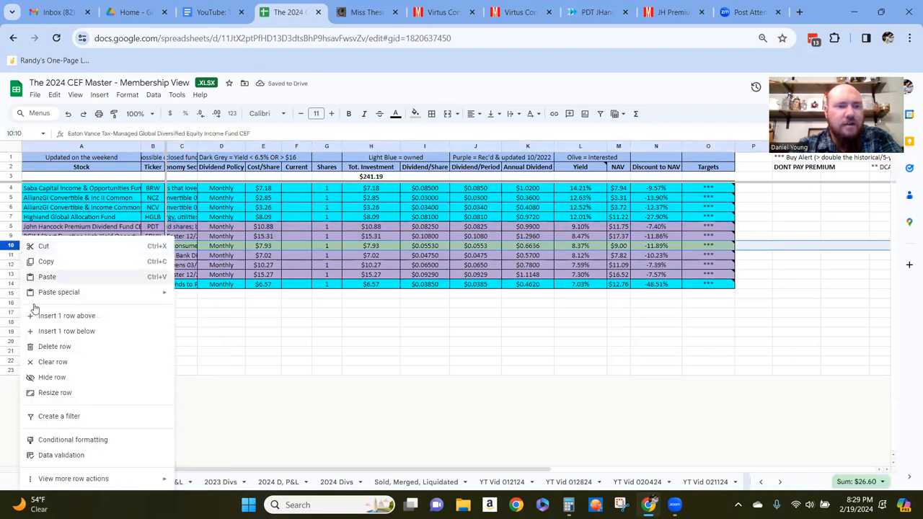
pyautogui.click(54, 346)
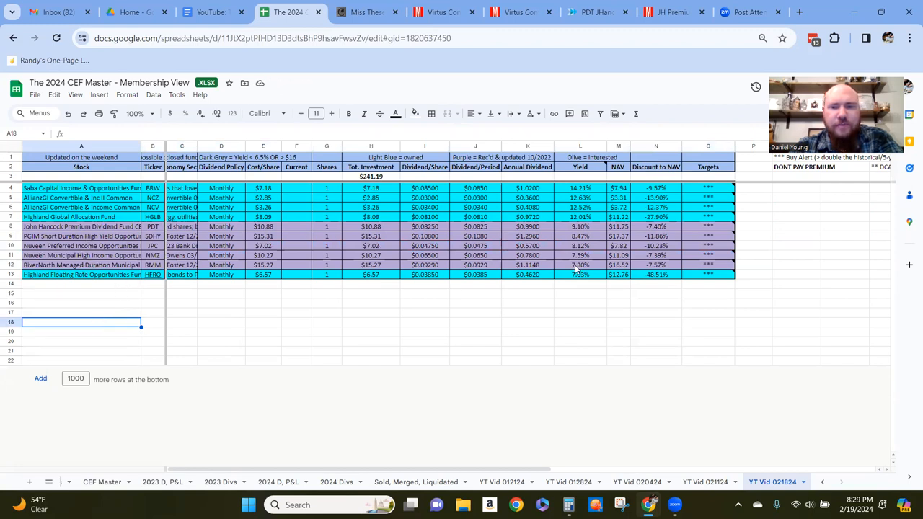
pyautogui.moveTo(721, 269)
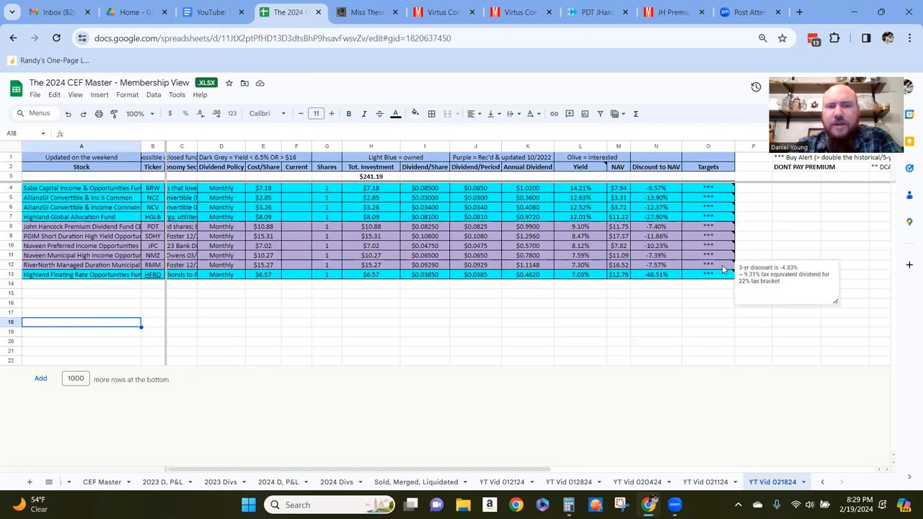
pyautogui.moveTo(273, 267)
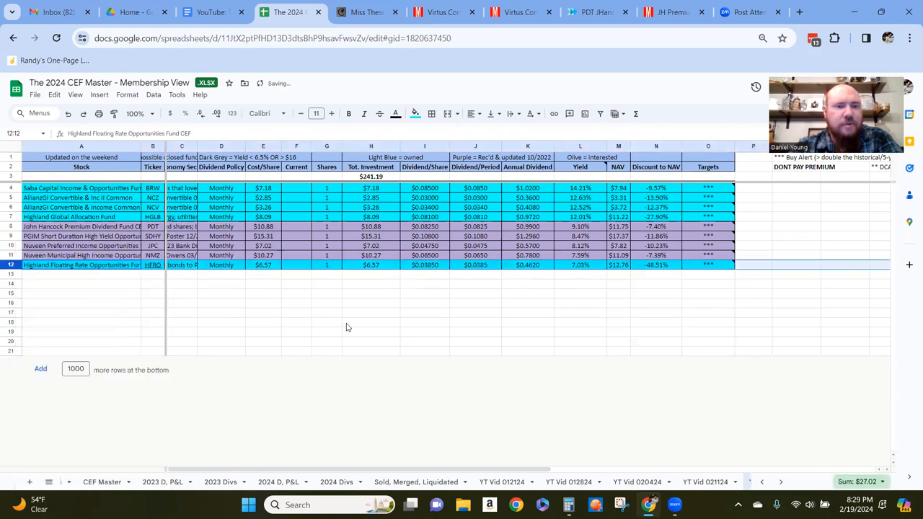
pyautogui.moveTo(712, 257)
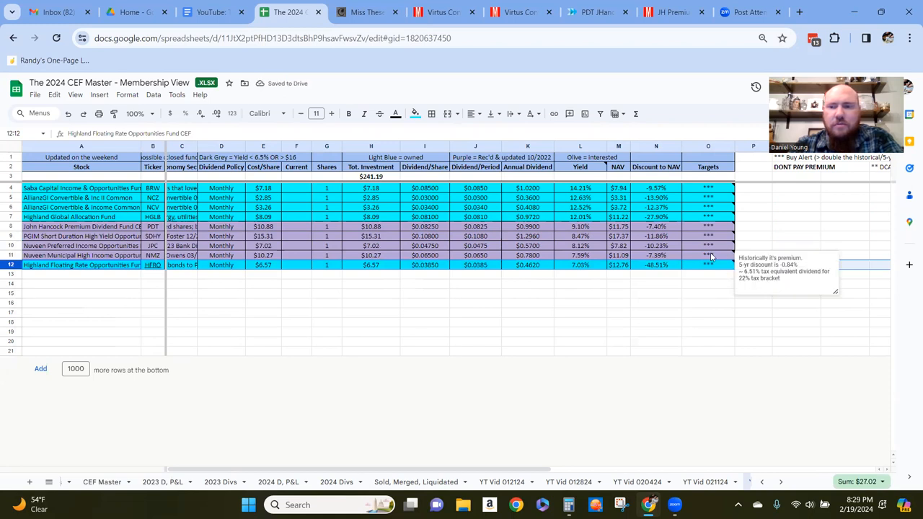
pyautogui.moveTo(708, 248)
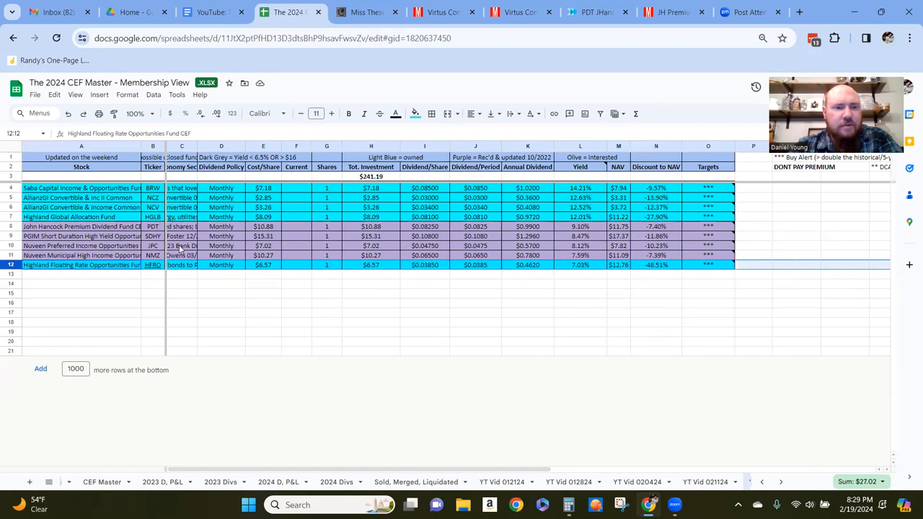
# Read the Nuveen Preferred economy notes and select the SDHY, JPC and NMZ rows 9–11
pyautogui.click(181, 246)
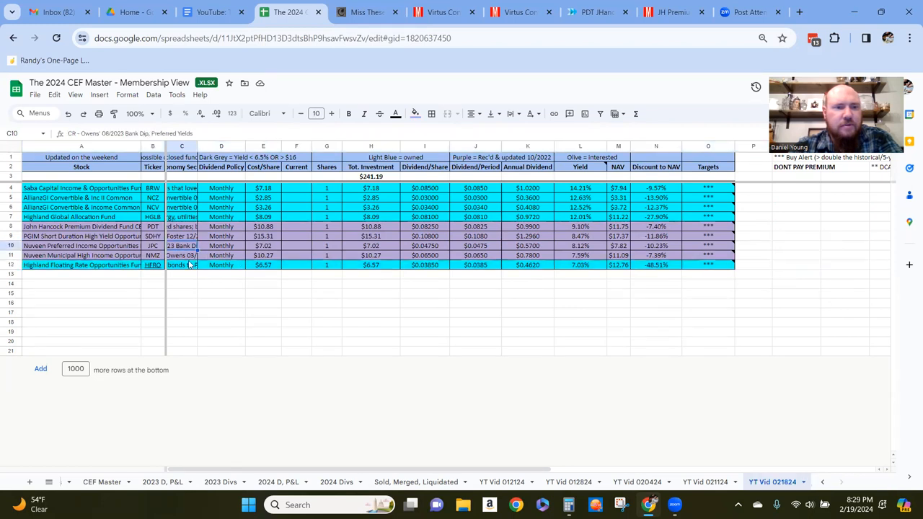
pyautogui.click(222, 283)
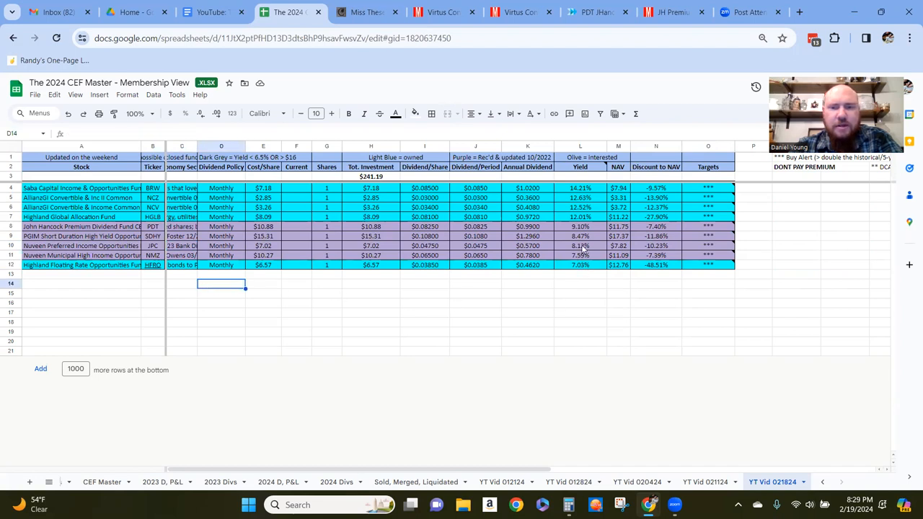
pyautogui.moveTo(581, 245)
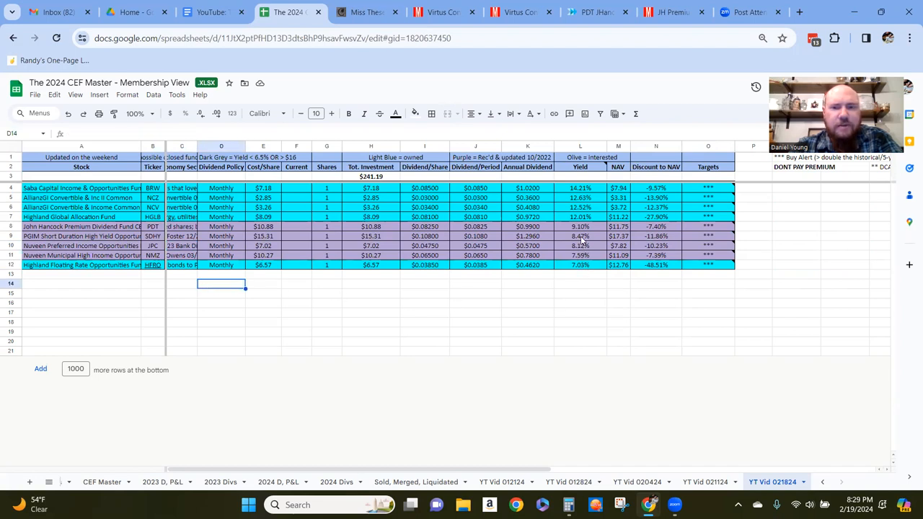
pyautogui.click(580, 236)
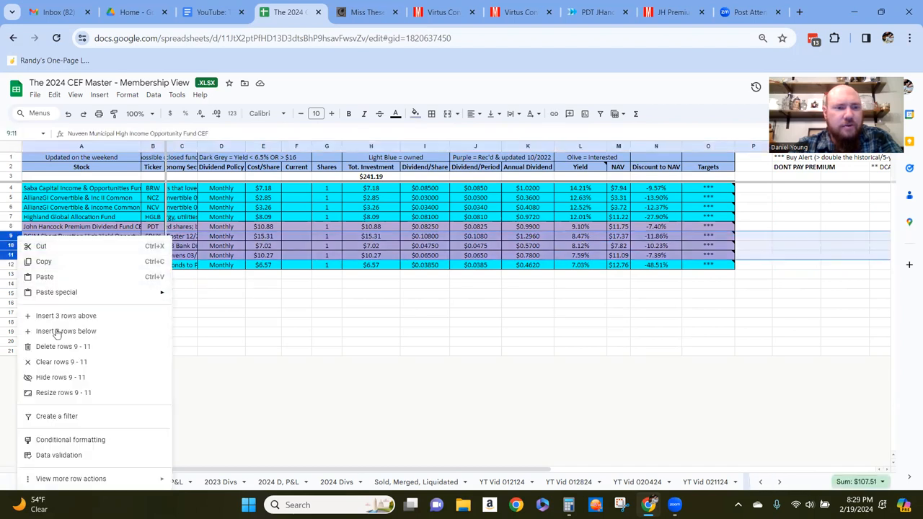
# Delete rows 9–11 (SDHY, JPC, NMZ) and the BRW row, then view NCV's Morningstar portfolio
pyautogui.click(61, 346)
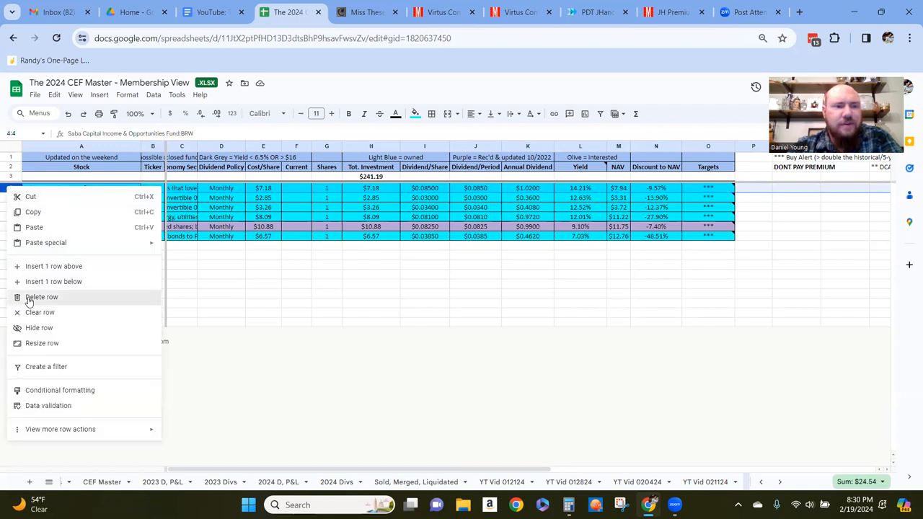
pyautogui.click(41, 296)
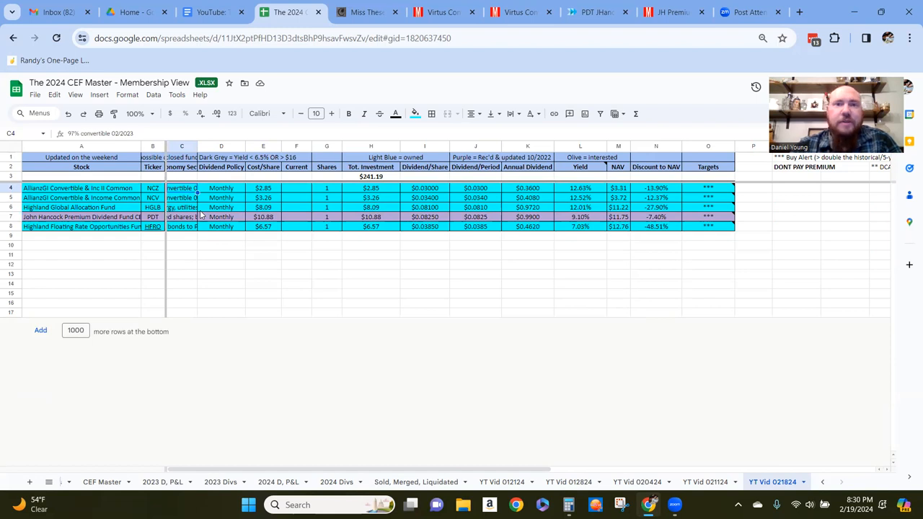
pyautogui.click(440, 13)
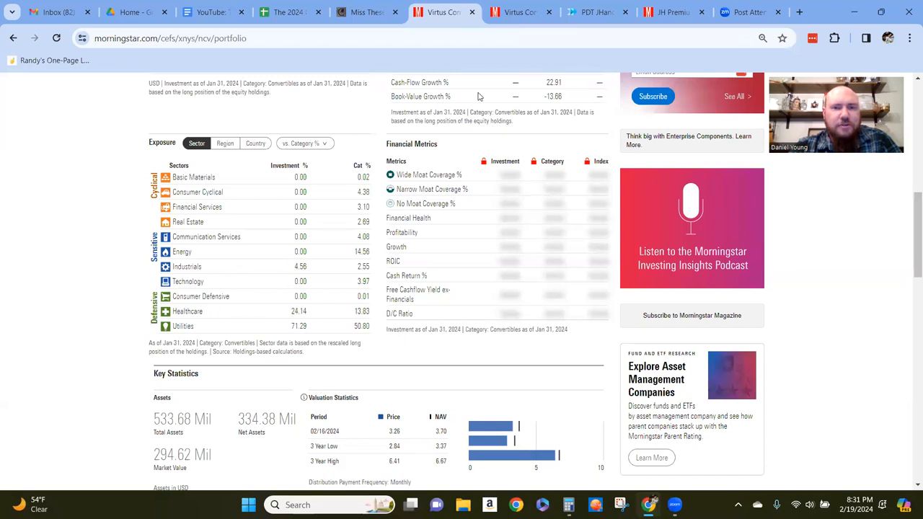
# Review NCZ's Morningstar portfolio and top holdings, then open PDT's CEFConnect characteristics page
pyautogui.click(519, 13)
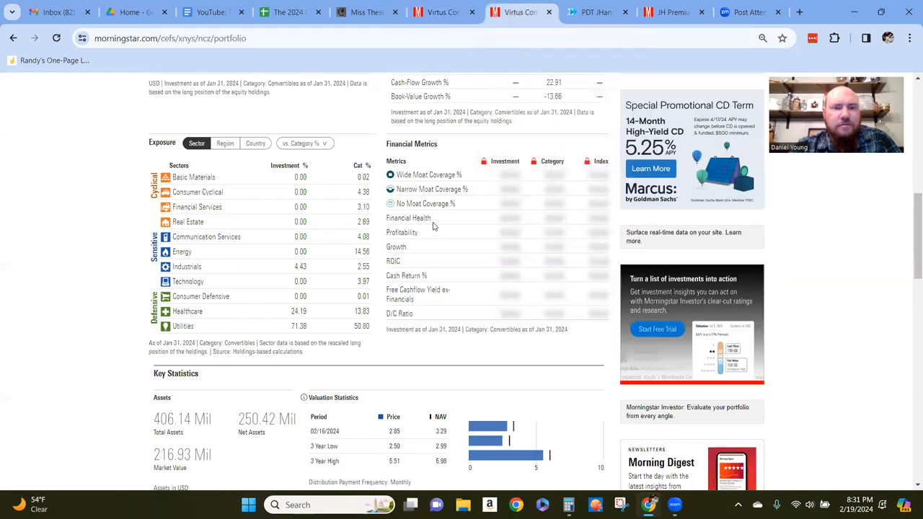
pyautogui.moveTo(431, 69)
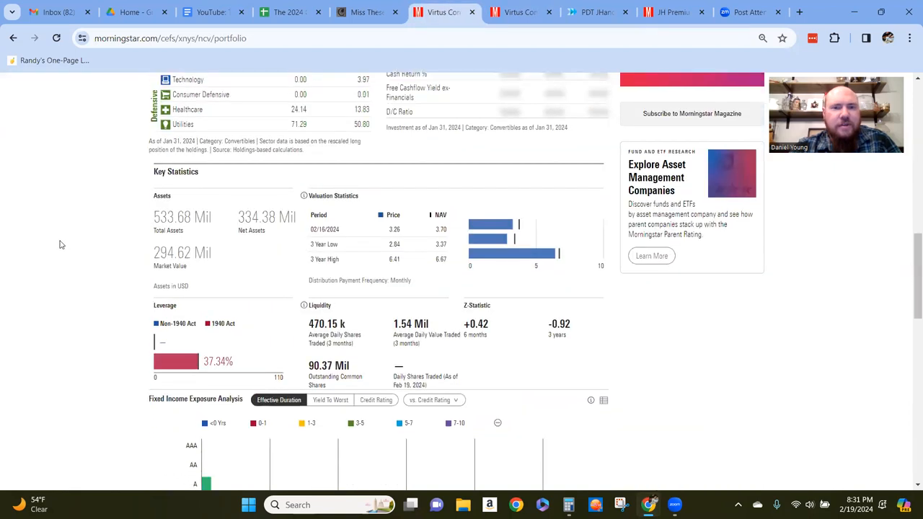
pyautogui.scroll(-3)
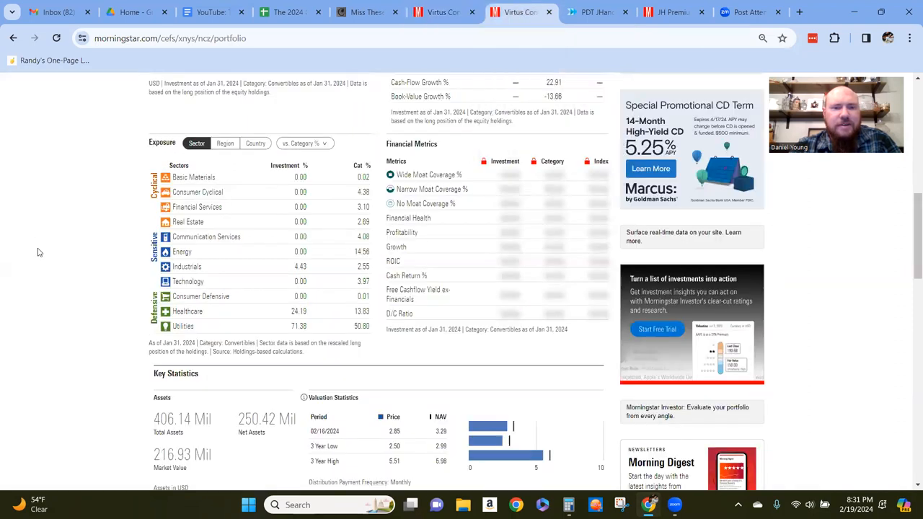
pyautogui.scroll(-3)
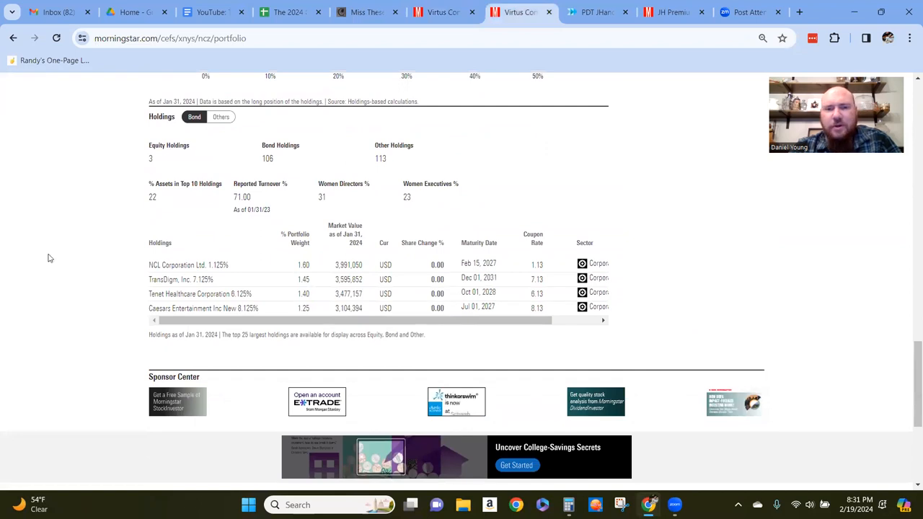
pyautogui.scroll(3)
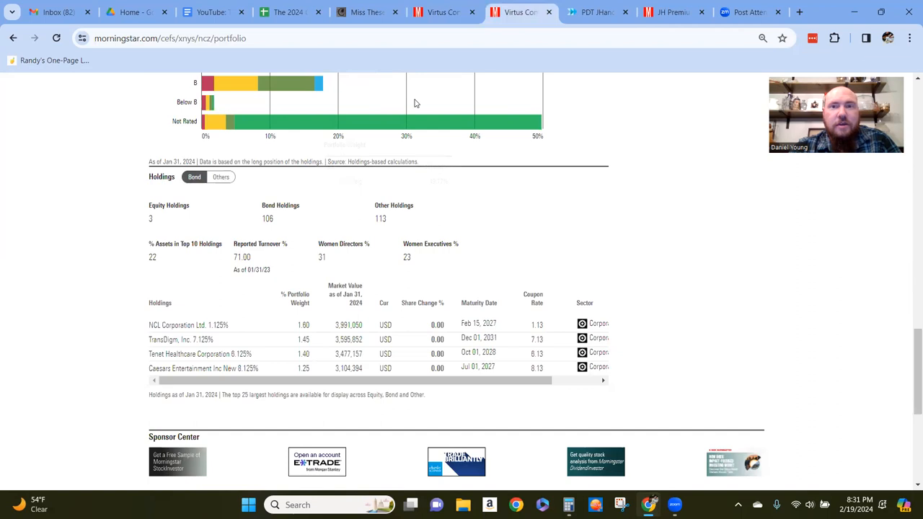
pyautogui.click(519, 12)
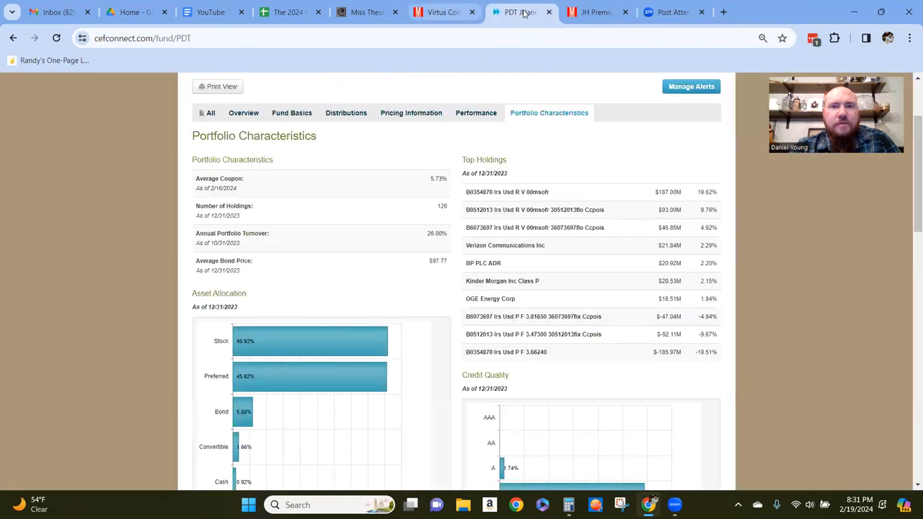
# Back in the spreadsheet, select the NCV row and inspect its total investment formula in H5
pyautogui.click(288, 12)
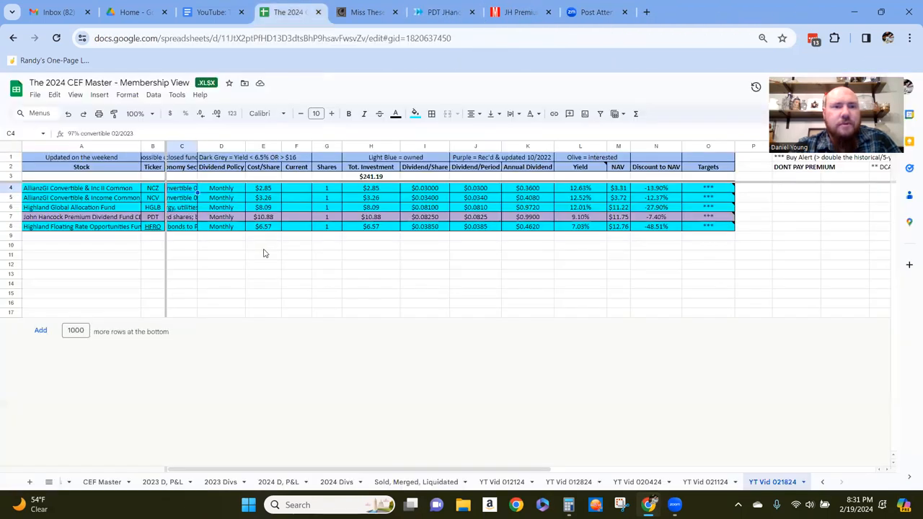
pyautogui.click(263, 302)
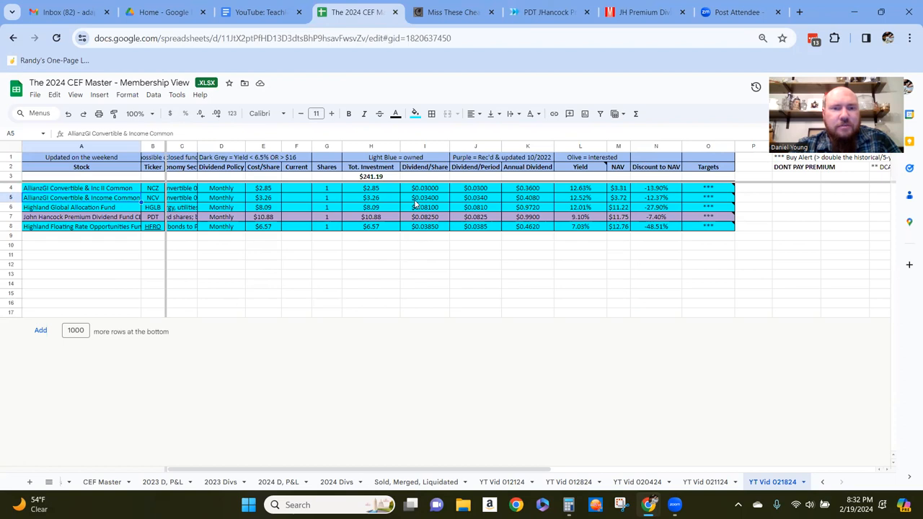
pyautogui.click(370, 198)
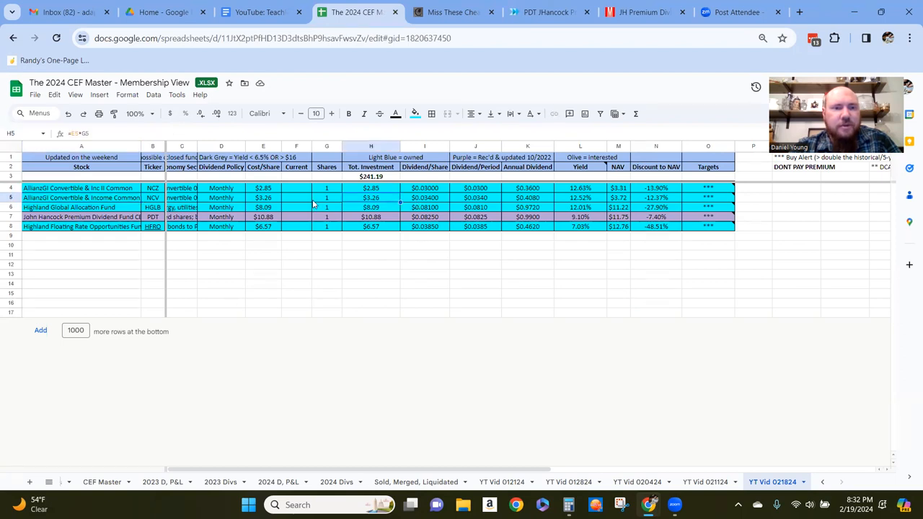
pyautogui.moveTo(300, 204)
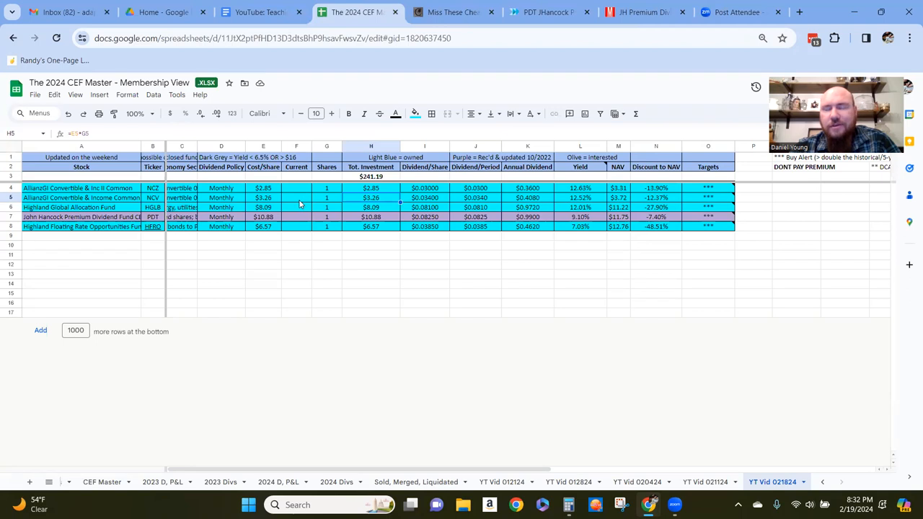
pyautogui.moveTo(295, 203)
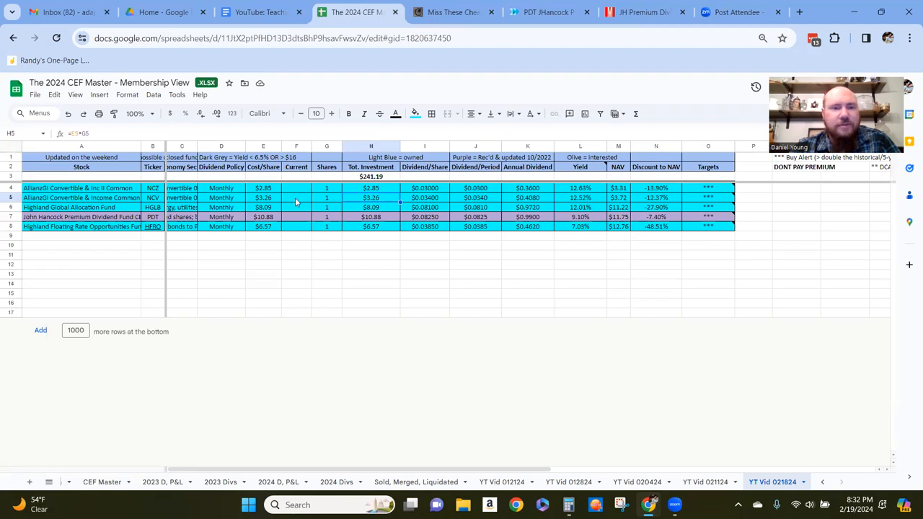
pyautogui.moveTo(289, 204)
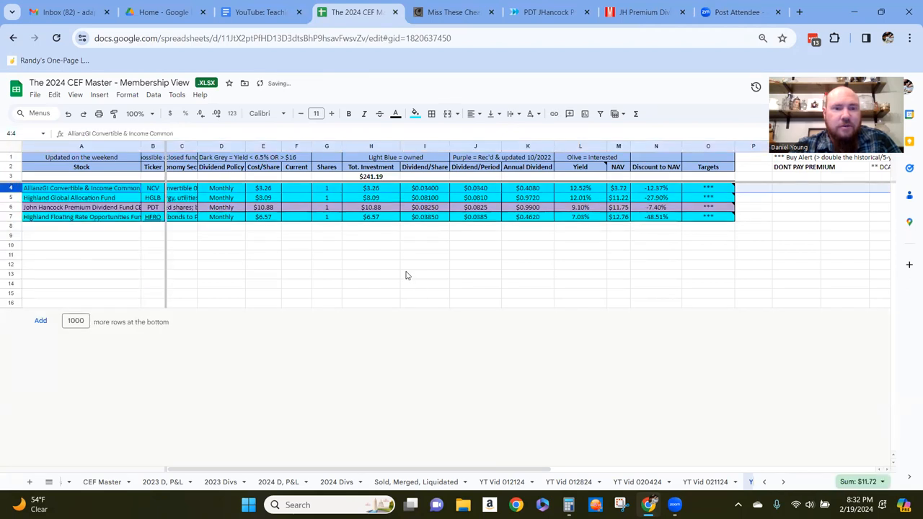
pyautogui.click(424, 274)
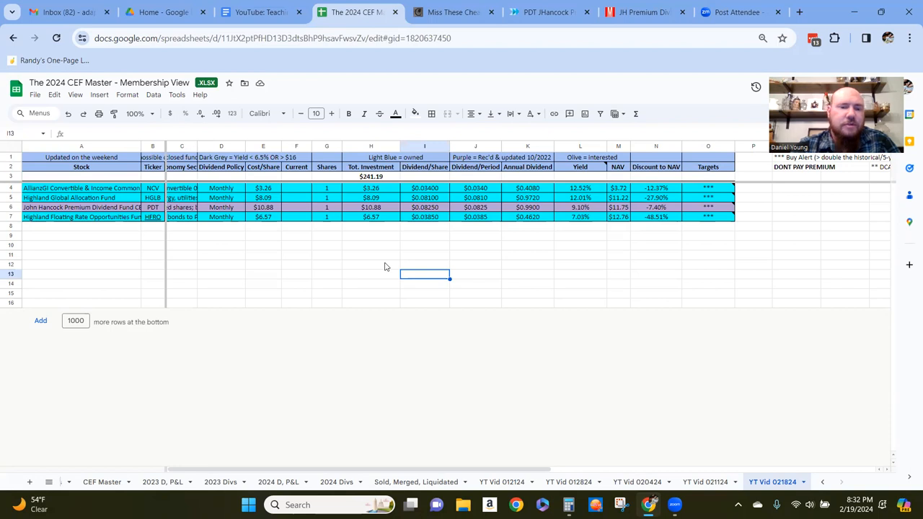
pyautogui.click(282, 482)
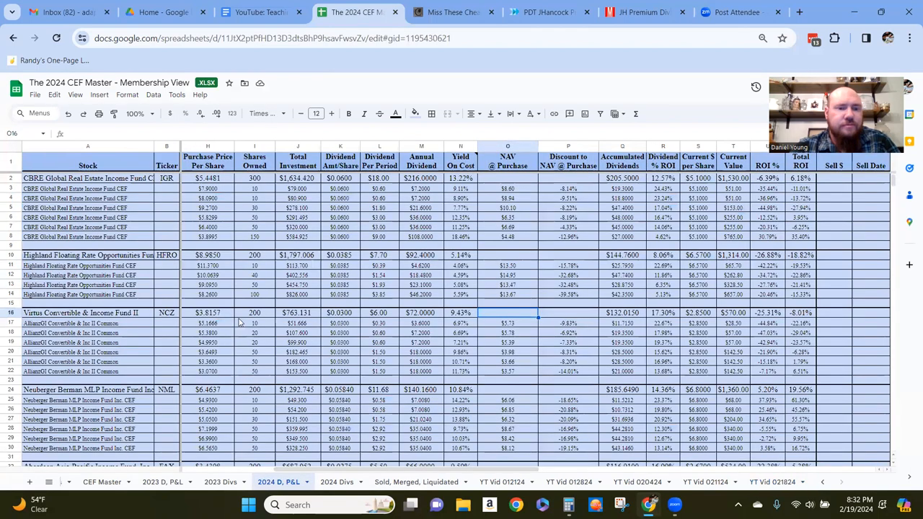
pyautogui.scroll(-3)
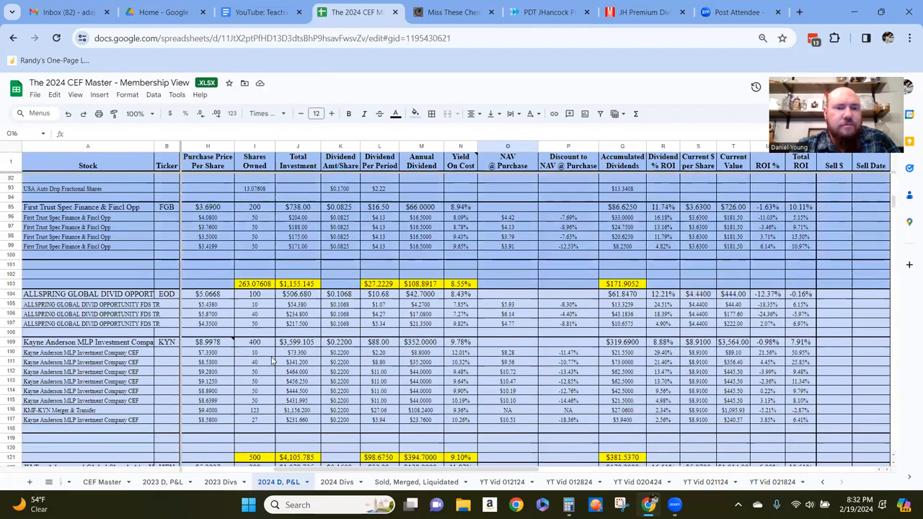
pyautogui.click(773, 481)
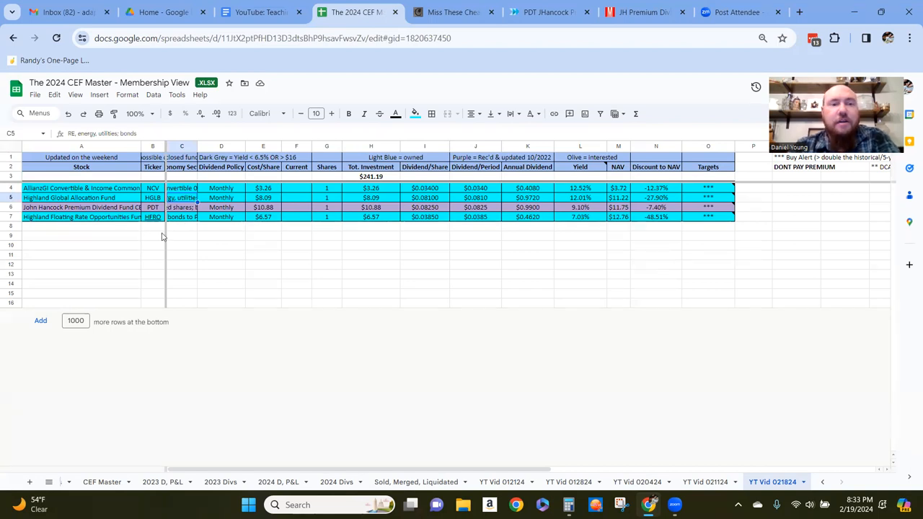
pyautogui.moveTo(192, 226)
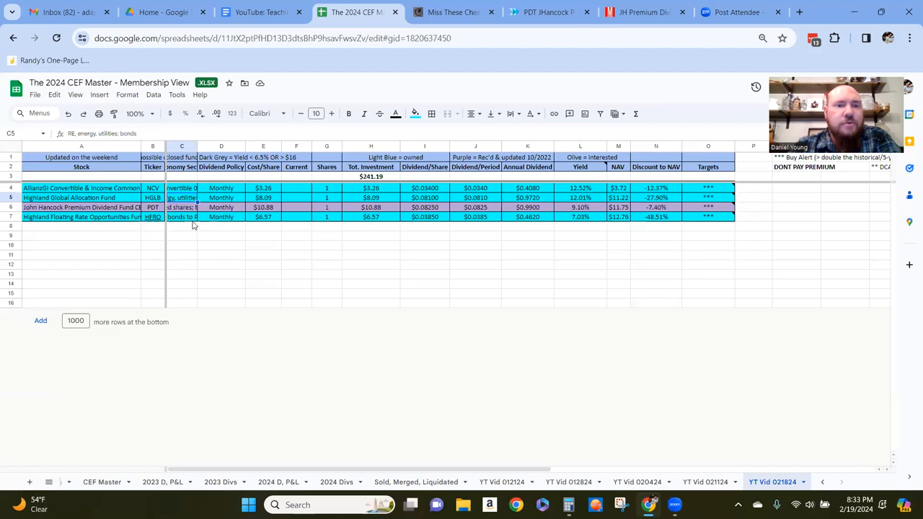
pyautogui.click(181, 217)
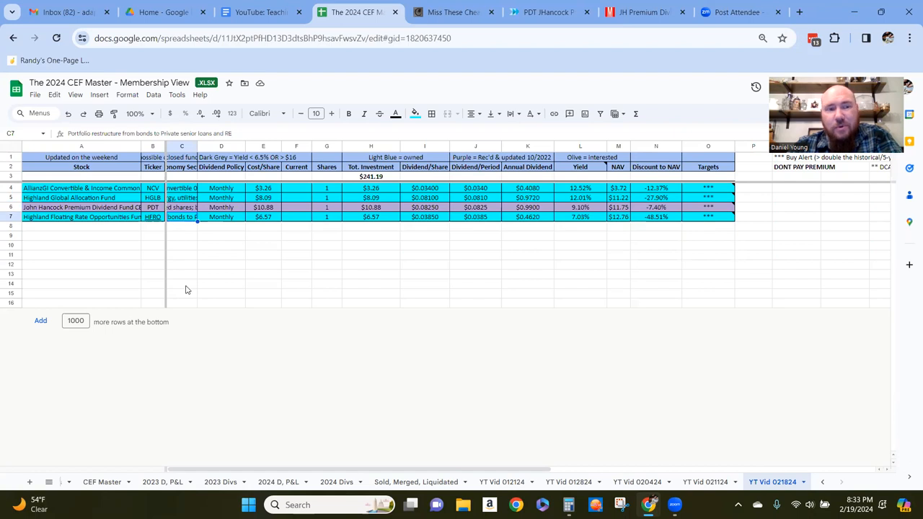
pyautogui.moveTo(255, 263)
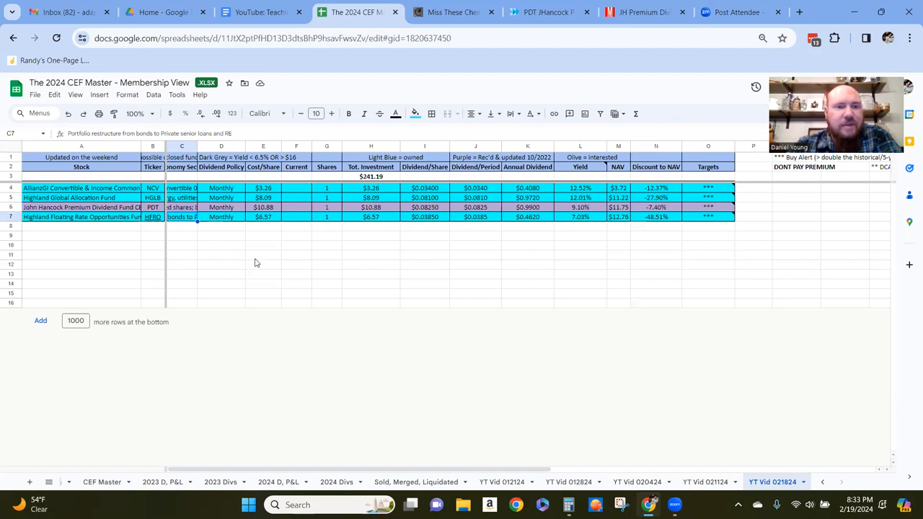
pyautogui.moveTo(341, 240)
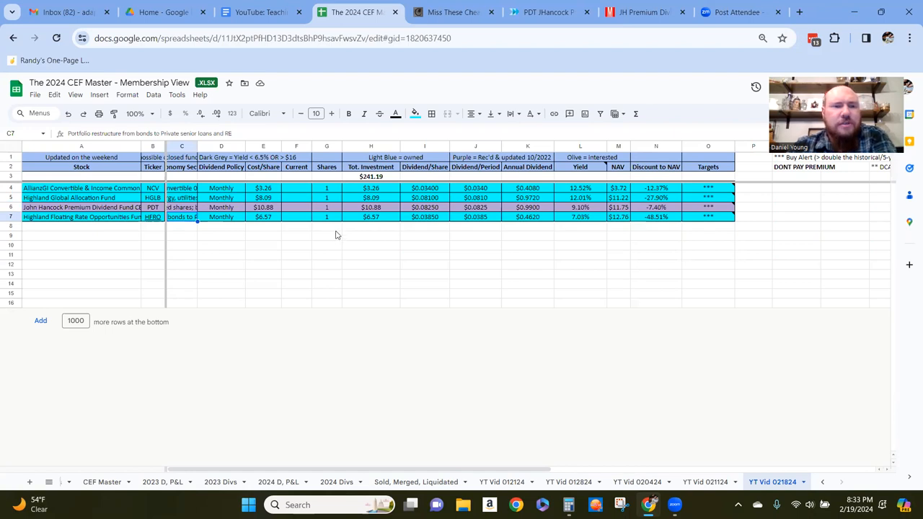
pyautogui.moveTo(301, 246)
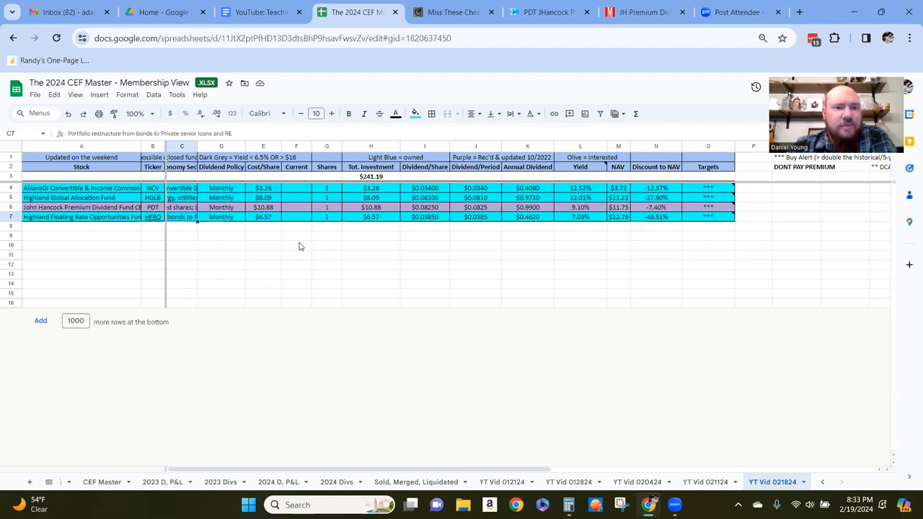
pyautogui.moveTo(308, 242)
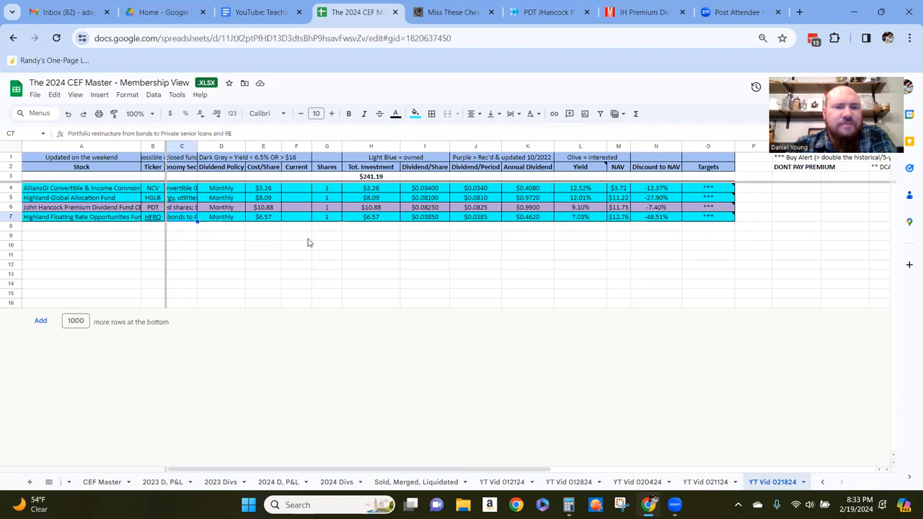
pyautogui.moveTo(304, 224)
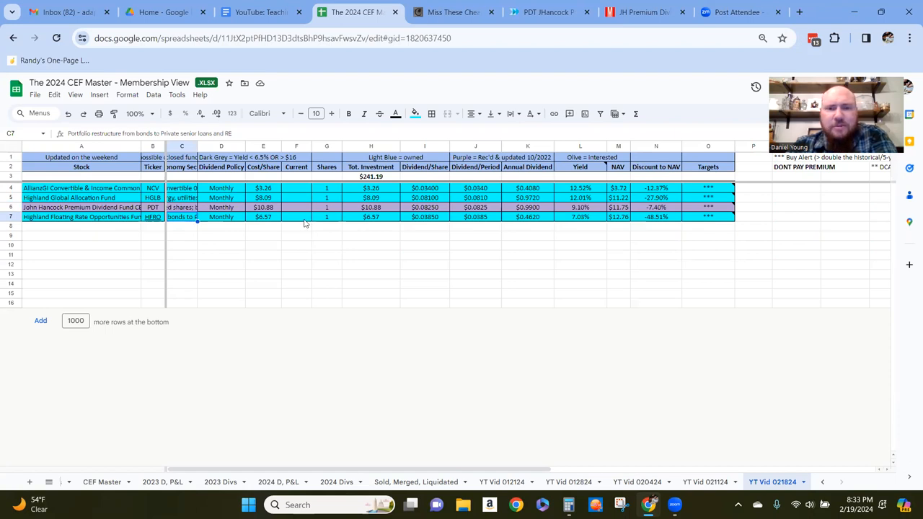
# Enter 200 as the Current value for NCV and the other funds
pyautogui.click(296, 188)
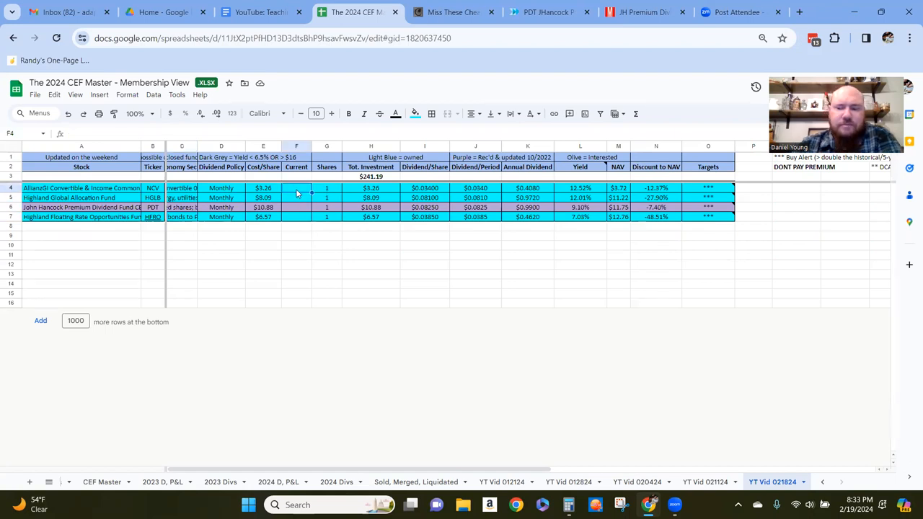
pyautogui.write('200')
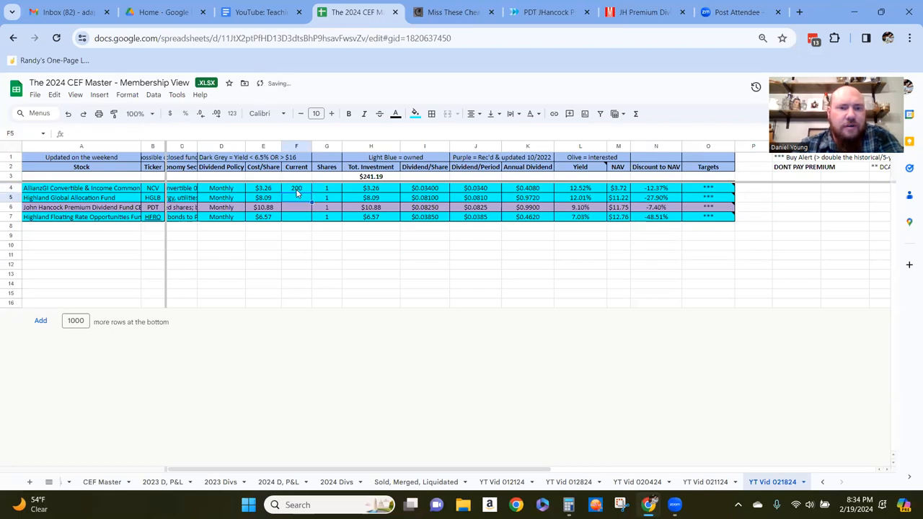
pyautogui.click(296, 207)
pyautogui.write('200')
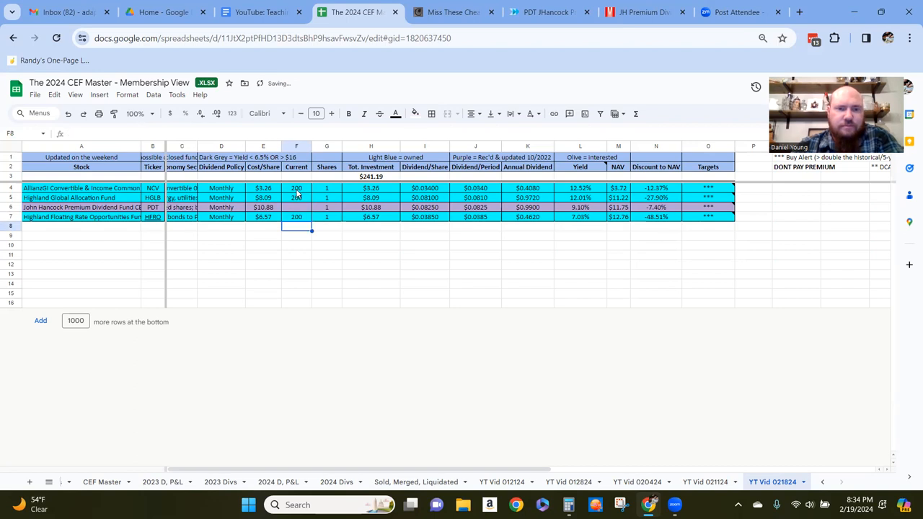
pyautogui.click(326, 188)
pyautogui.write('50')
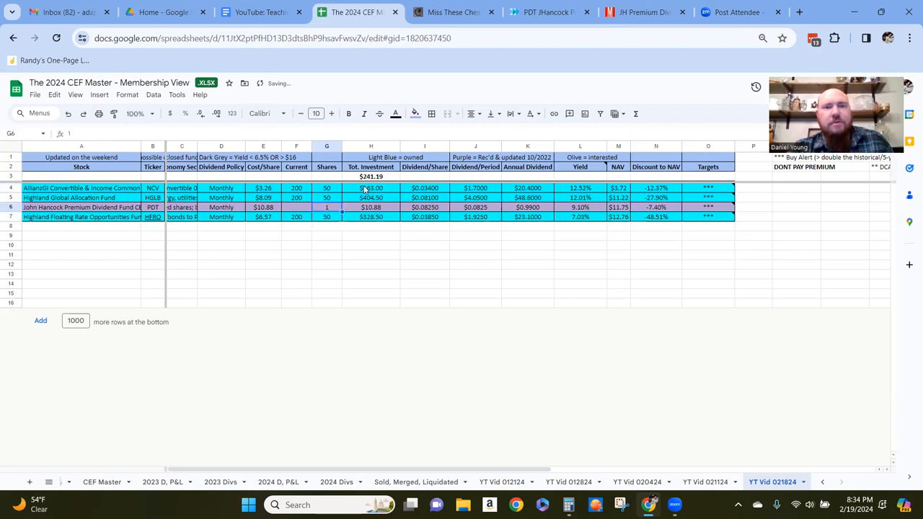
# Inspect the total investment formulas and HFRO's annual dividend formula
pyautogui.moveTo(370, 187); pyautogui.dragTo(370, 197)
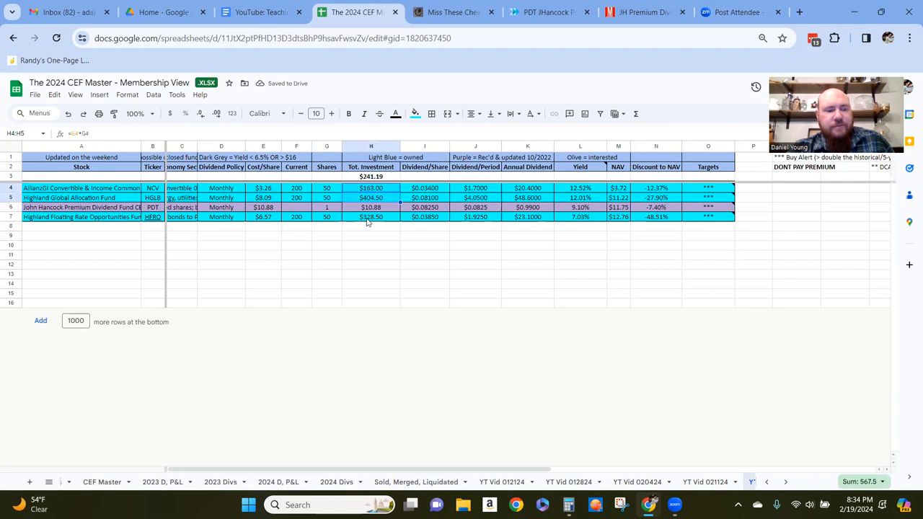
pyautogui.click(370, 216)
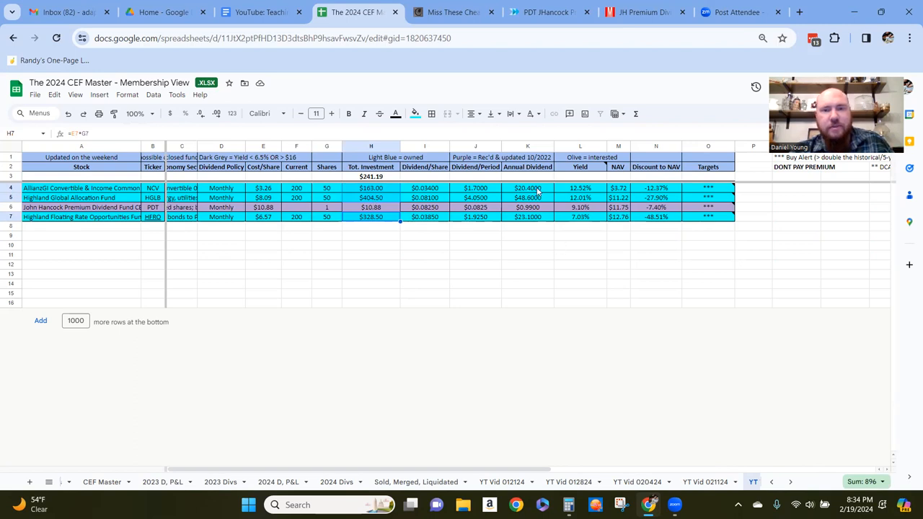
pyautogui.click(527, 216)
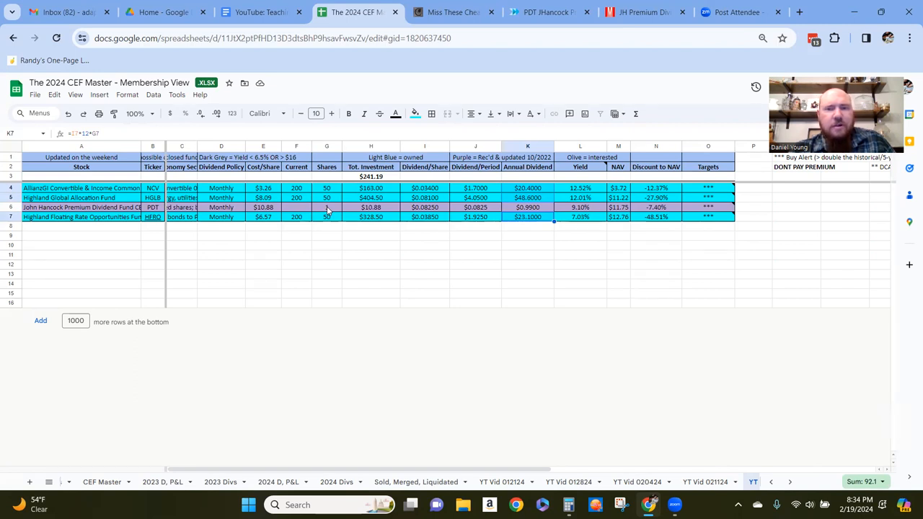
pyautogui.click(326, 207)
pyautogui.write('1')
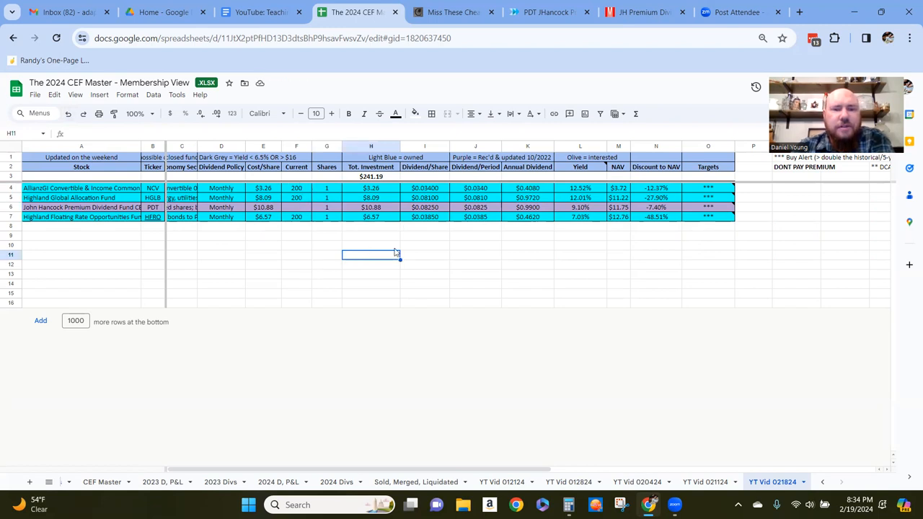
# Check HGLB's share count and clear the 200 from NCV's Current cell
pyautogui.click(326, 217)
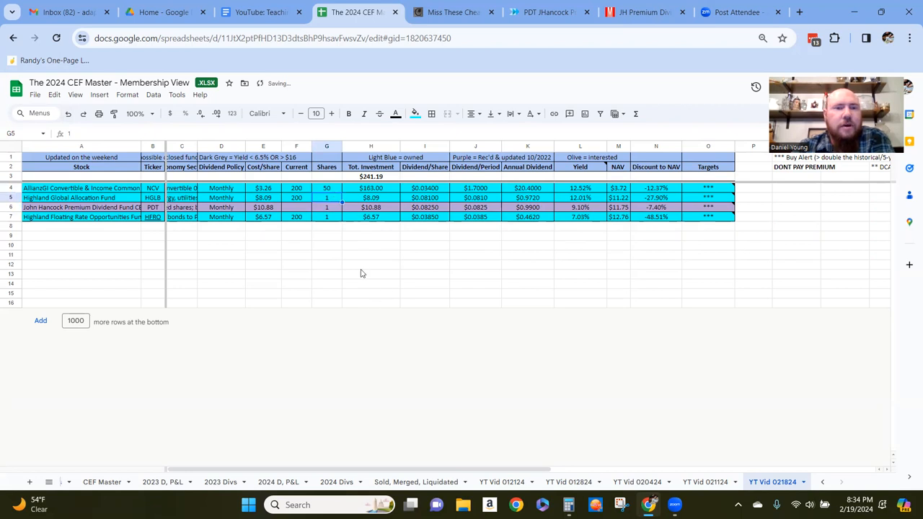
pyautogui.click(182, 188)
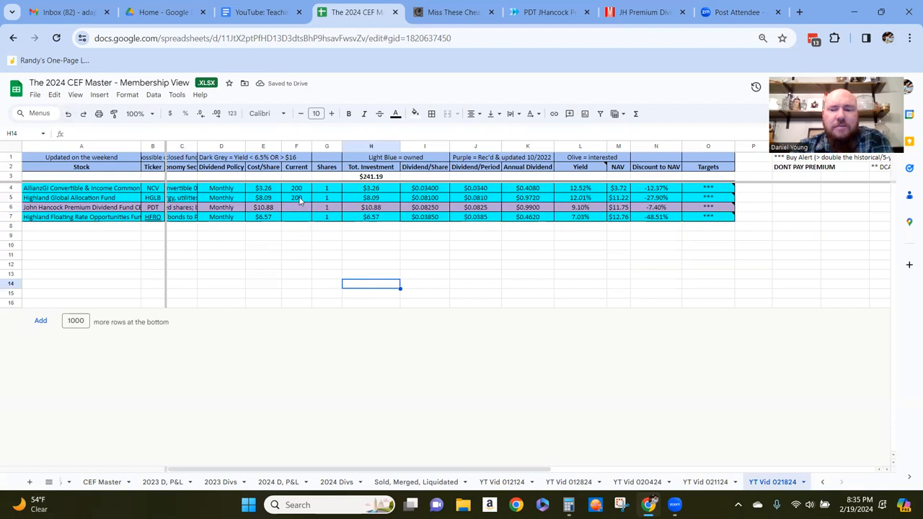
pyautogui.click(296, 187)
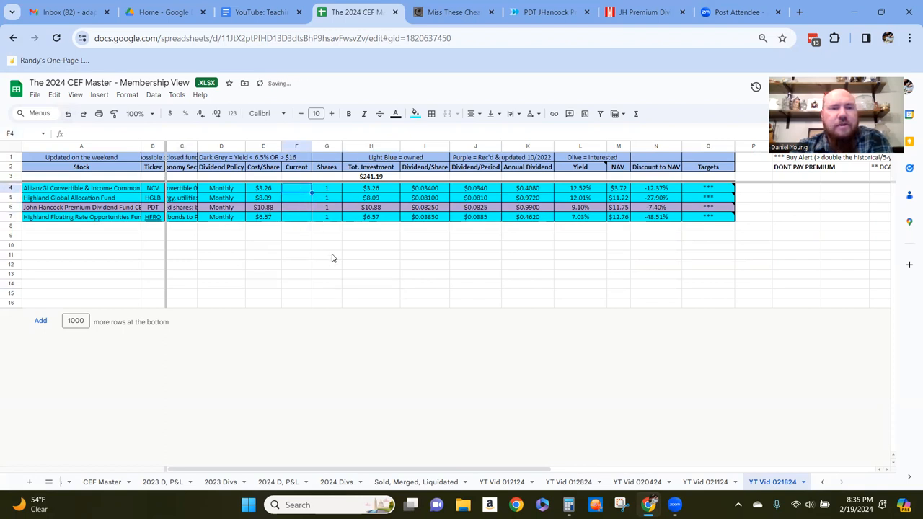
pyautogui.click(325, 255)
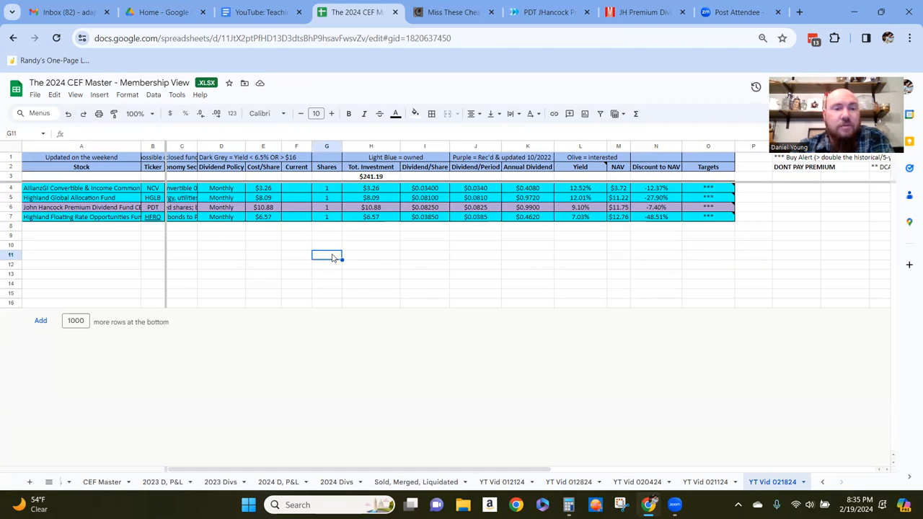
pyautogui.moveTo(395, 247)
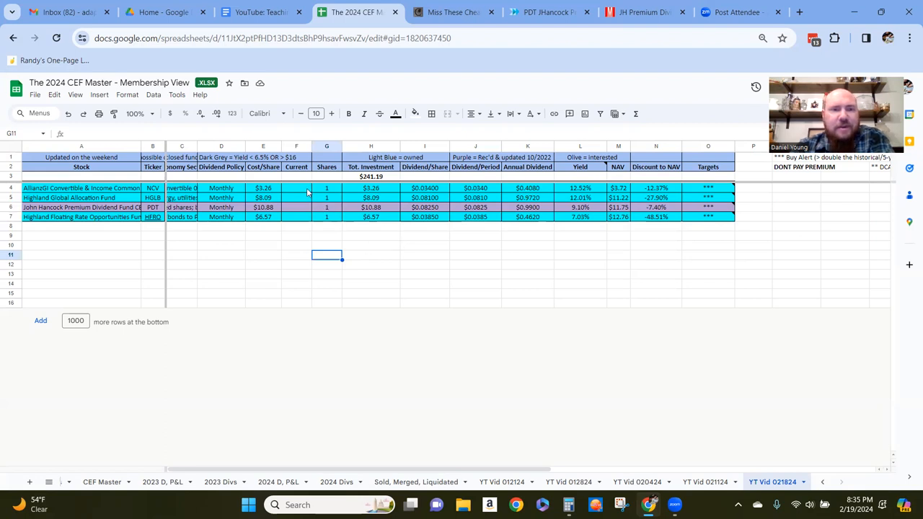
pyautogui.click(297, 188)
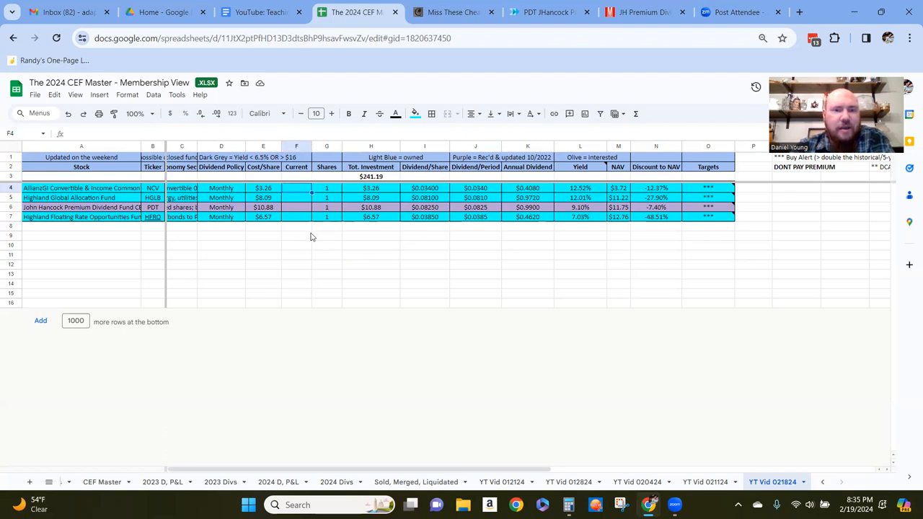
pyautogui.click(371, 236)
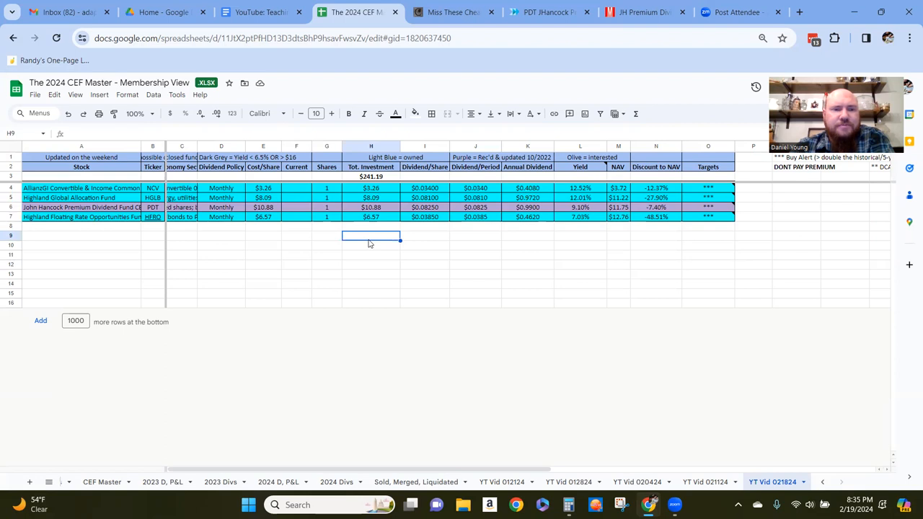
pyautogui.moveTo(403, 227)
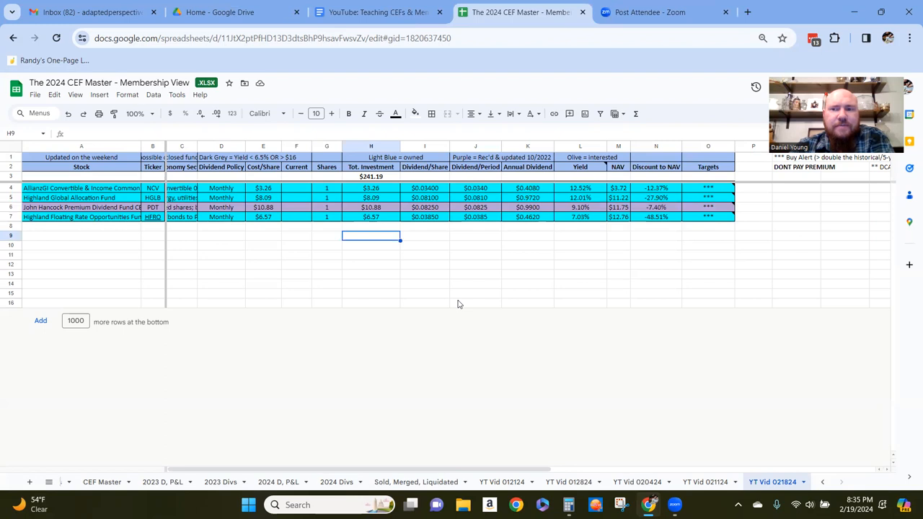
pyautogui.moveTo(309, 218)
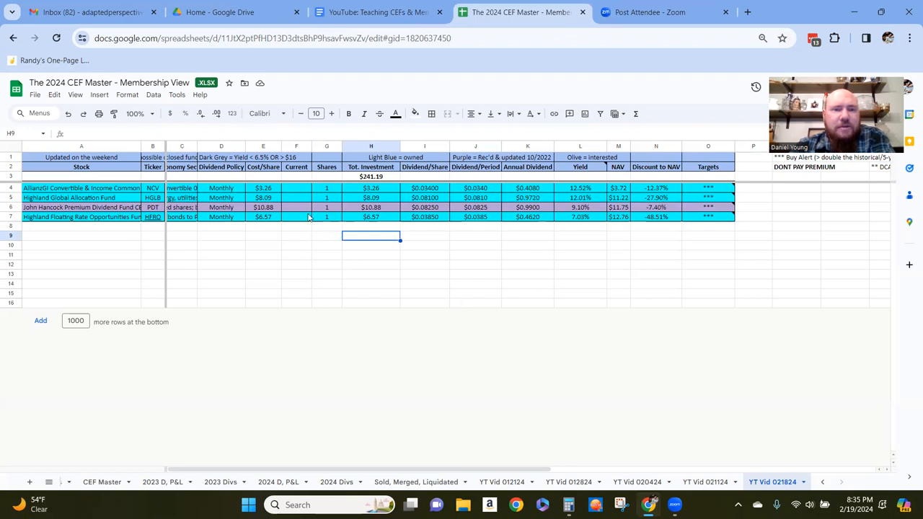
# Switch to 2024 D, P&L, scroll to HQL and restore its 7.76546 fractional shares
pyautogui.click(296, 207)
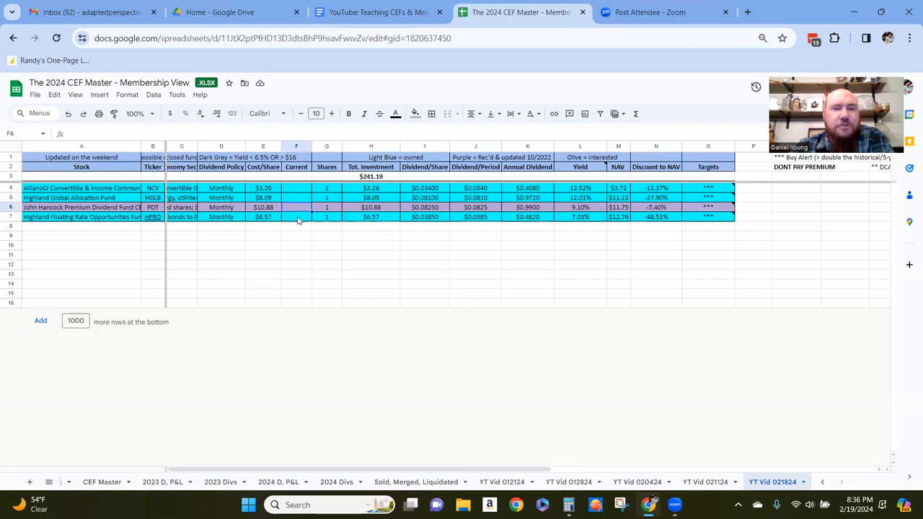
pyautogui.click(278, 481)
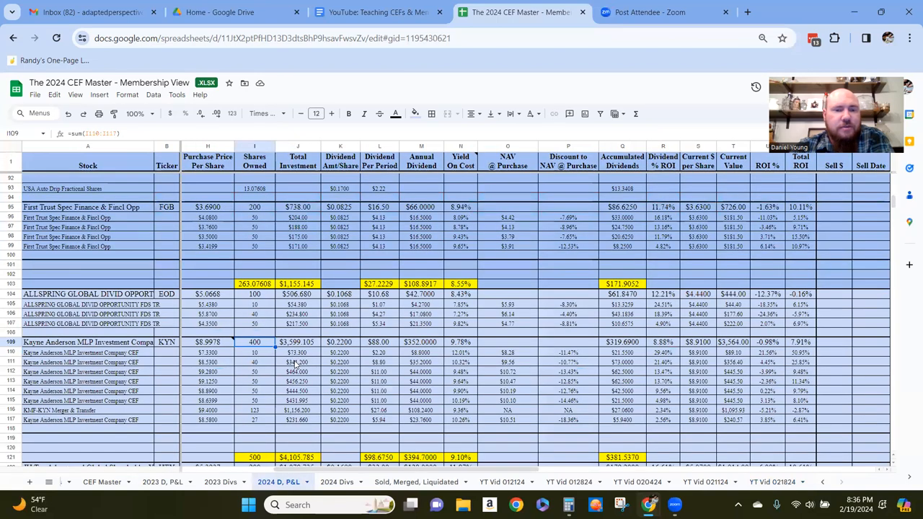
pyautogui.scroll(-3)
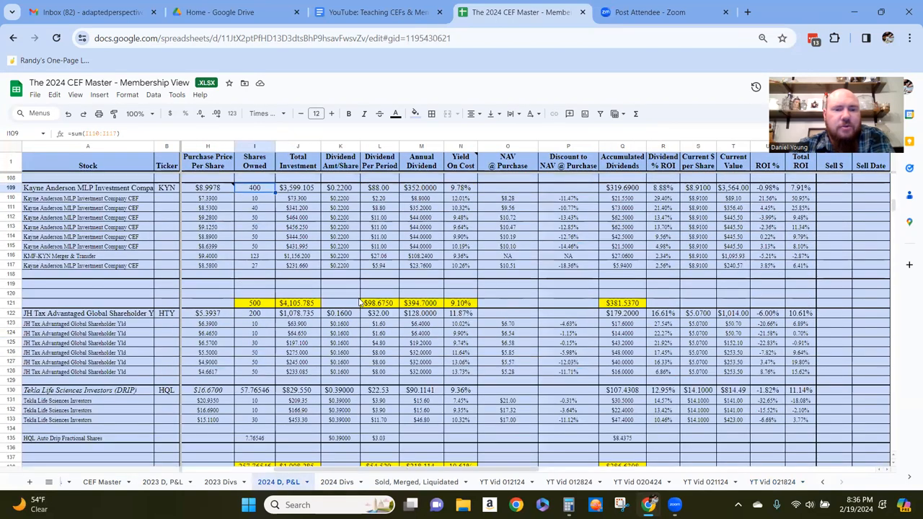
pyautogui.scroll(-3)
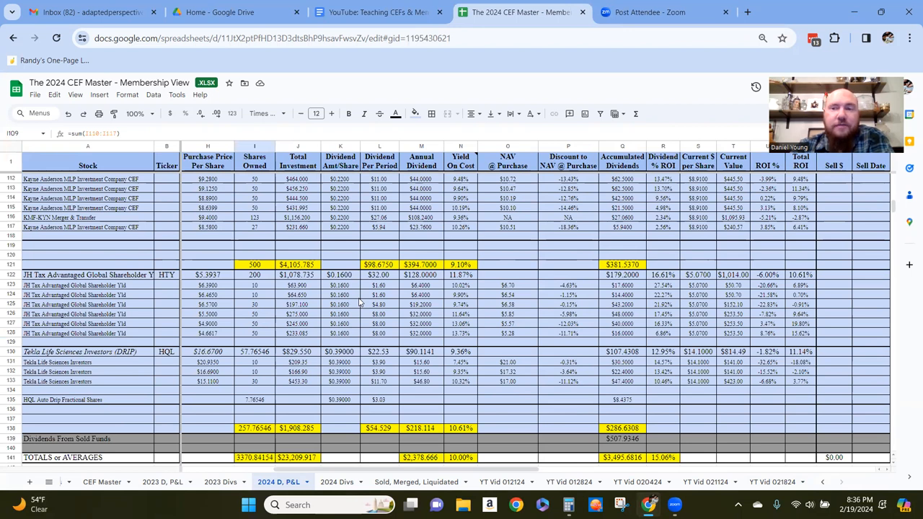
pyautogui.moveTo(483, 428)
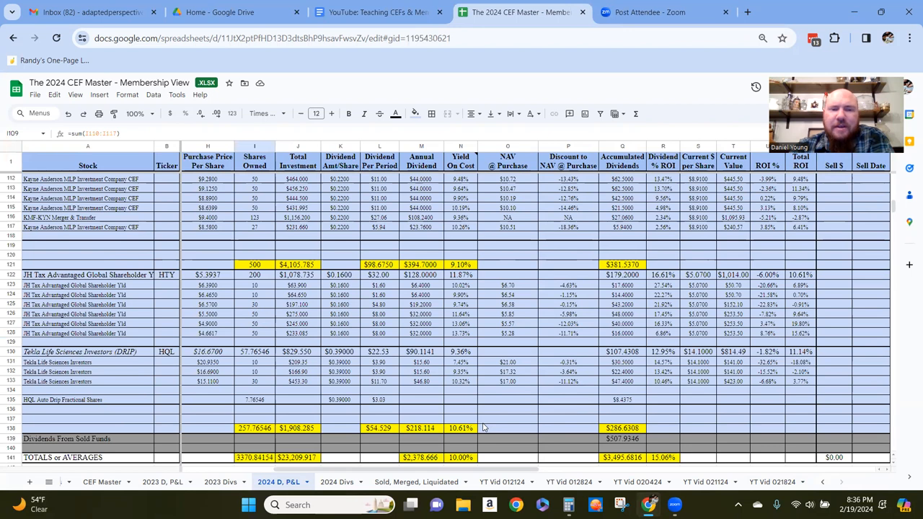
pyautogui.moveTo(211, 353)
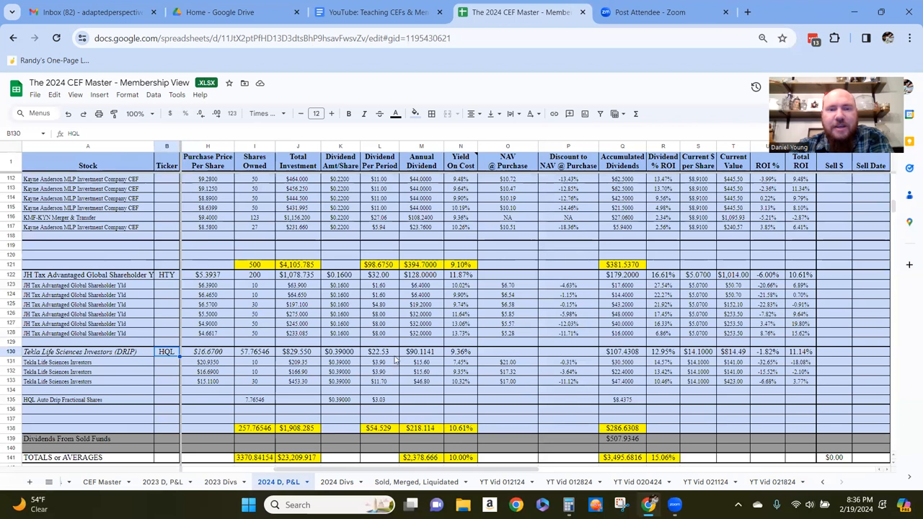
pyautogui.click(378, 352)
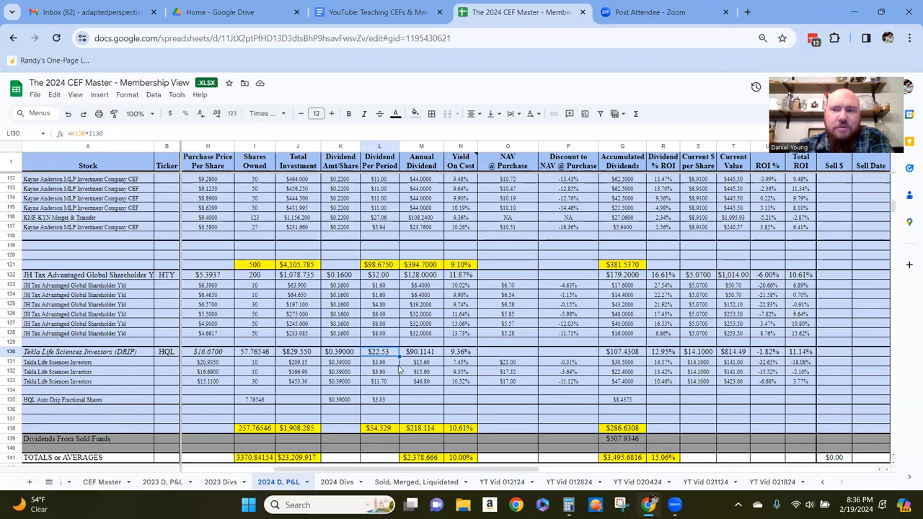
pyautogui.moveTo(297, 402)
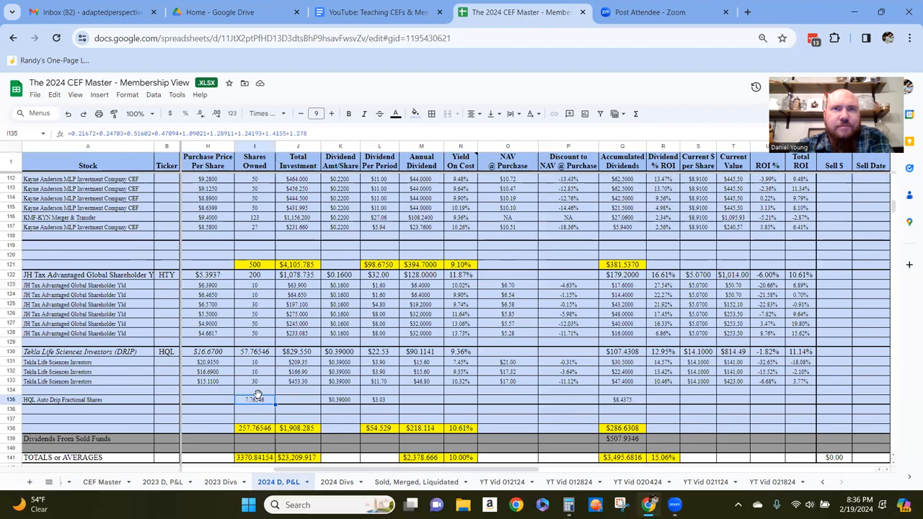
pyautogui.moveTo(263, 384)
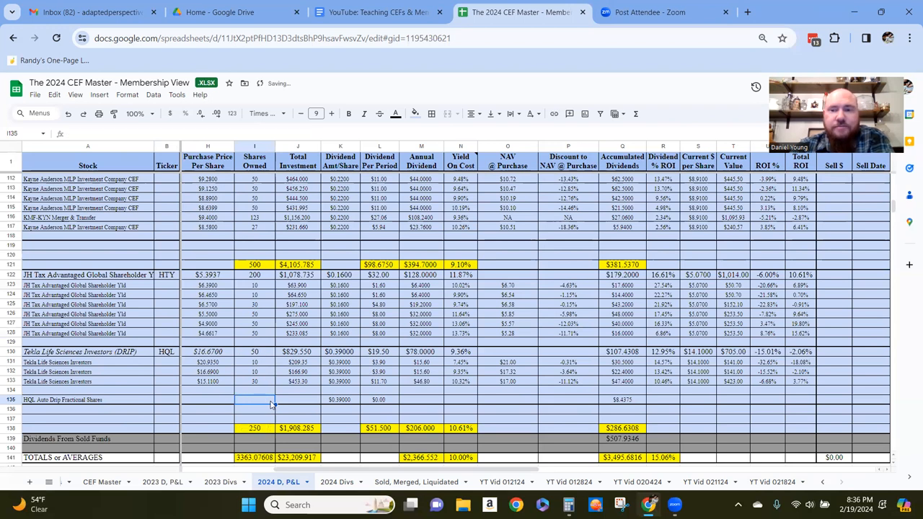
pyautogui.click(341, 399)
pyautogui.write('=0.21672+0.24703+0.51602+0.47094+1.09021+1.28911+1.24193+1.4155+1.278')
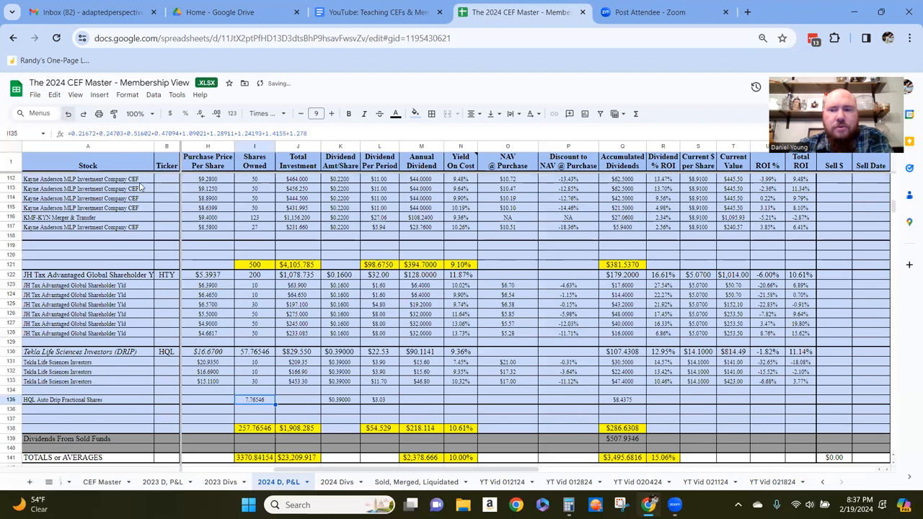
pyautogui.moveTo(763, 356)
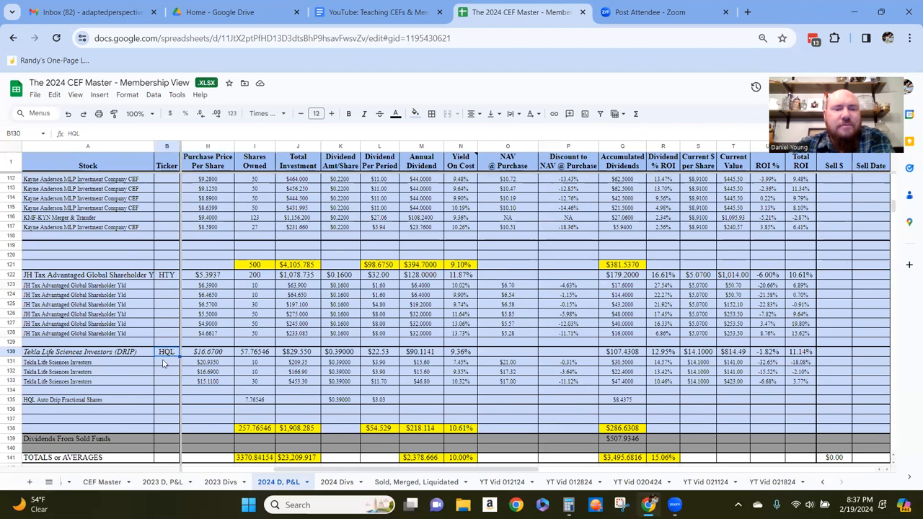
pyautogui.scroll(3)
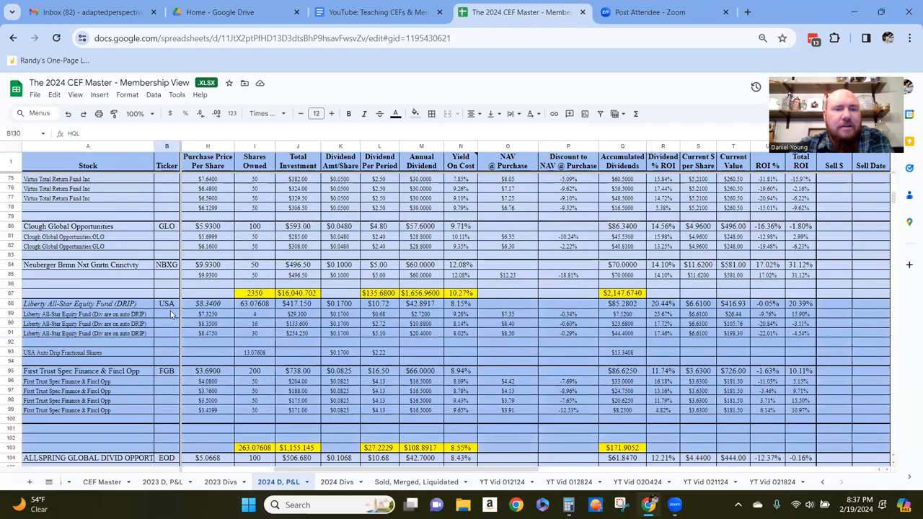
pyautogui.click(166, 303)
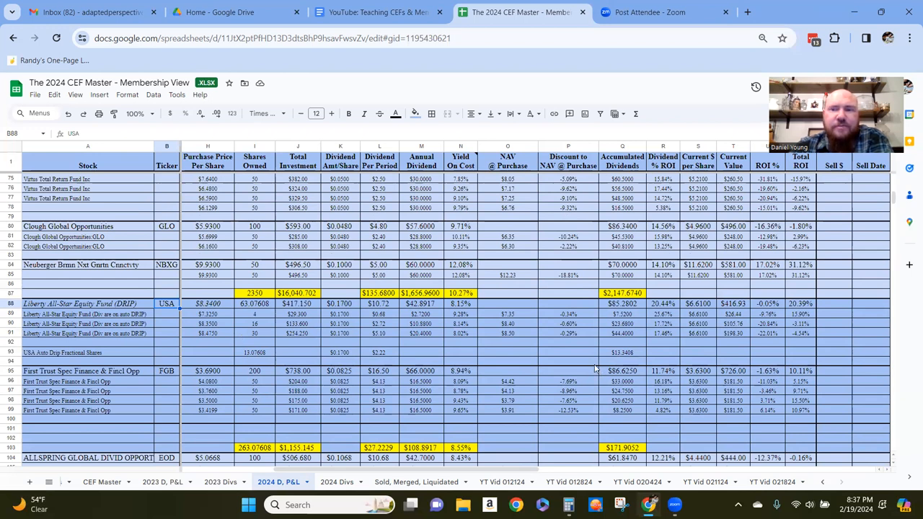
pyautogui.moveTo(564, 348)
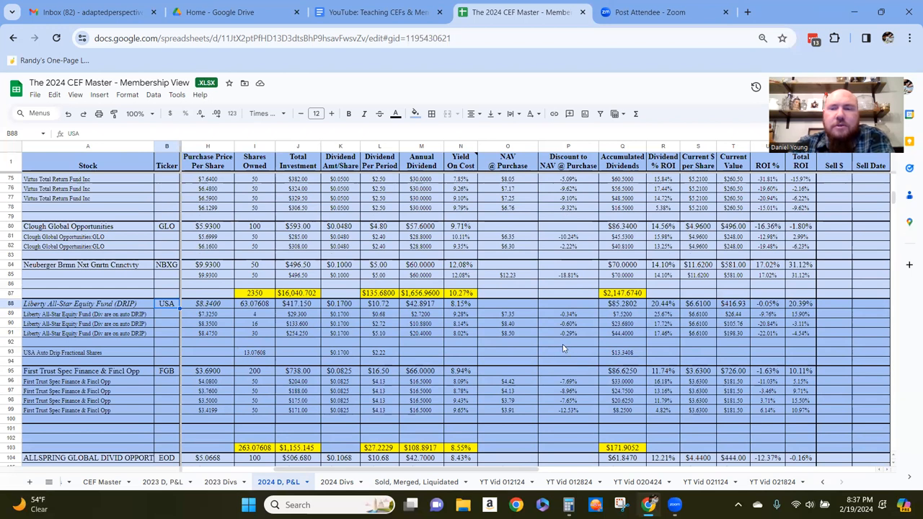
pyautogui.scroll(-3)
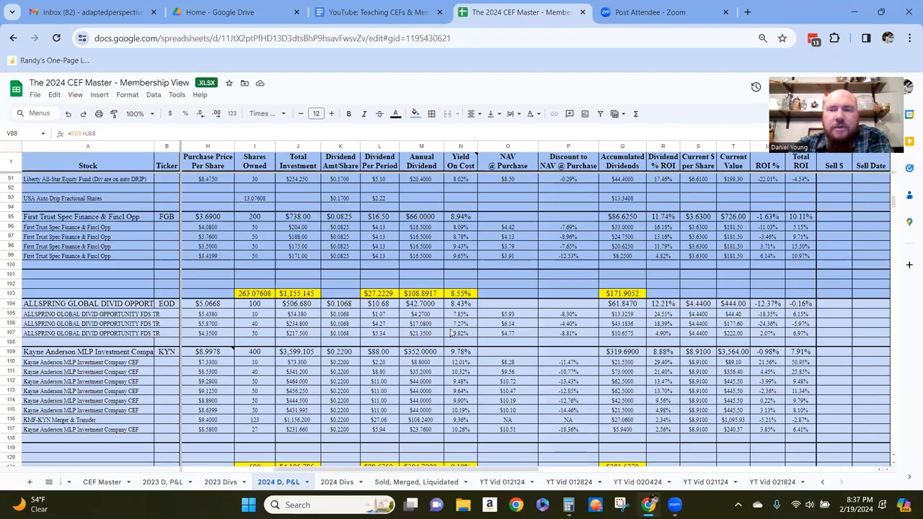
pyautogui.scroll(-3)
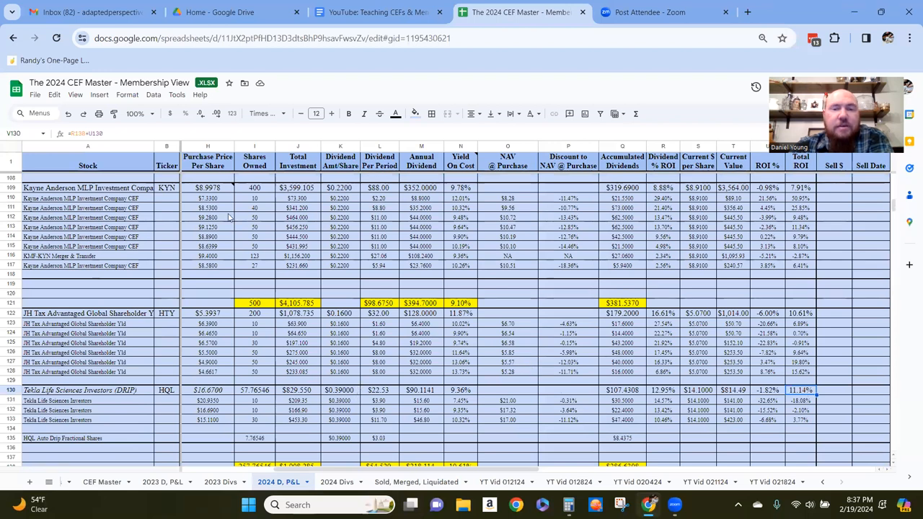
pyautogui.scroll(3)
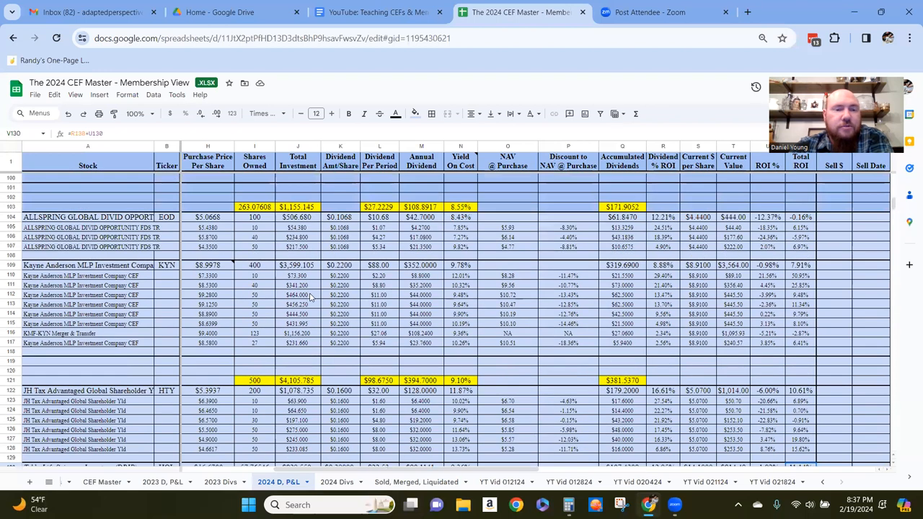
pyautogui.scroll(3)
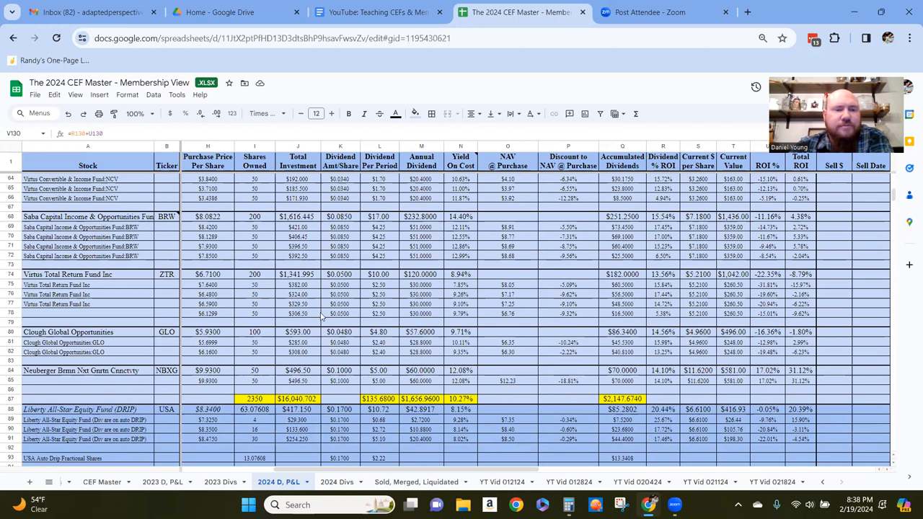
pyautogui.scroll(3)
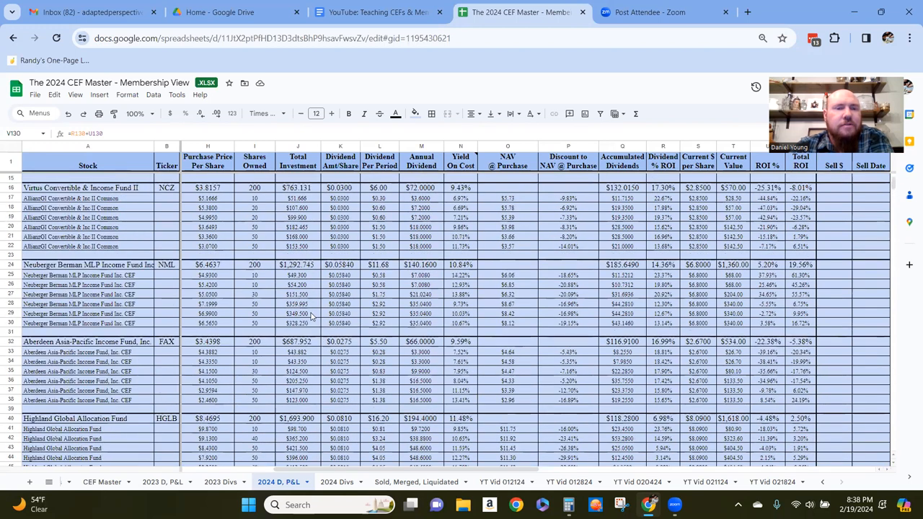
pyautogui.scroll(3)
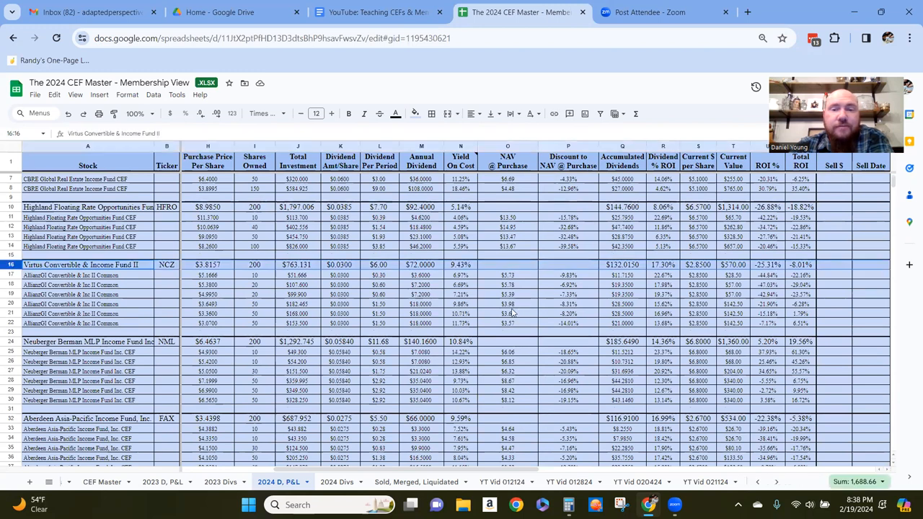
pyautogui.scroll(-3)
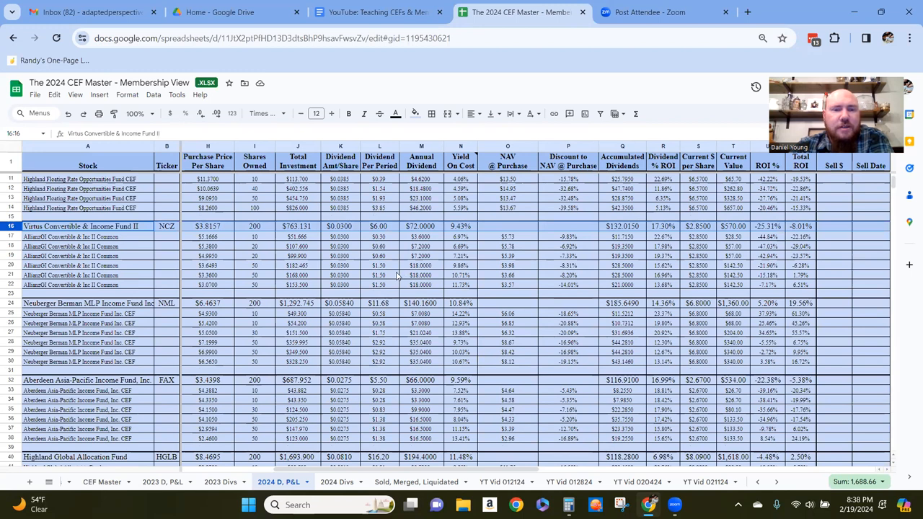
pyautogui.scroll(-3)
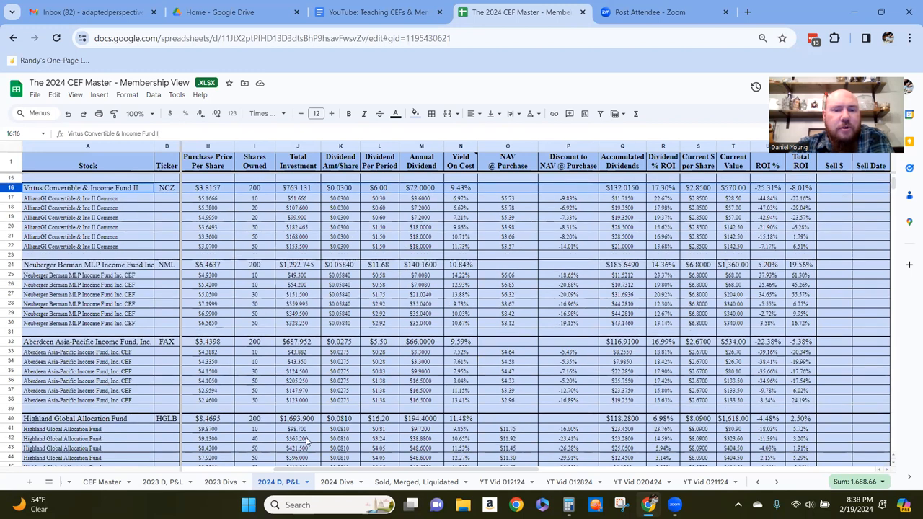
pyautogui.hscroll(-3)
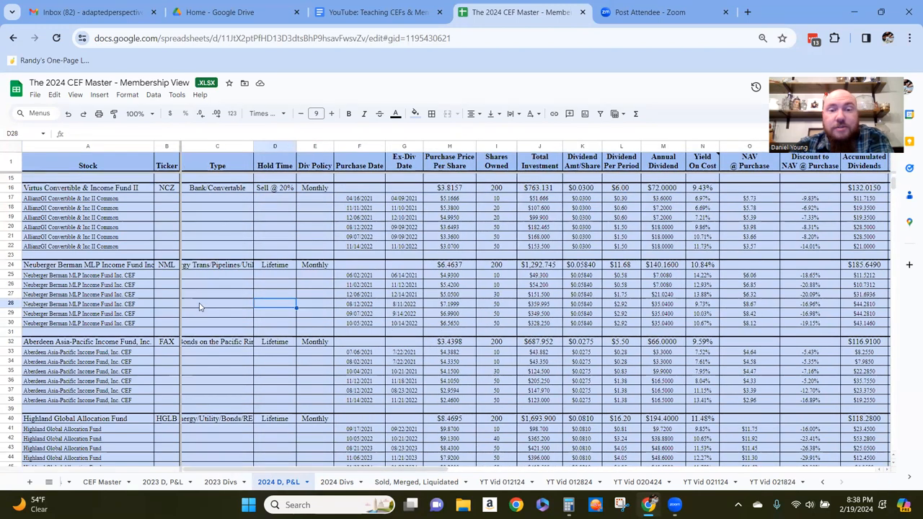
pyautogui.moveTo(544, 315)
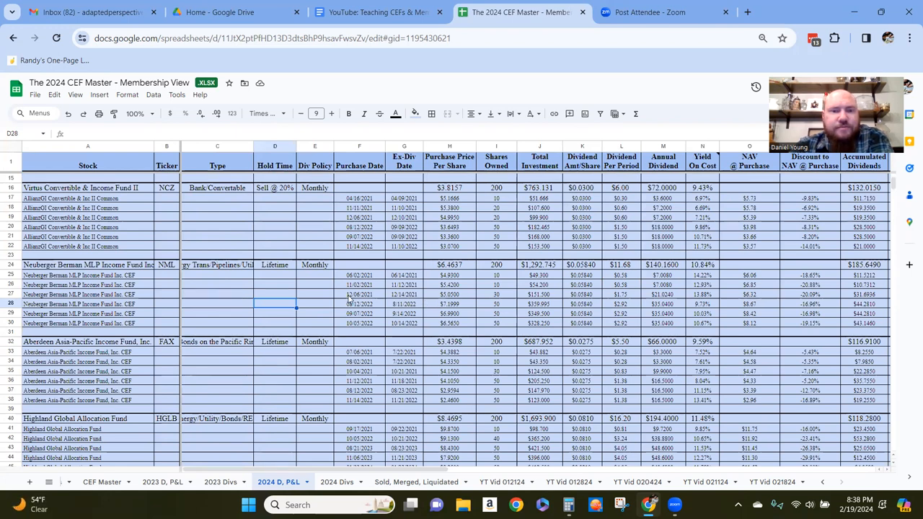
pyautogui.moveTo(353, 264)
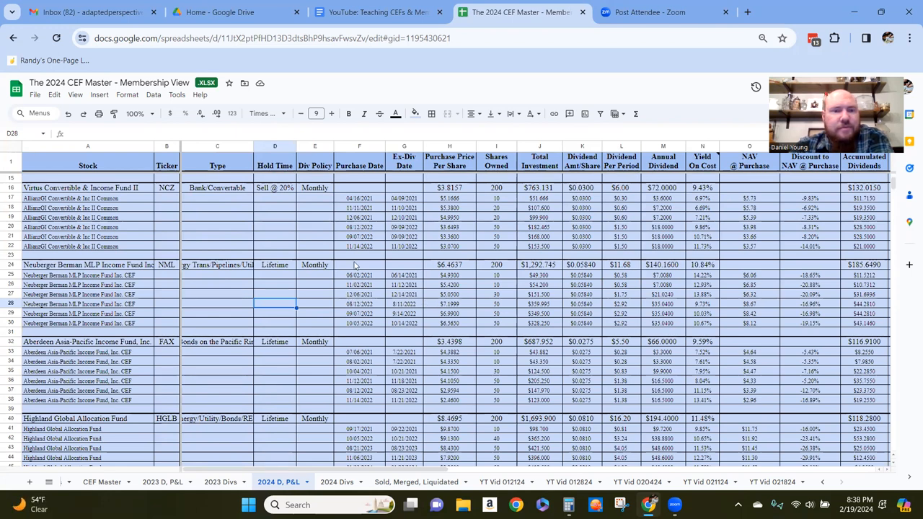
pyautogui.scroll(-3)
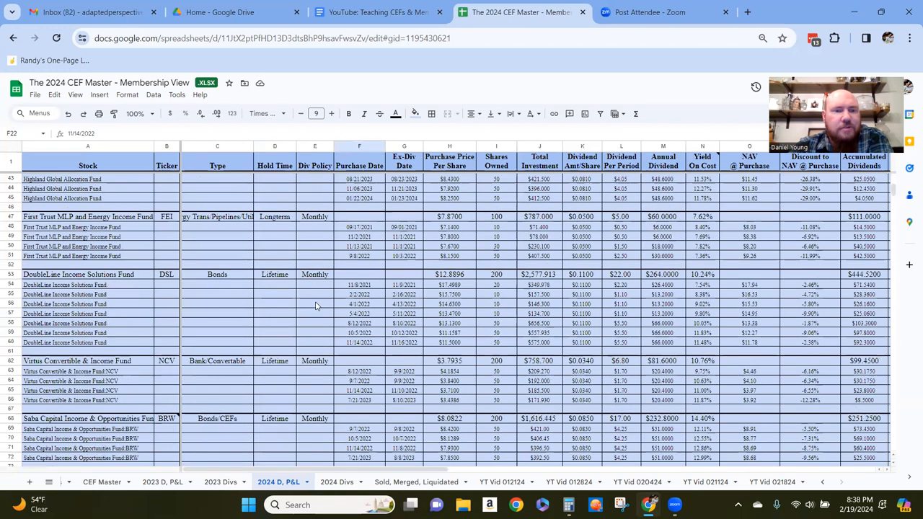
pyautogui.scroll(-3)
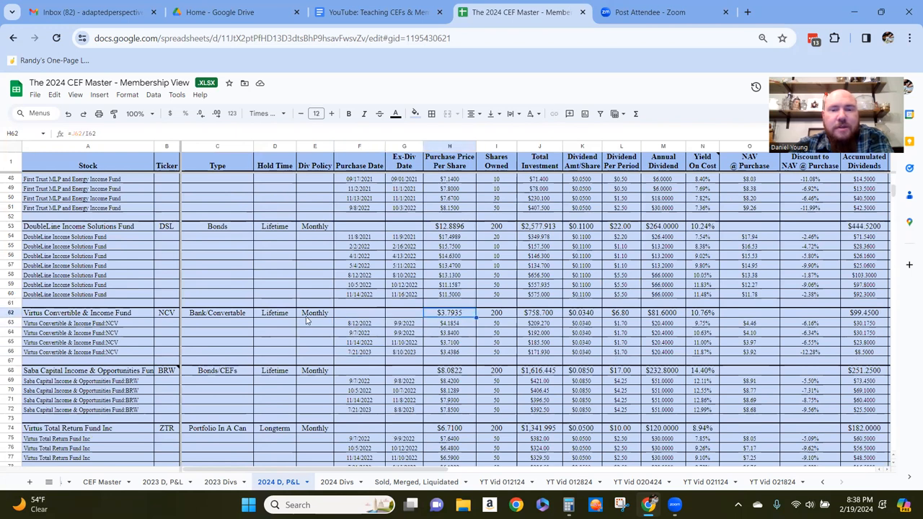
pyautogui.scroll(3)
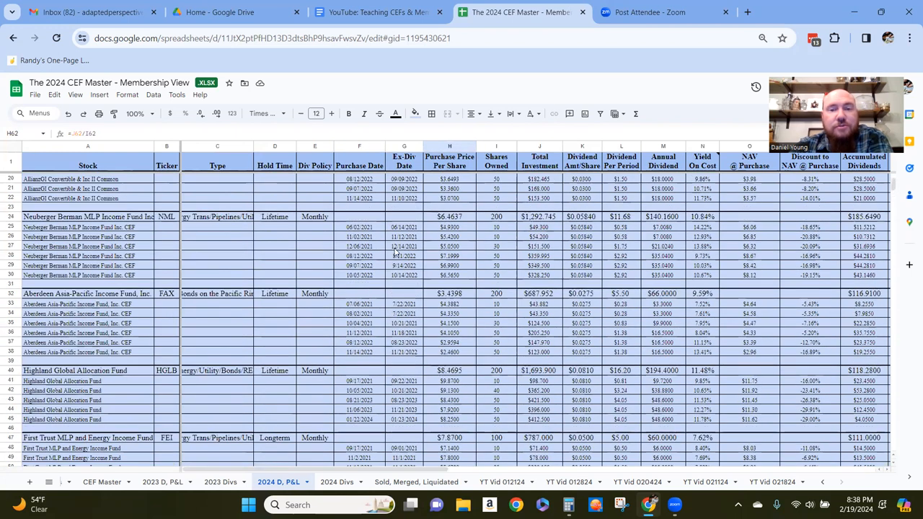
pyautogui.scroll(3)
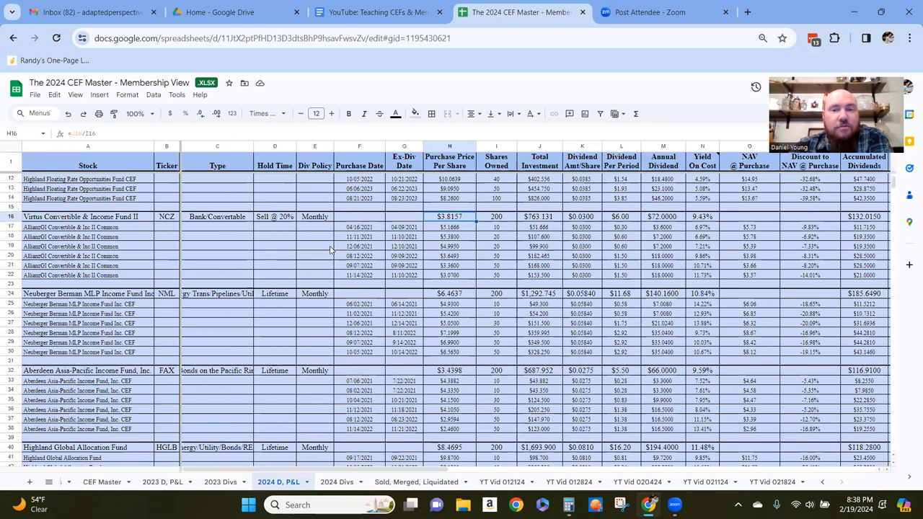
pyautogui.scroll(-3)
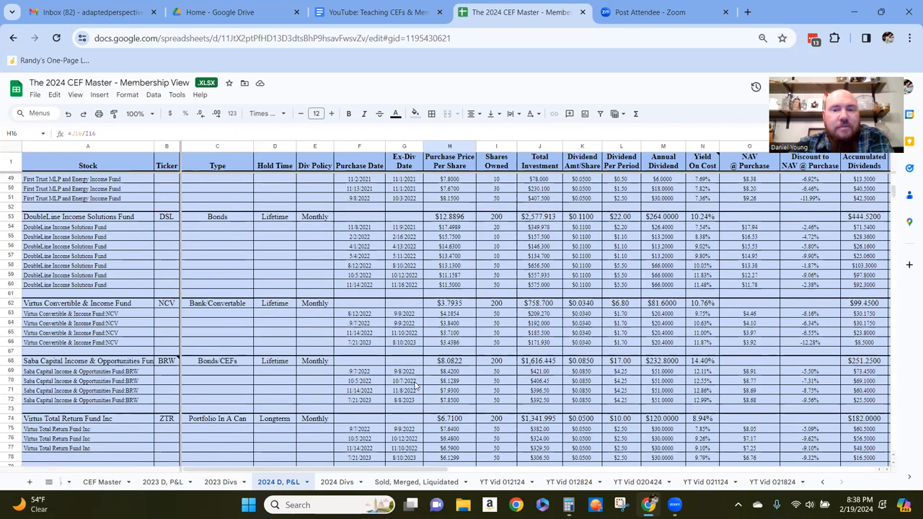
pyautogui.scroll(-3)
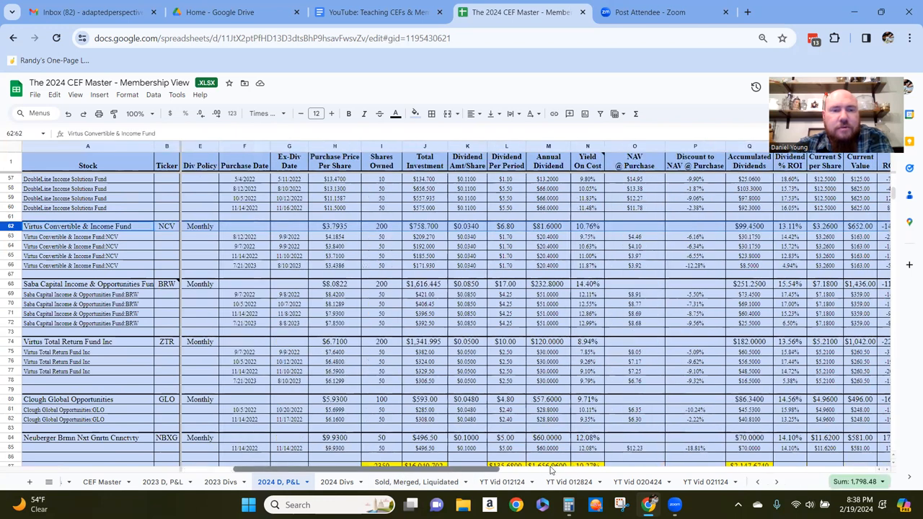
pyautogui.hscroll(3)
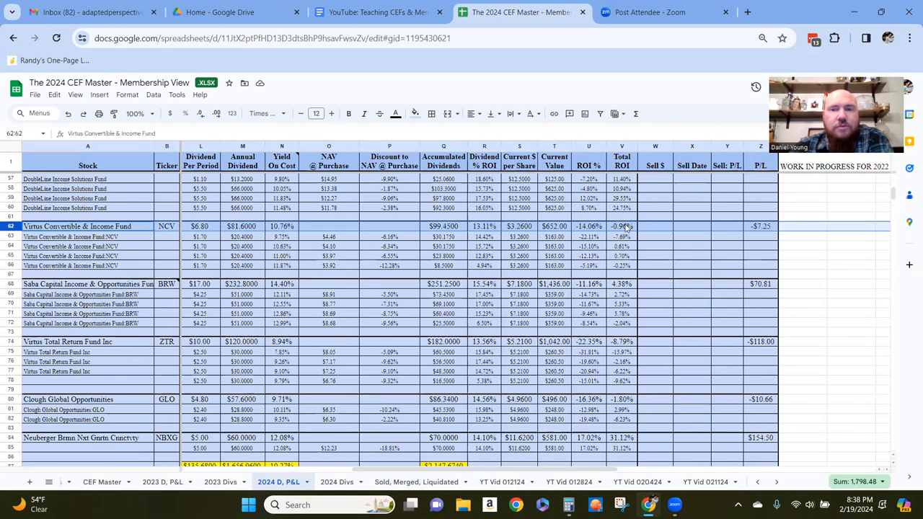
pyautogui.scroll(3)
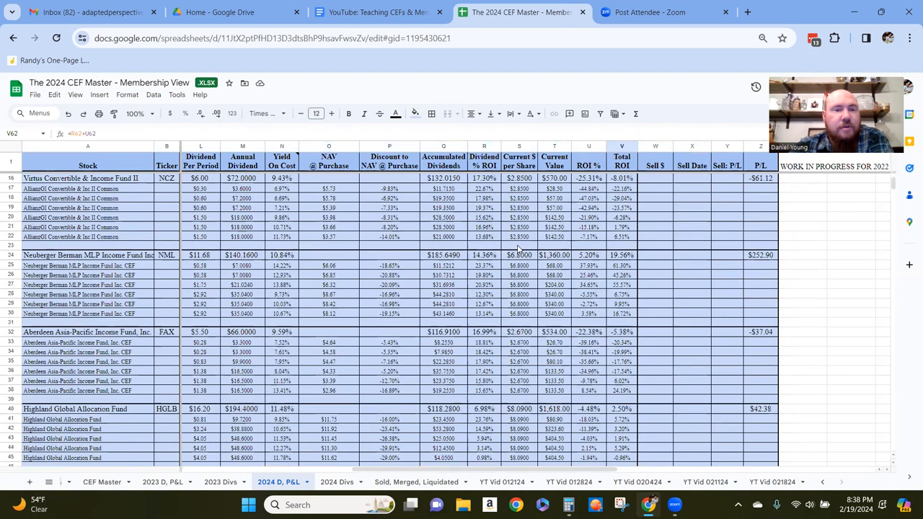
pyautogui.scroll(3)
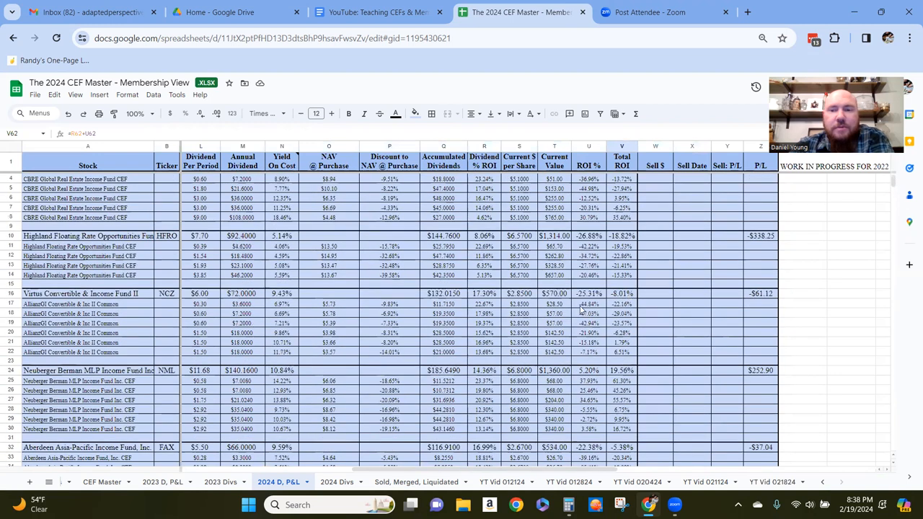
pyautogui.moveTo(380, 295)
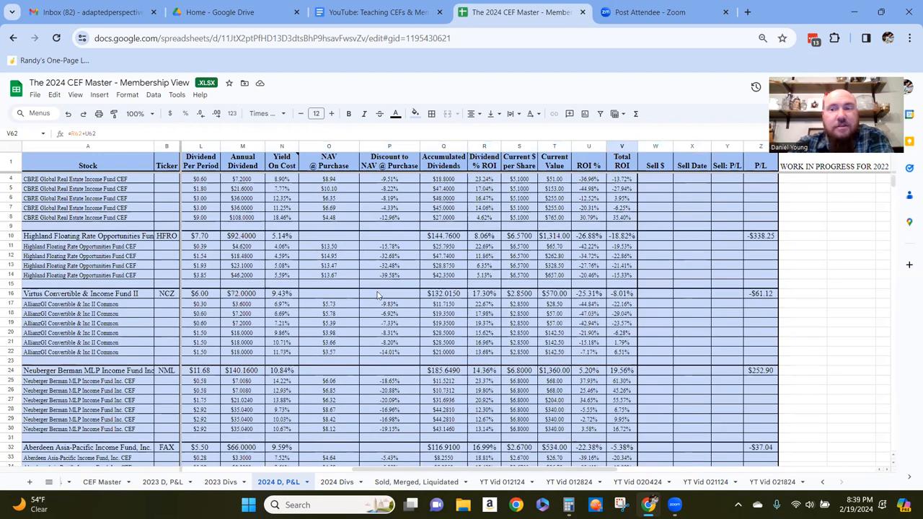
pyautogui.click(389, 293)
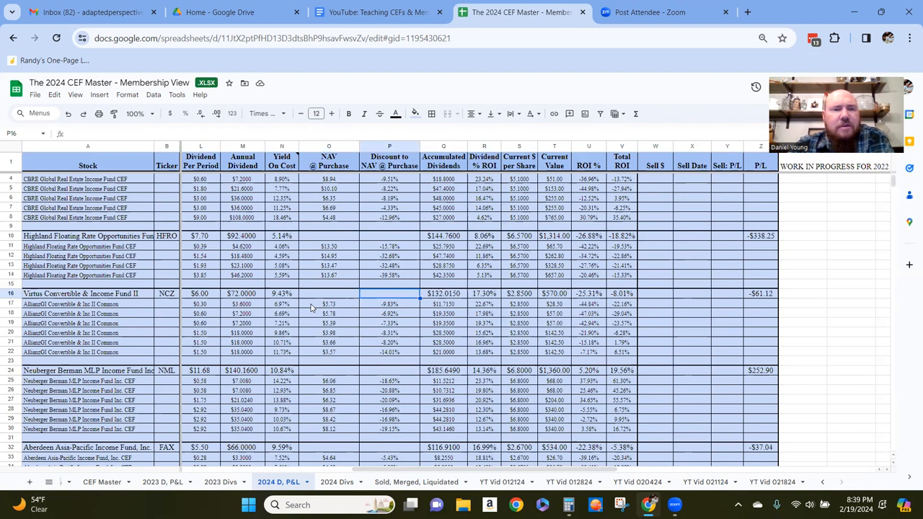
pyautogui.scroll(-3)
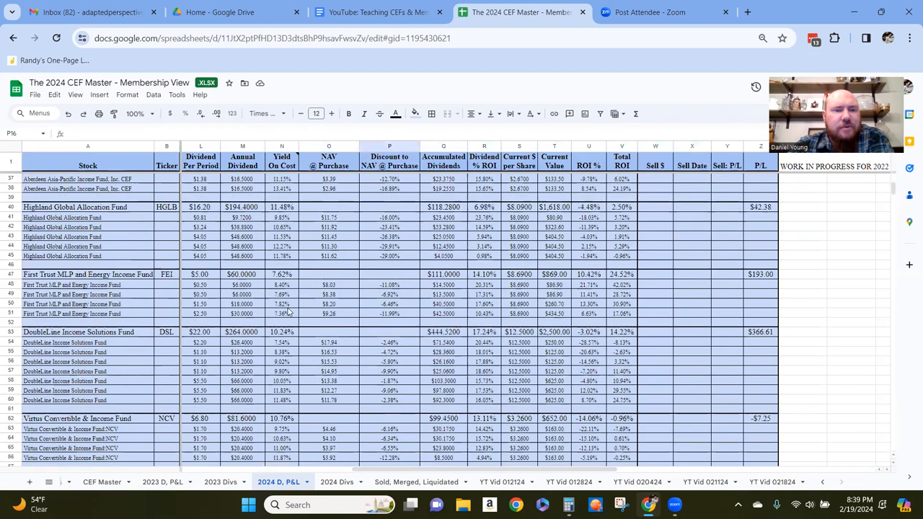
pyautogui.scroll(-3)
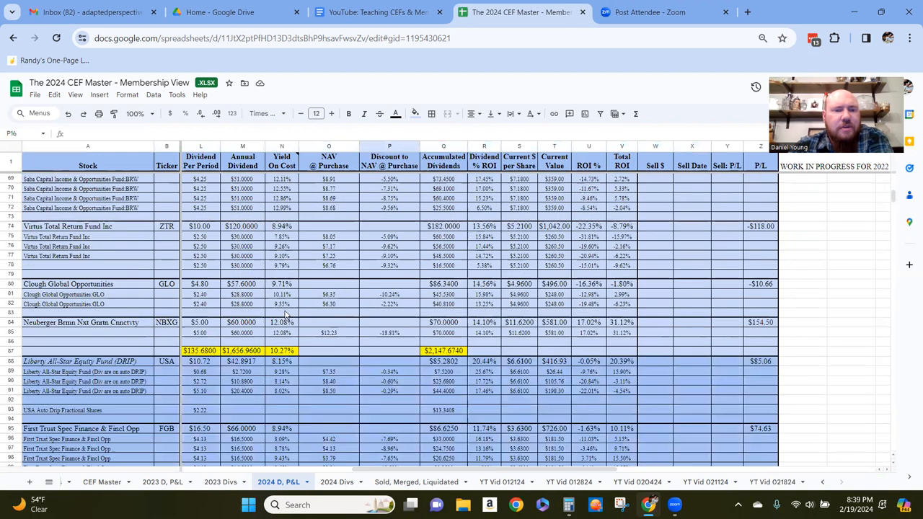
pyautogui.scroll(-3)
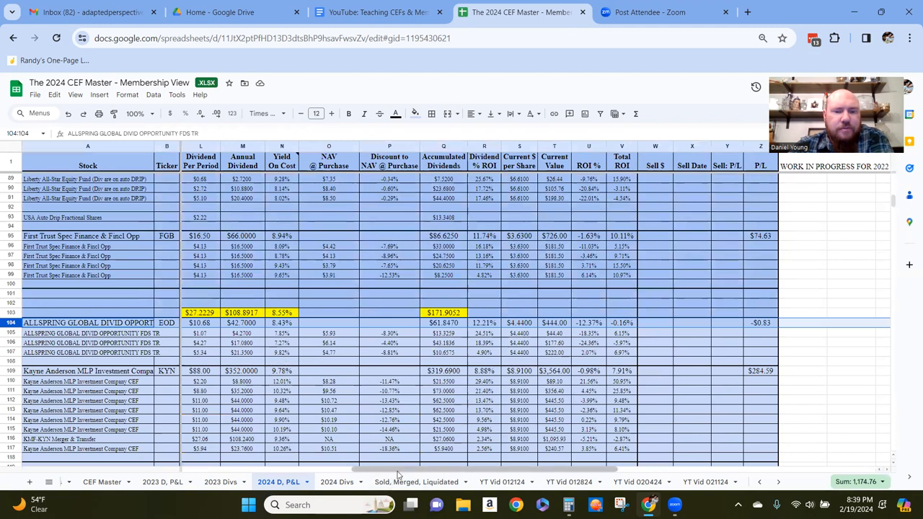
pyautogui.hscroll(-3)
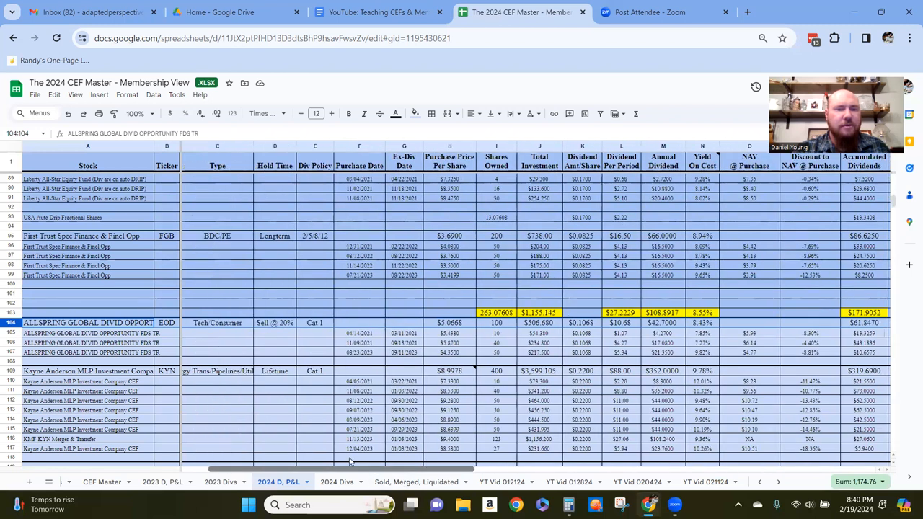
pyautogui.scroll(-3)
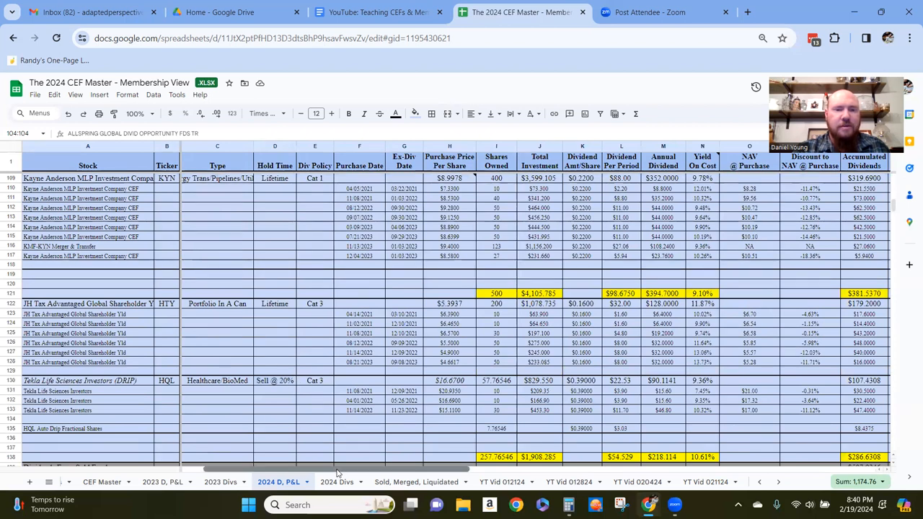
pyautogui.hscroll(3)
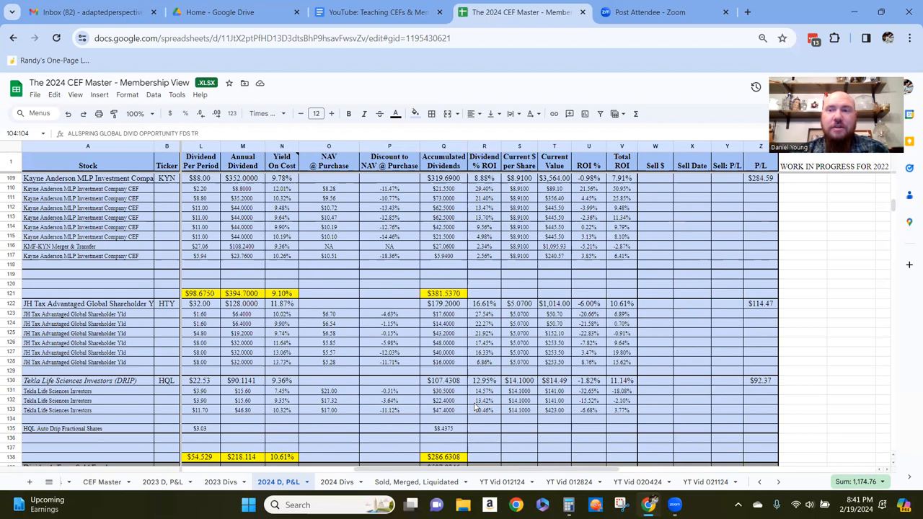
pyautogui.moveTo(728, 495)
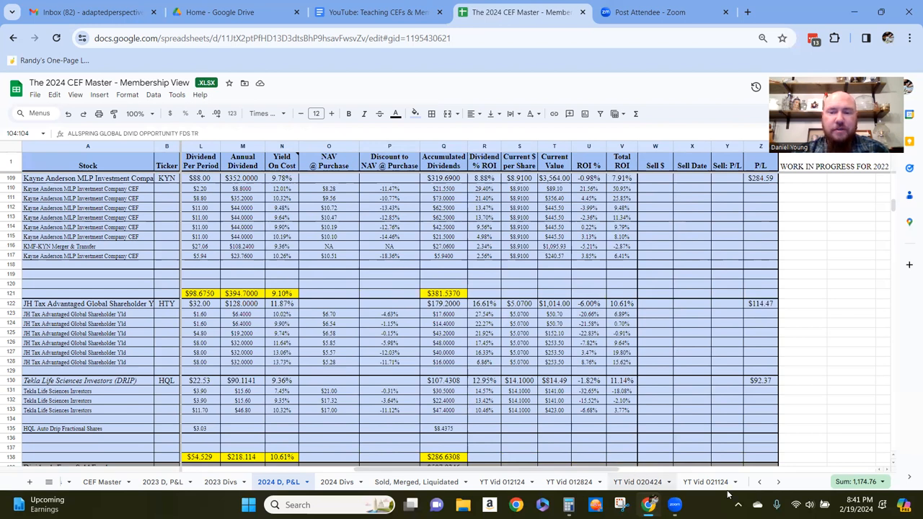
pyautogui.click(777, 481)
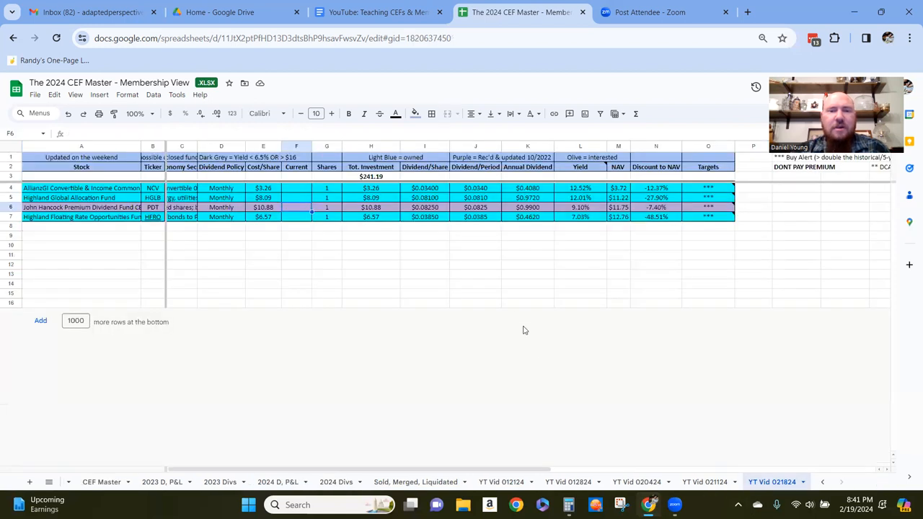
pyautogui.click(527, 273)
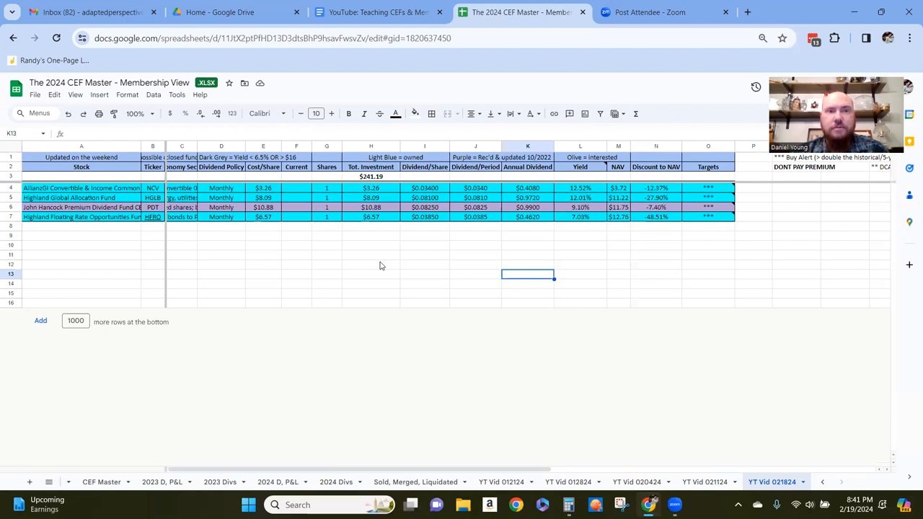
pyautogui.moveTo(380, 265)
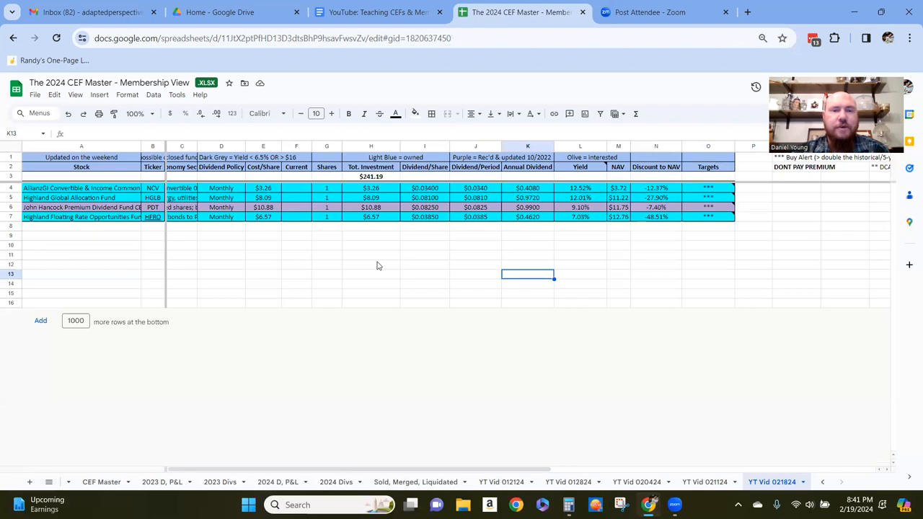
pyautogui.click(295, 188)
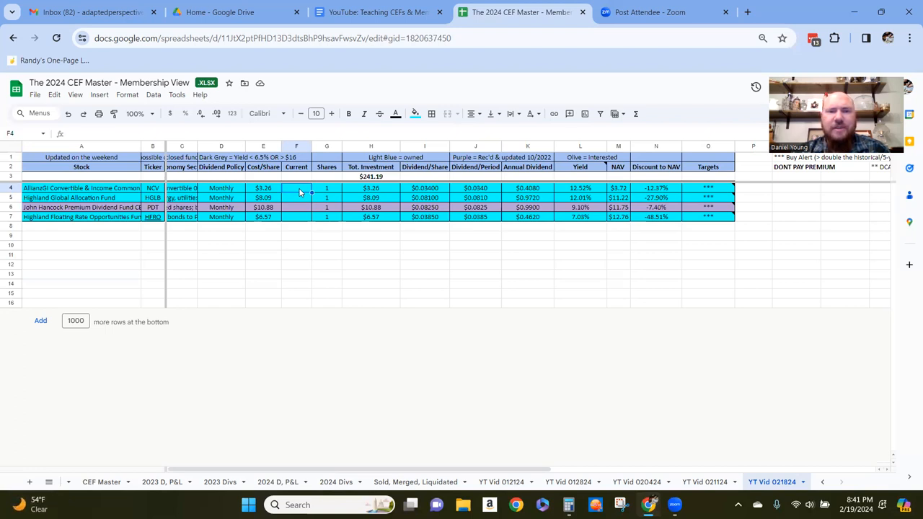
pyautogui.click(297, 255)
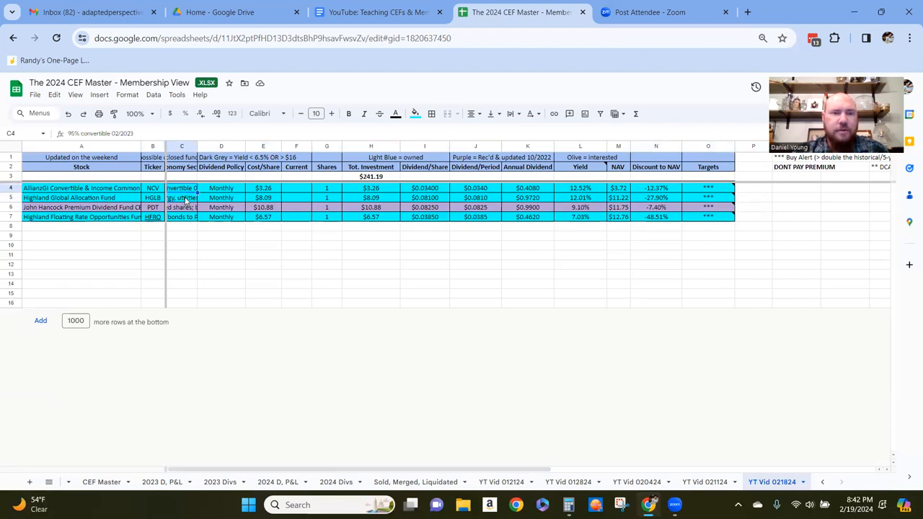
pyautogui.click(181, 197)
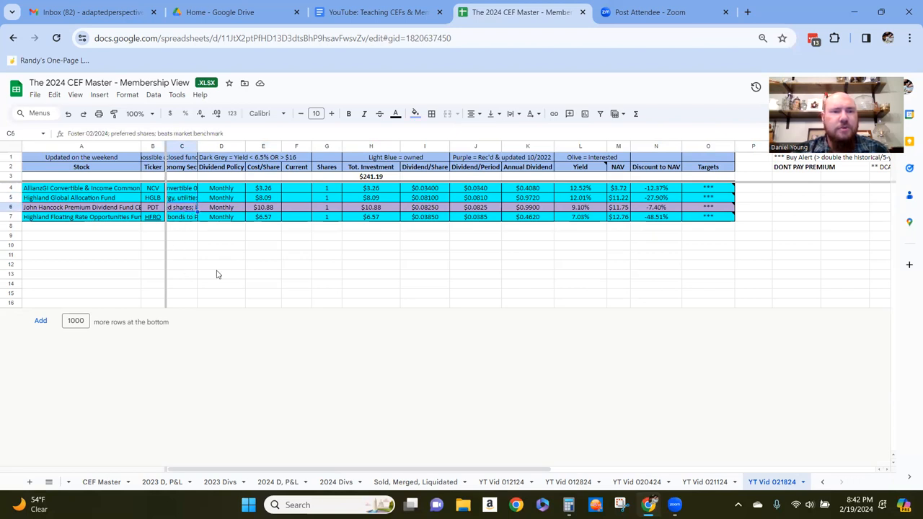
pyautogui.click(222, 265)
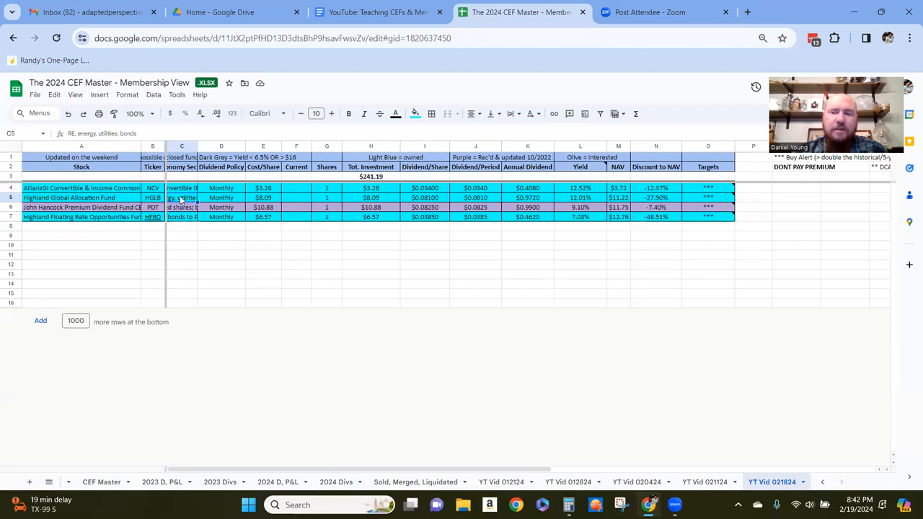
pyautogui.click(182, 216)
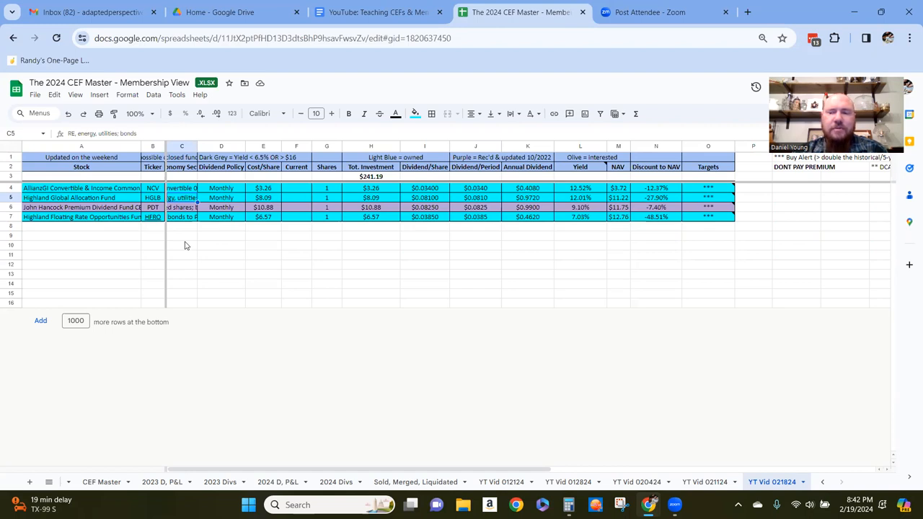
pyautogui.rightClick(181, 207)
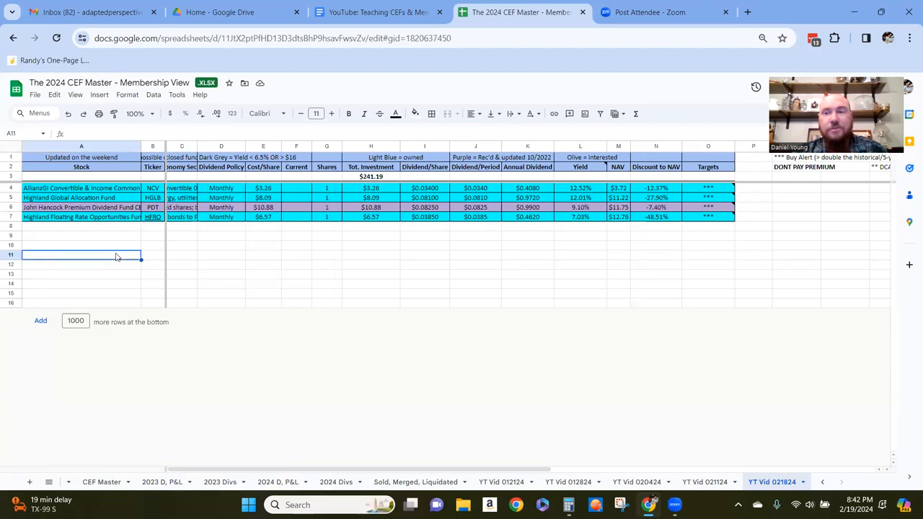
pyautogui.moveTo(106, 250)
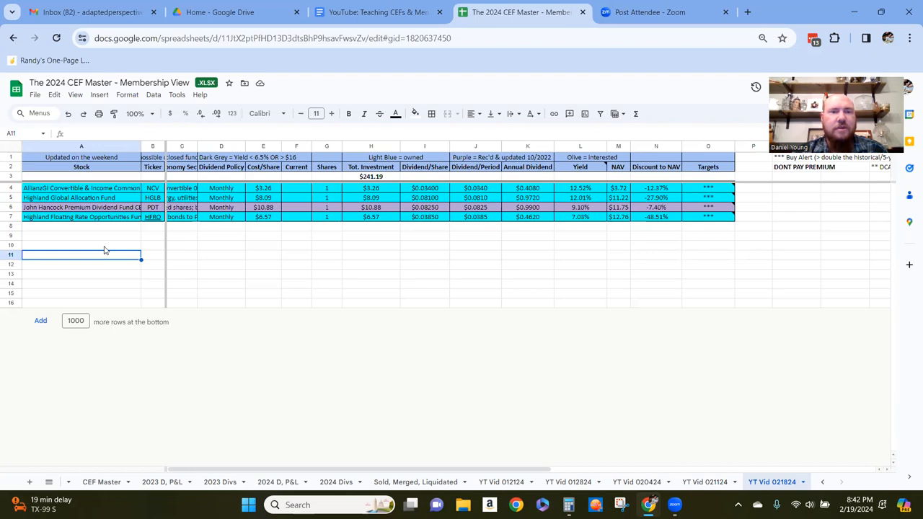
pyautogui.moveTo(297, 192)
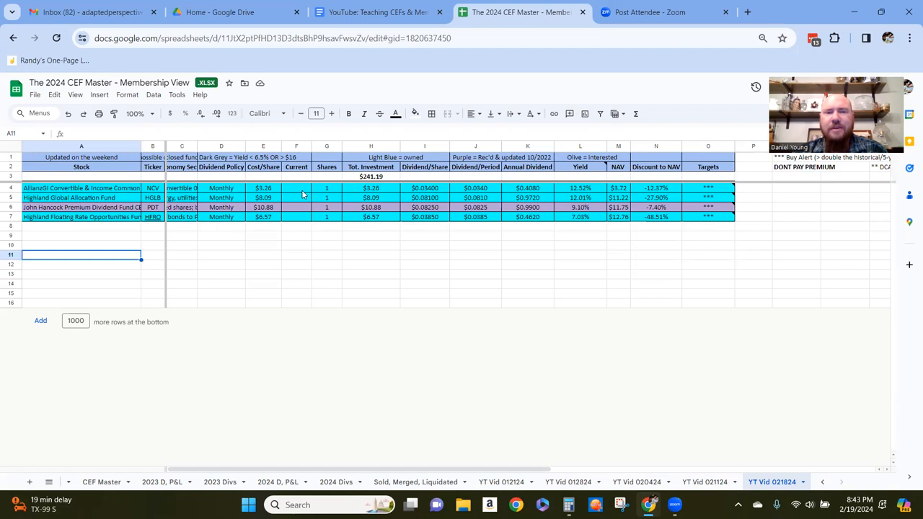
pyautogui.moveTo(379, 435)
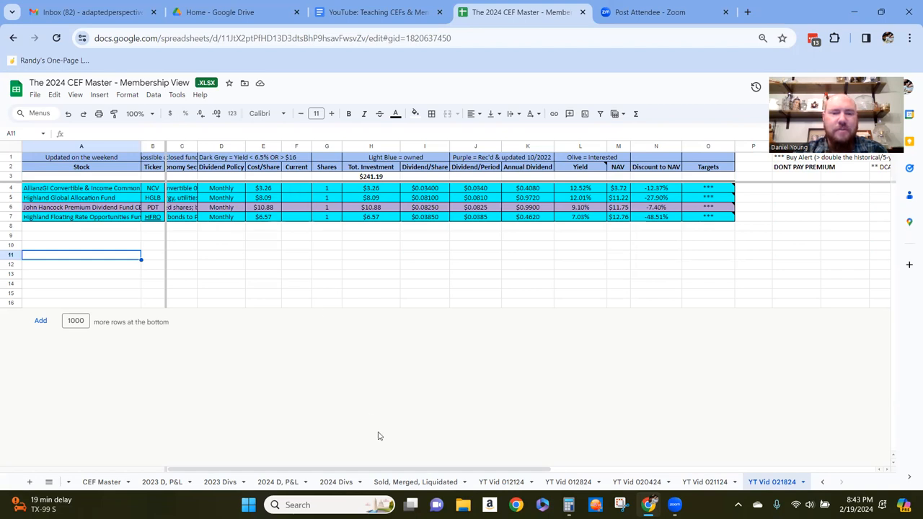
# Switch to 2024 D, P&L and inspect the dividend % ROI total formula
pyautogui.click(501, 482)
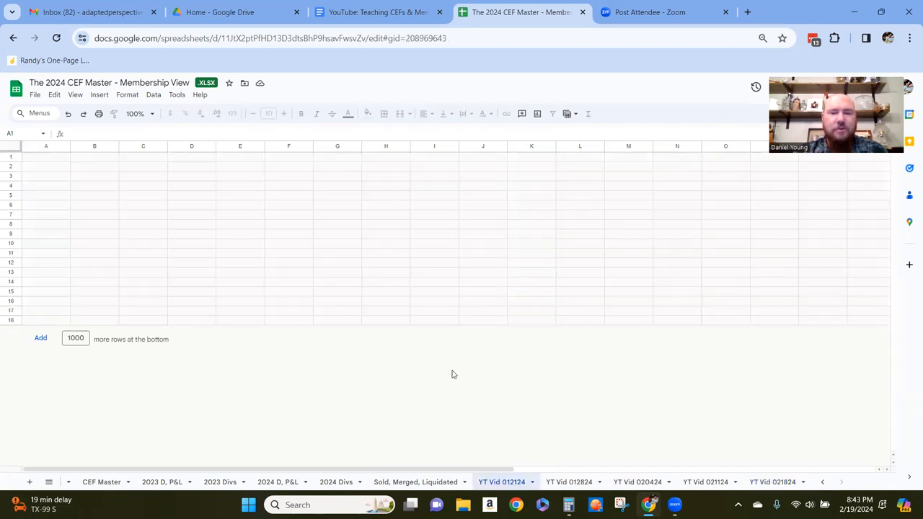
pyautogui.click(277, 481)
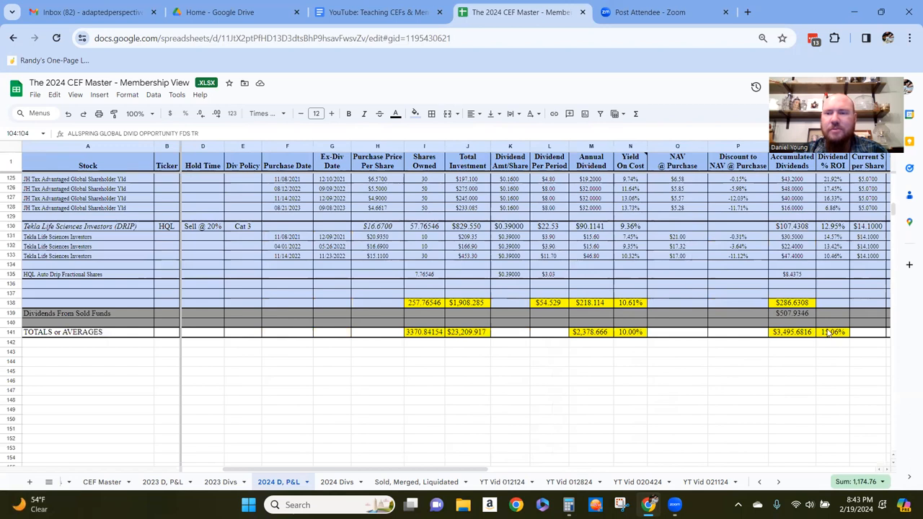
pyautogui.click(832, 332)
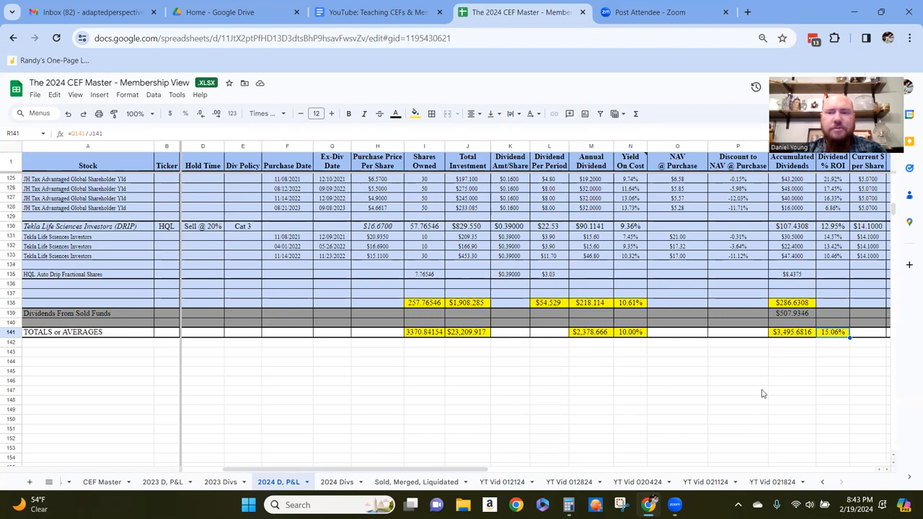
pyautogui.click(738, 390)
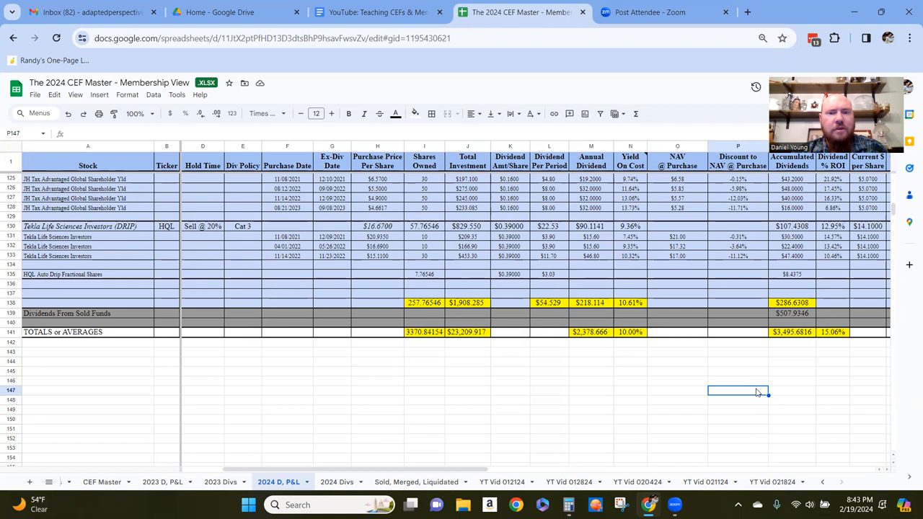
pyautogui.click(791, 371)
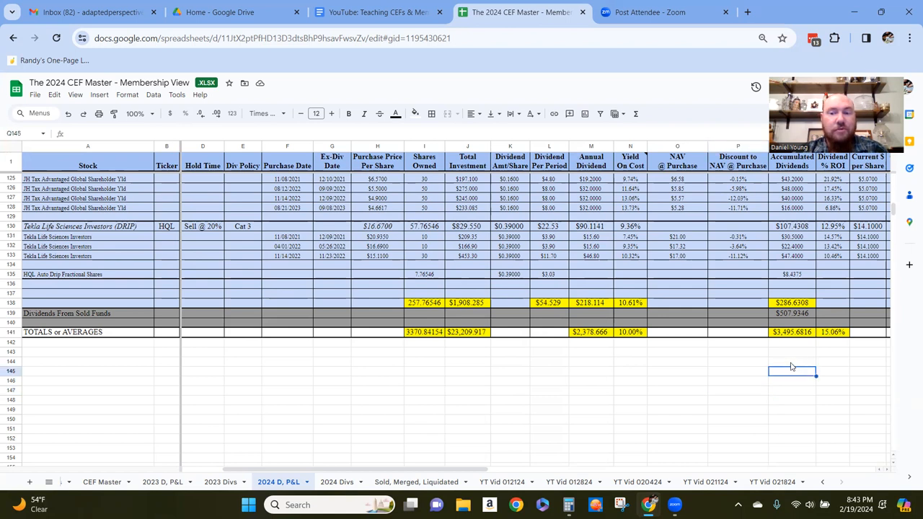
pyautogui.click(833, 332)
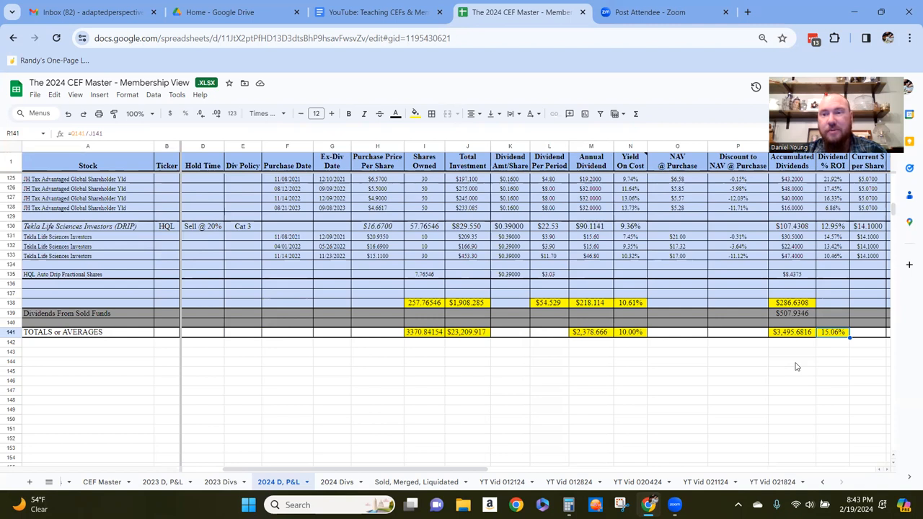
pyautogui.moveTo(629, 347)
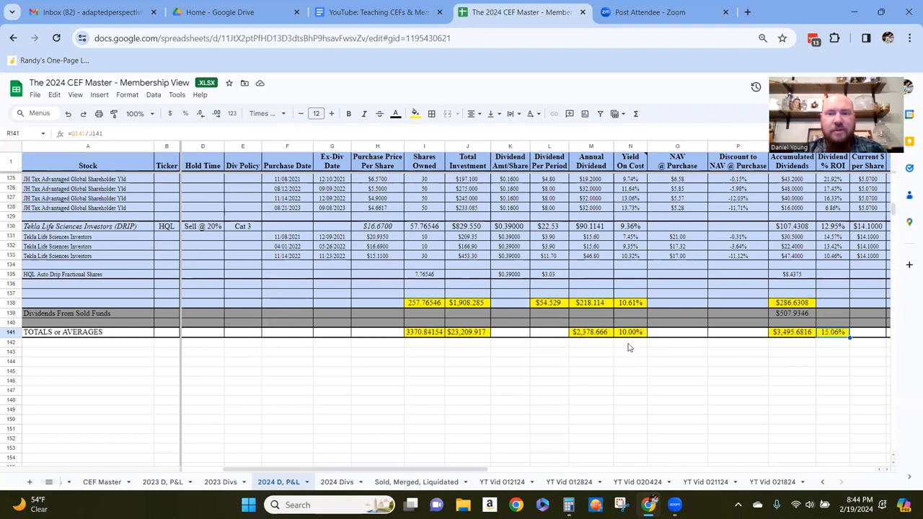
# Inspect the average yield on cost, total investment and total annual dividend formulas
pyautogui.click(629, 332)
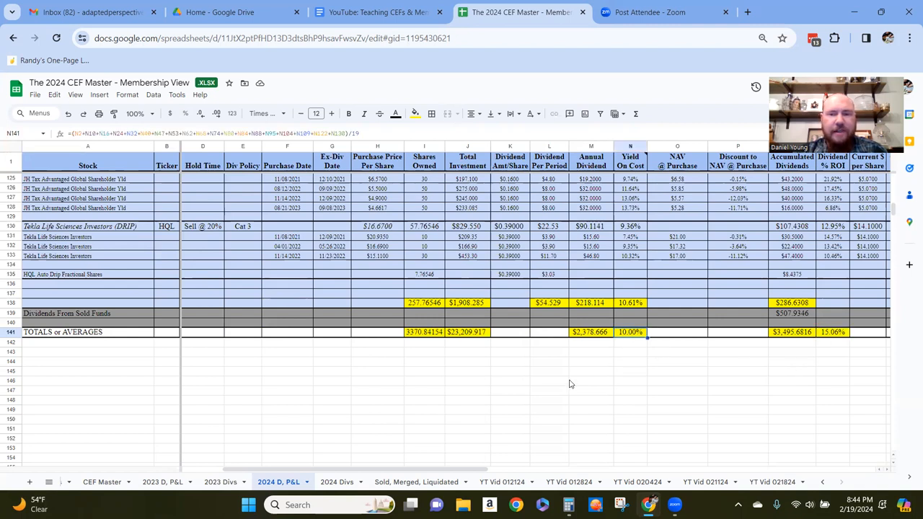
pyautogui.moveTo(532, 384)
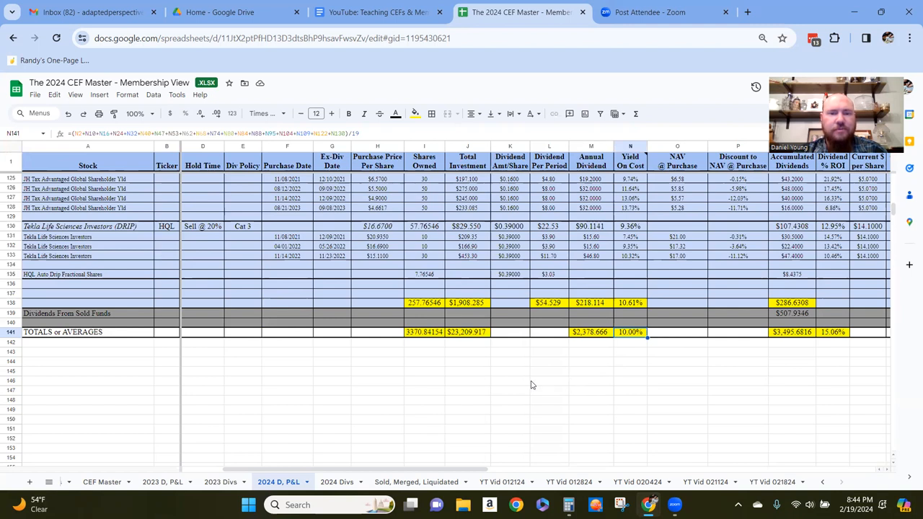
pyautogui.click(467, 332)
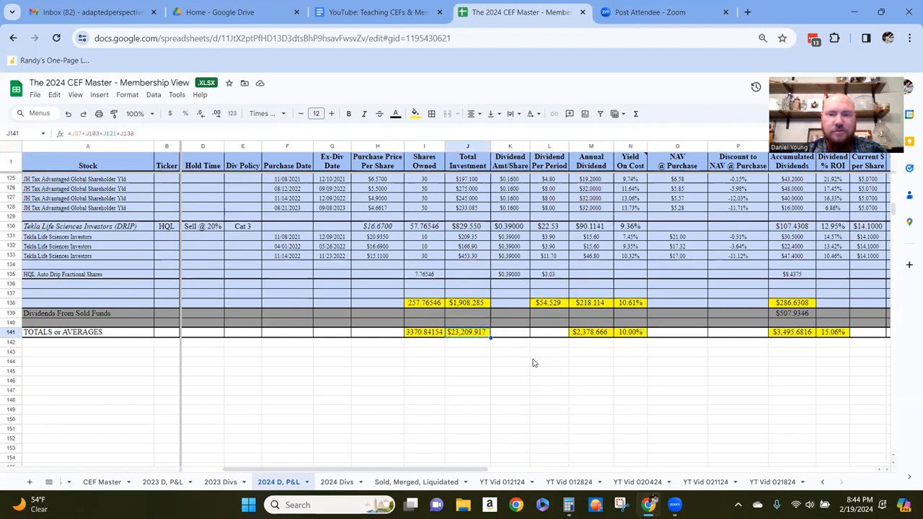
pyautogui.moveTo(588, 346)
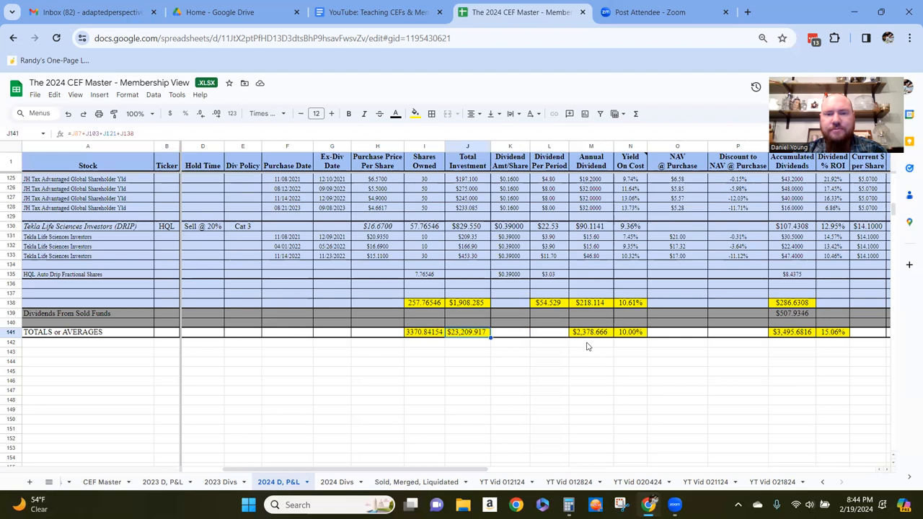
pyautogui.click(590, 331)
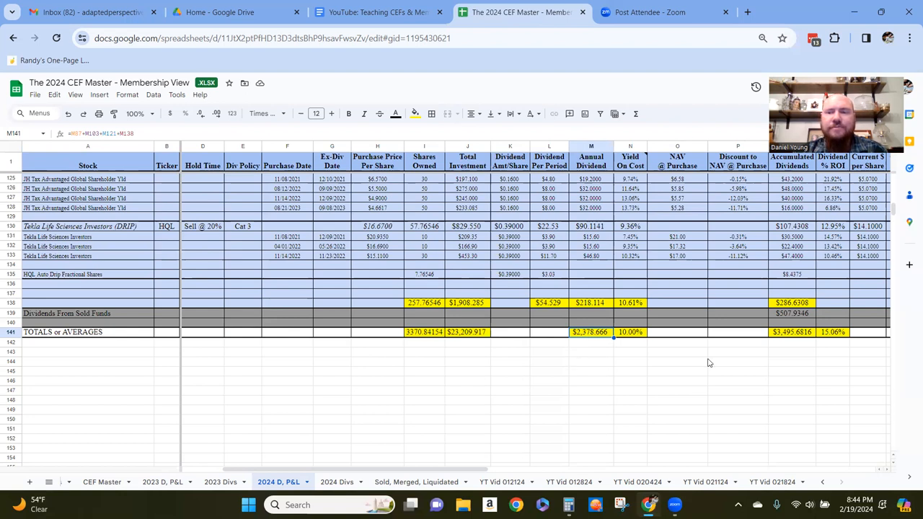
pyautogui.moveTo(700, 370)
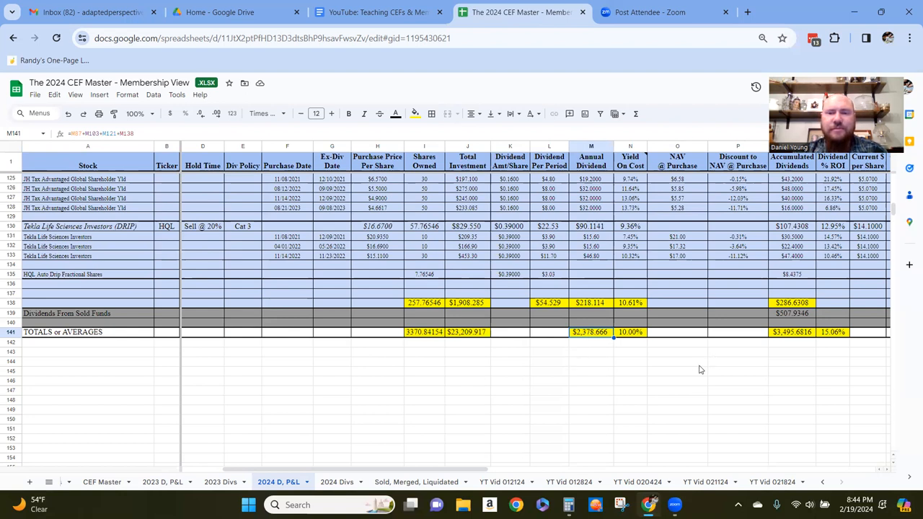
pyautogui.click(630, 331)
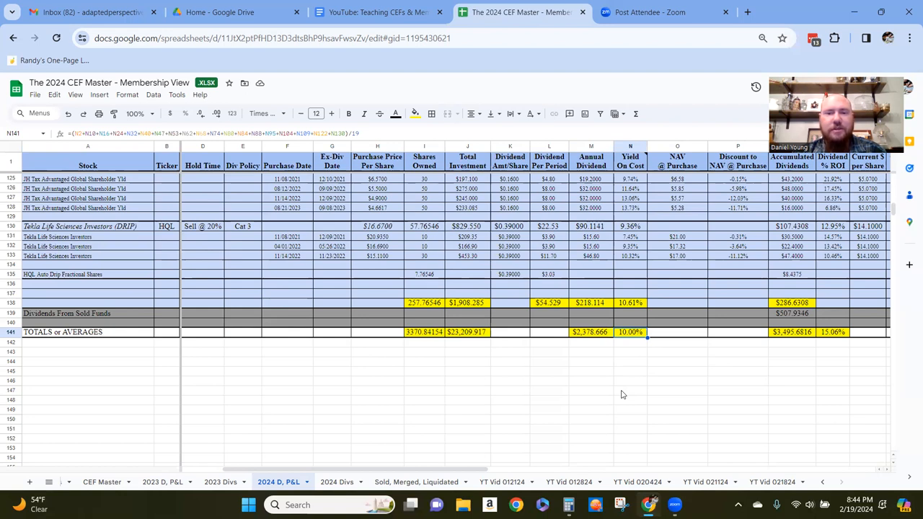
pyautogui.moveTo(804, 367)
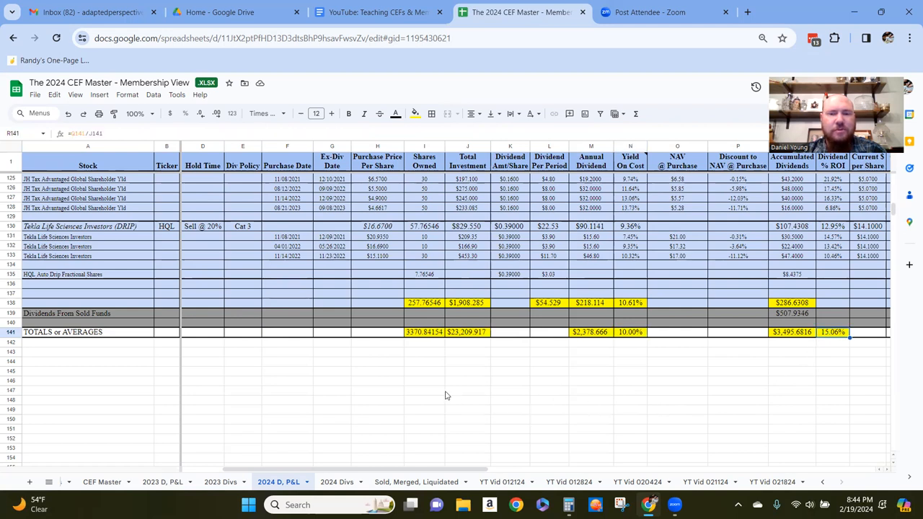
pyautogui.moveTo(346, 337)
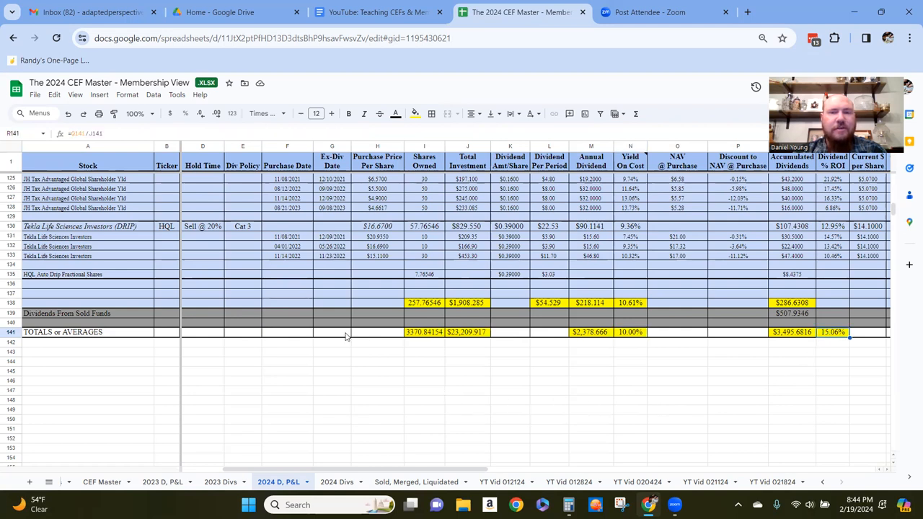
pyautogui.moveTo(354, 281)
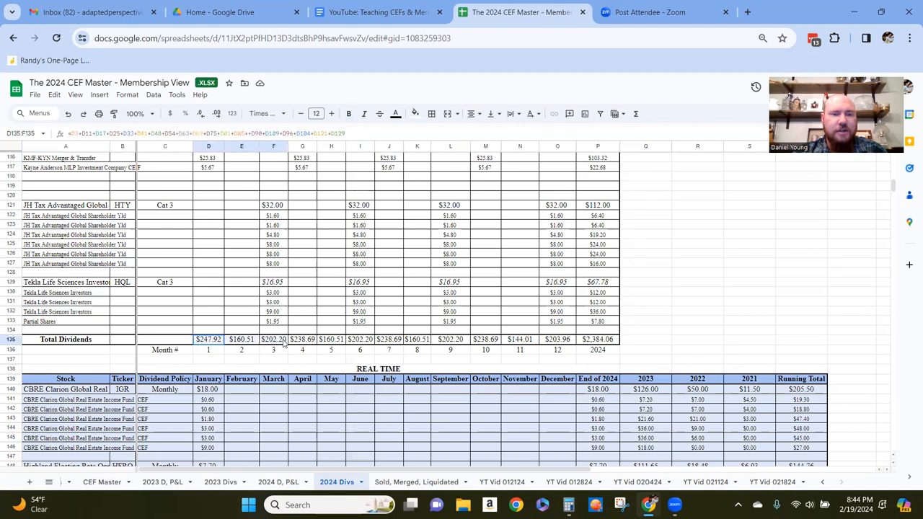
# Inspect the November Total Dividends formula on the 2024 Divs sheet
pyautogui.click(520, 339)
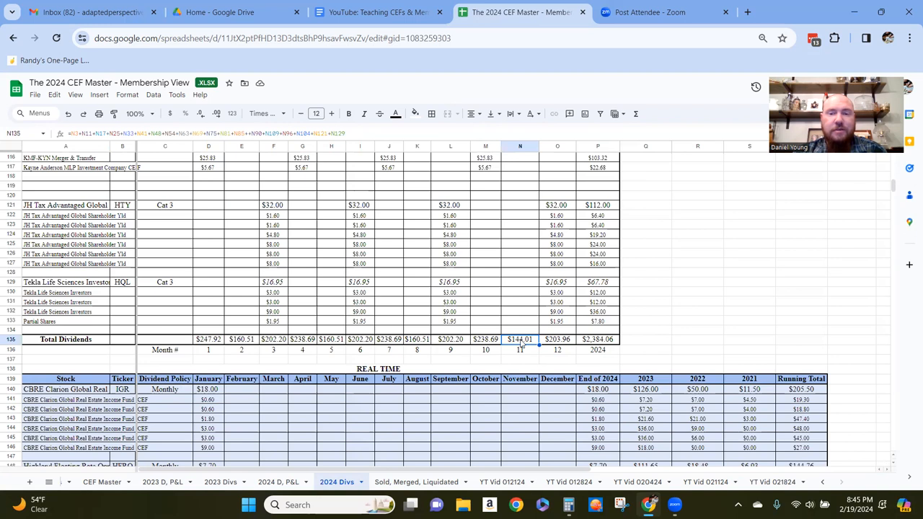
pyautogui.moveTo(534, 344)
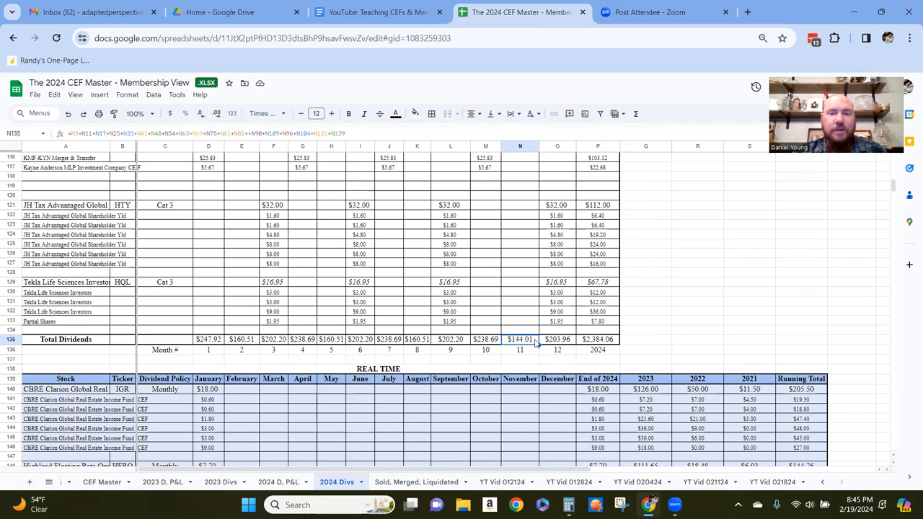
pyautogui.moveTo(213, 344)
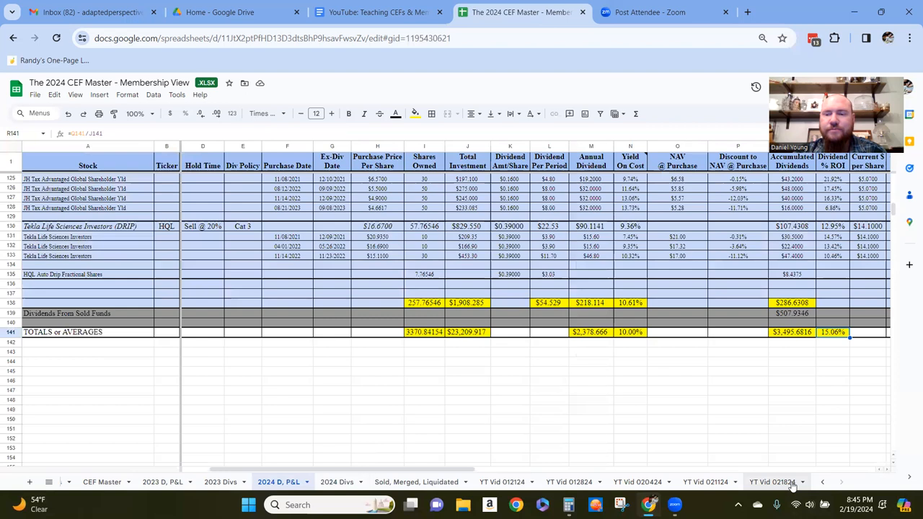
# Return to the YT Vid 021824 picks sheet and check PDT's Cost/Share
pyautogui.click(772, 481)
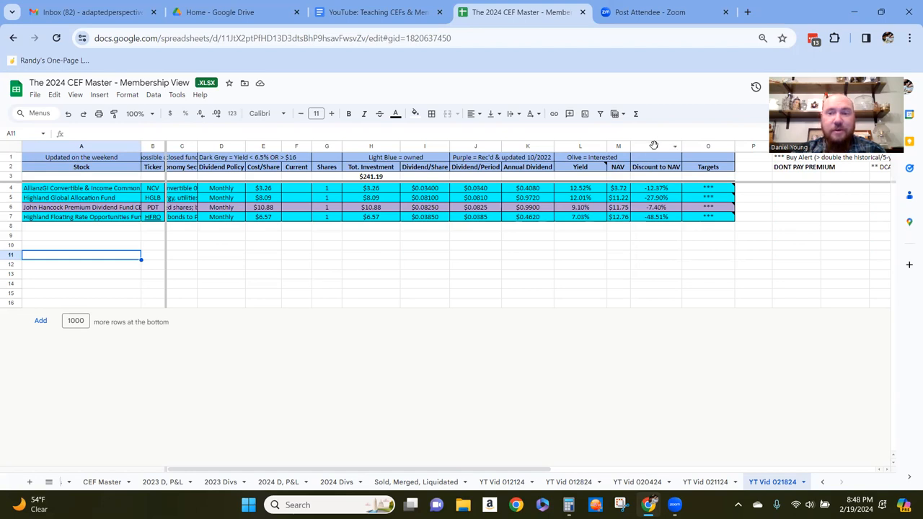
pyautogui.click(580, 294)
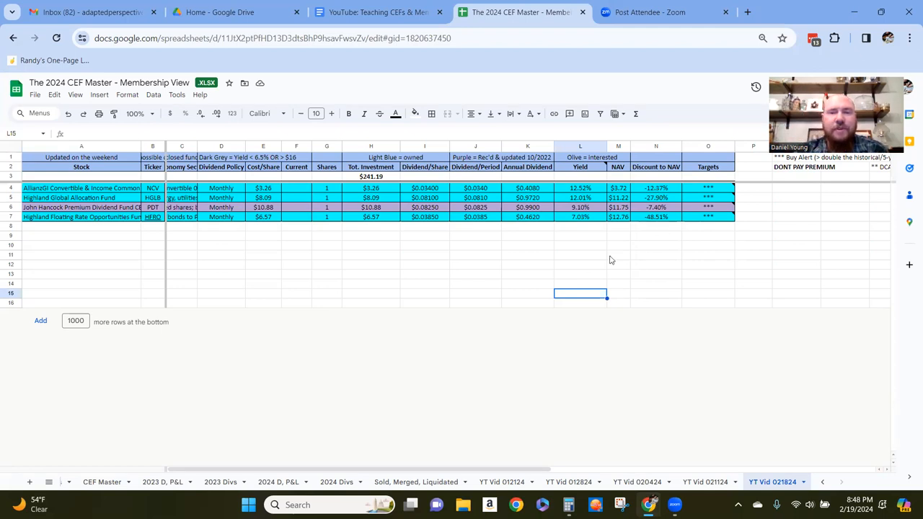
pyautogui.moveTo(413, 273)
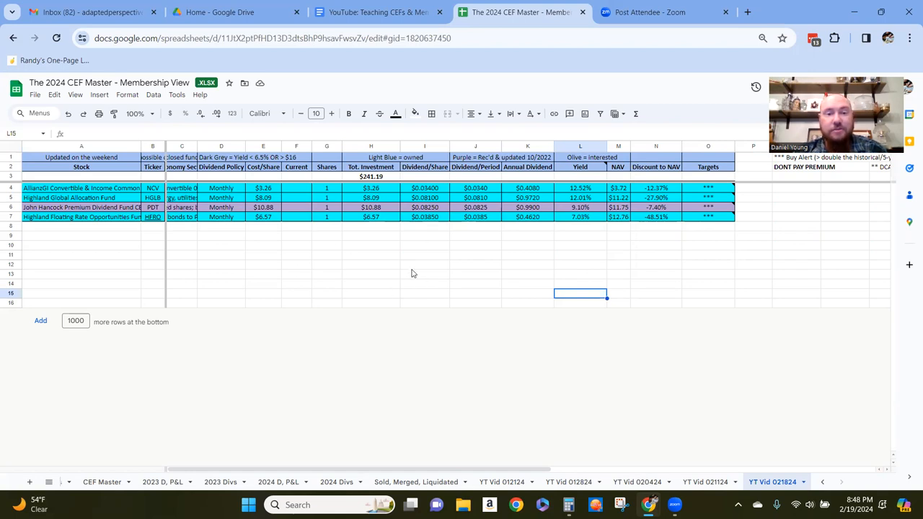
pyautogui.moveTo(239, 267)
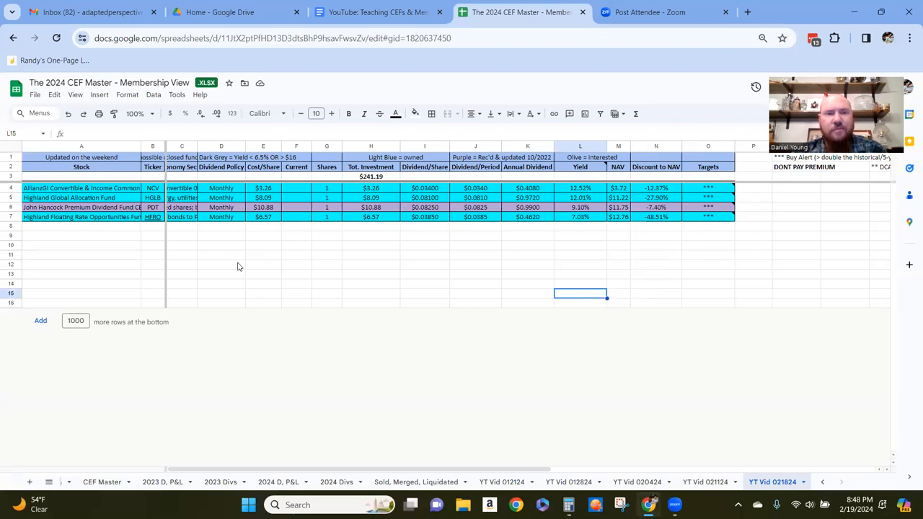
pyautogui.click(263, 206)
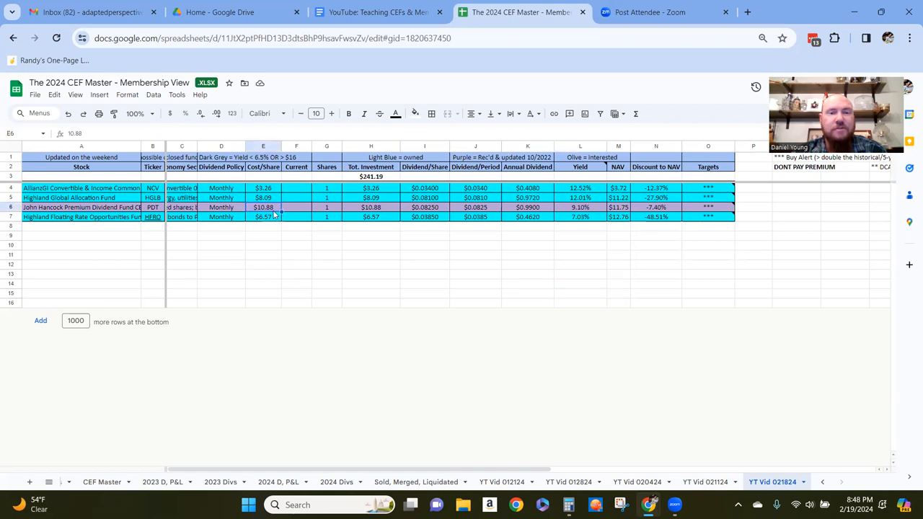